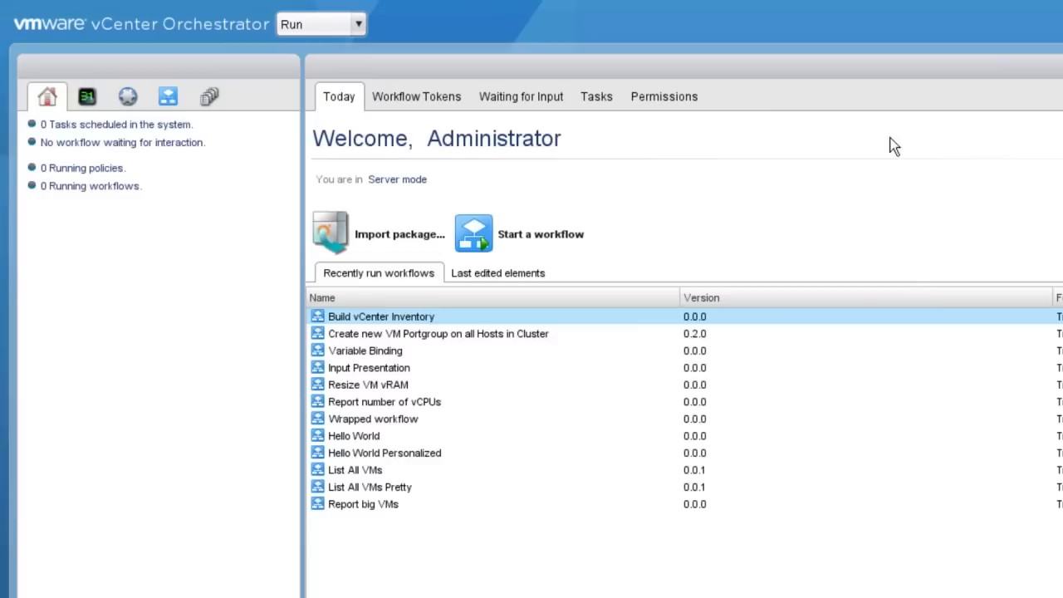
Switch the Orchestrator client from Run mode to Design mode
left_click(357, 23)
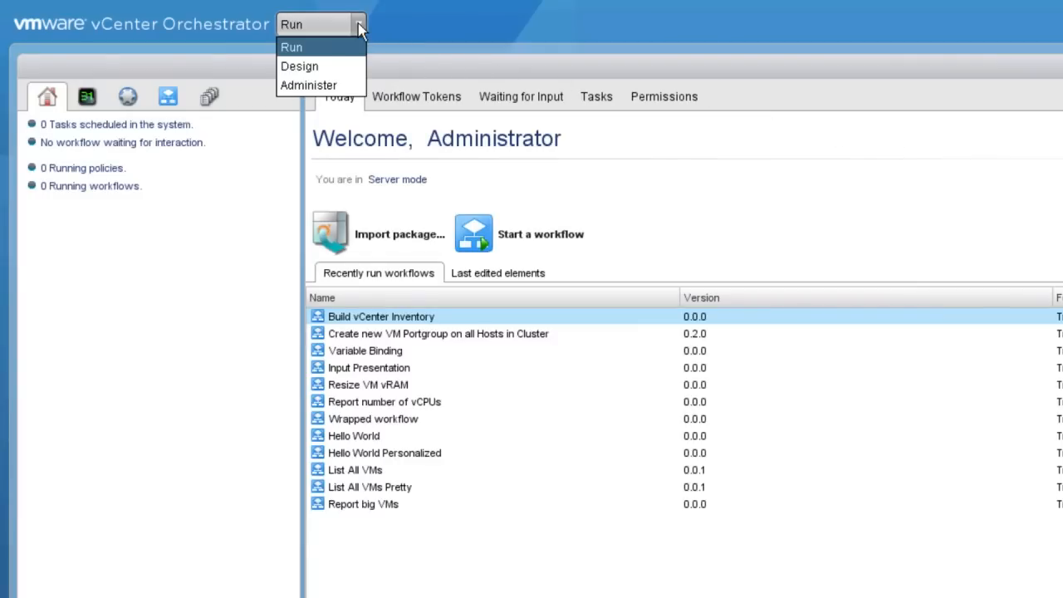
mouse_move(299, 66)
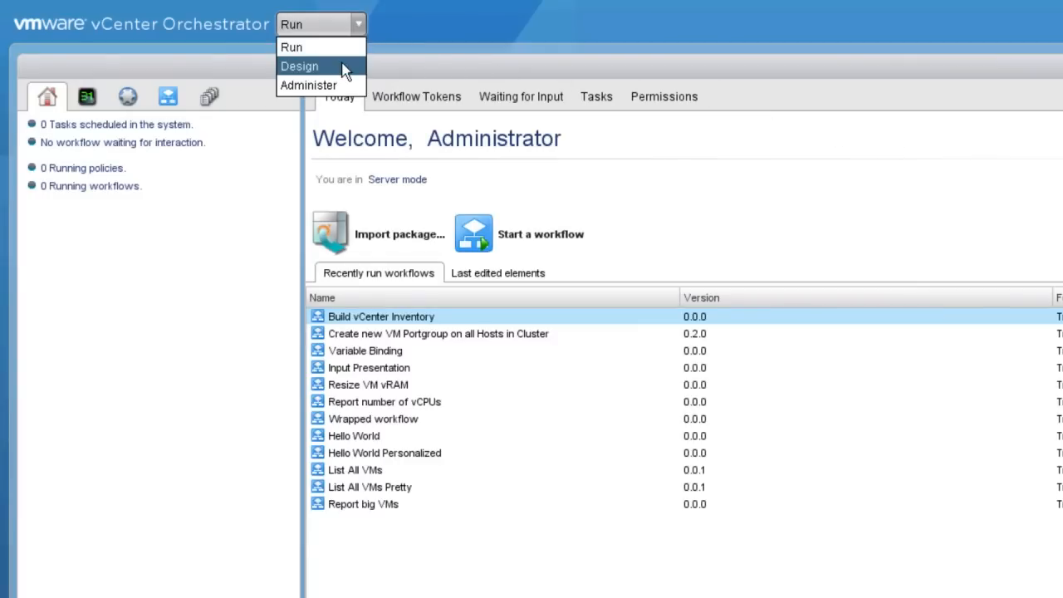
left_click(299, 66)
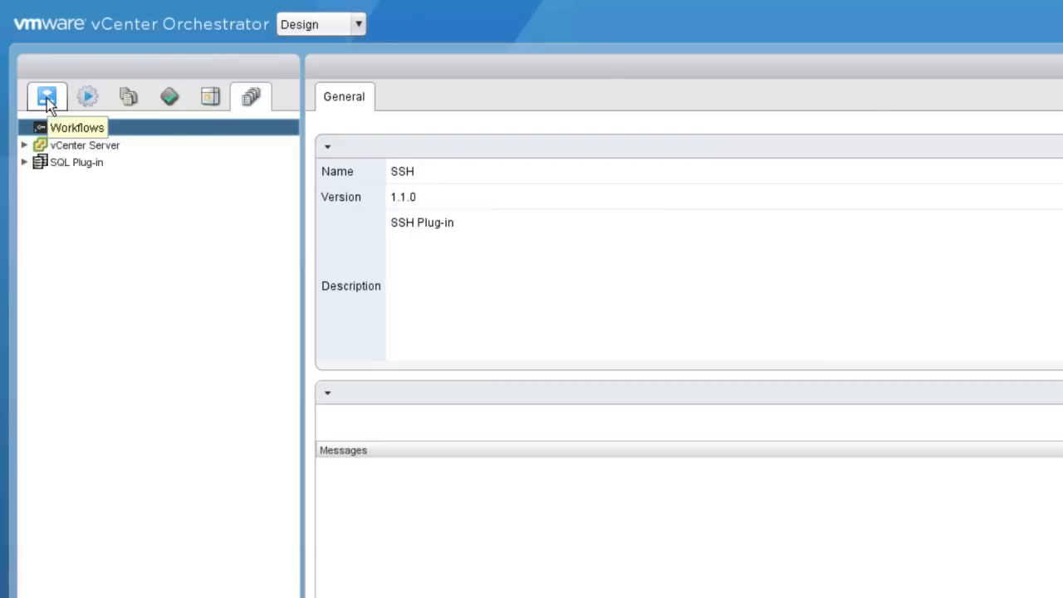
Add a new top-level folder named Brian under the workflow root
left_click(47, 96)
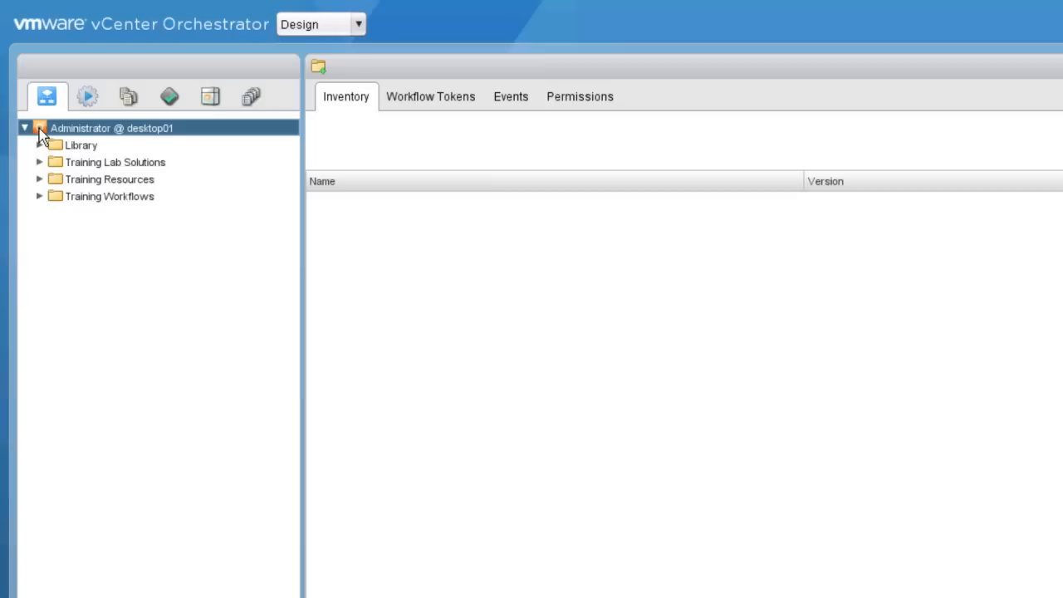
right_click(111, 128)
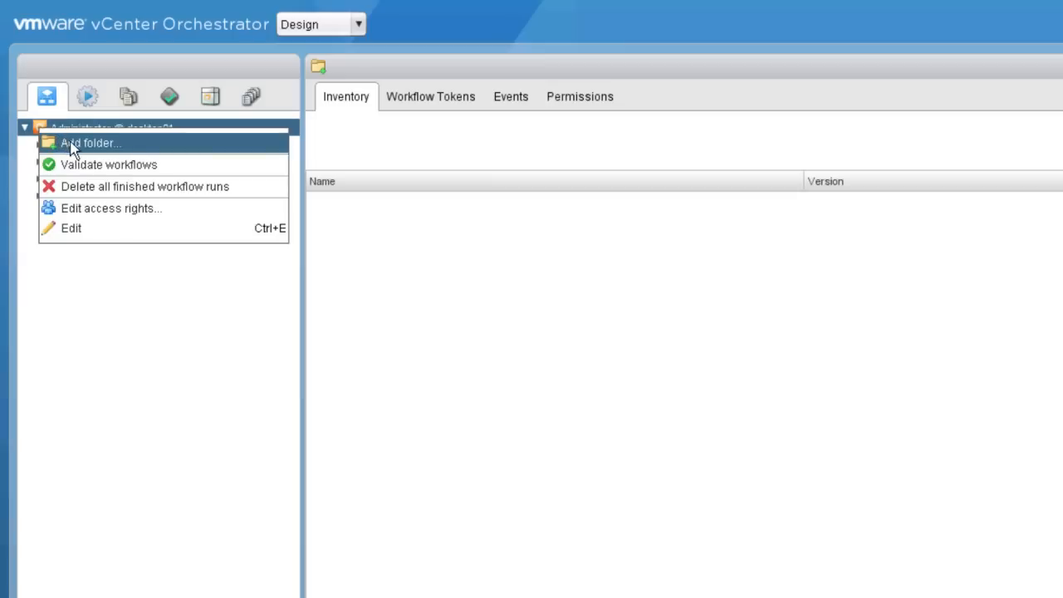
left_click(89, 143)
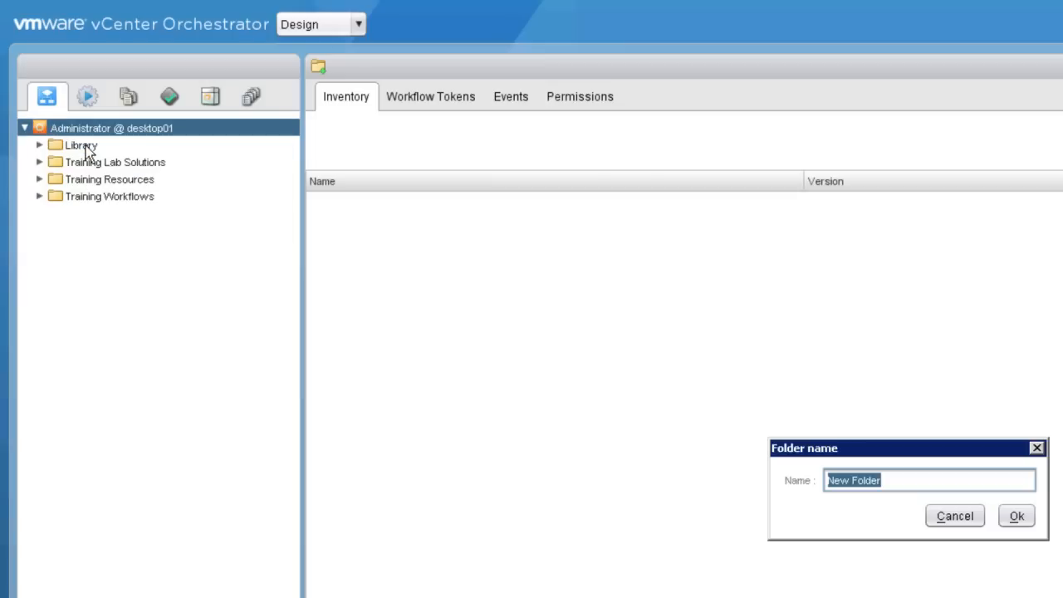
type("Brian")
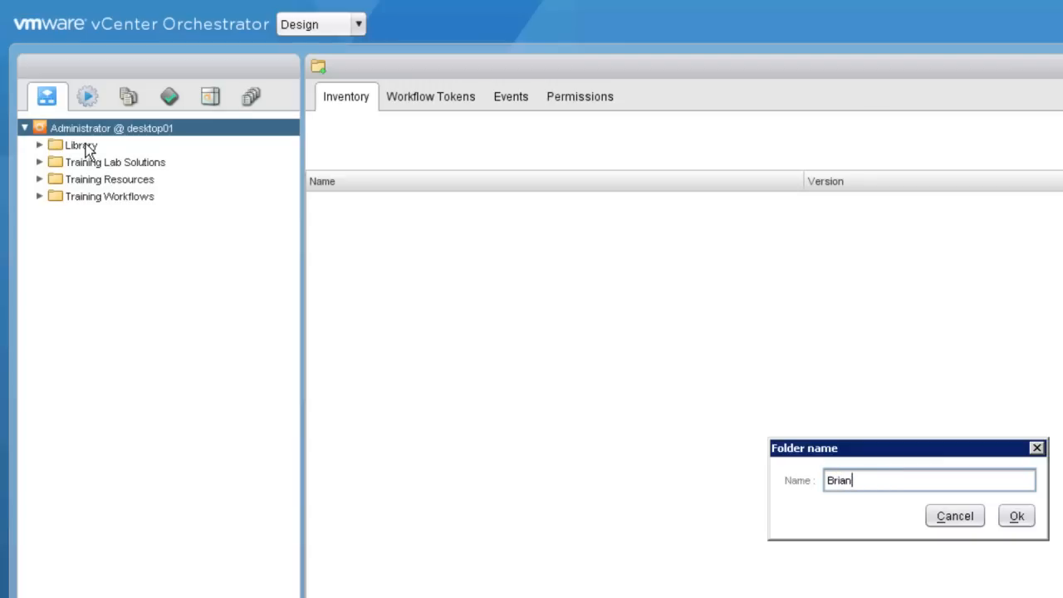
mouse_move(895, 480)
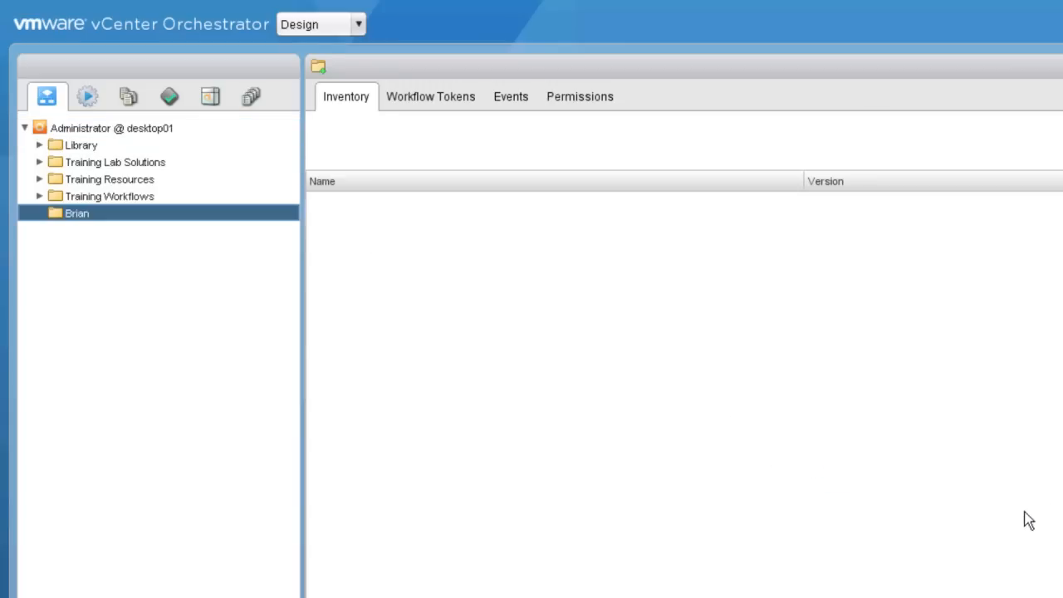
Add a subfolder named Demos inside the Brian folder
right_click(77, 213)
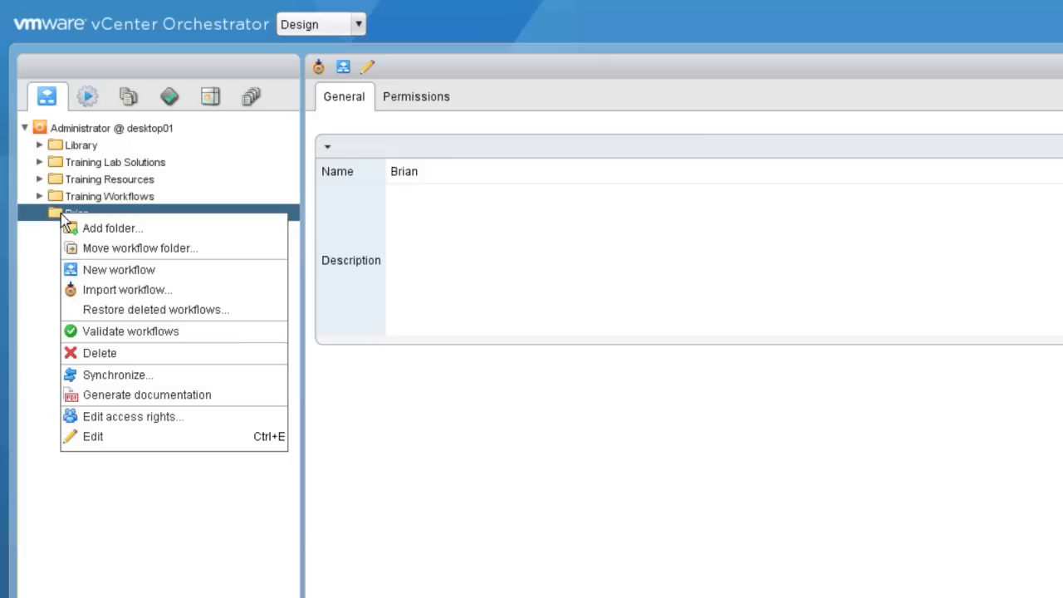
left_click(113, 228)
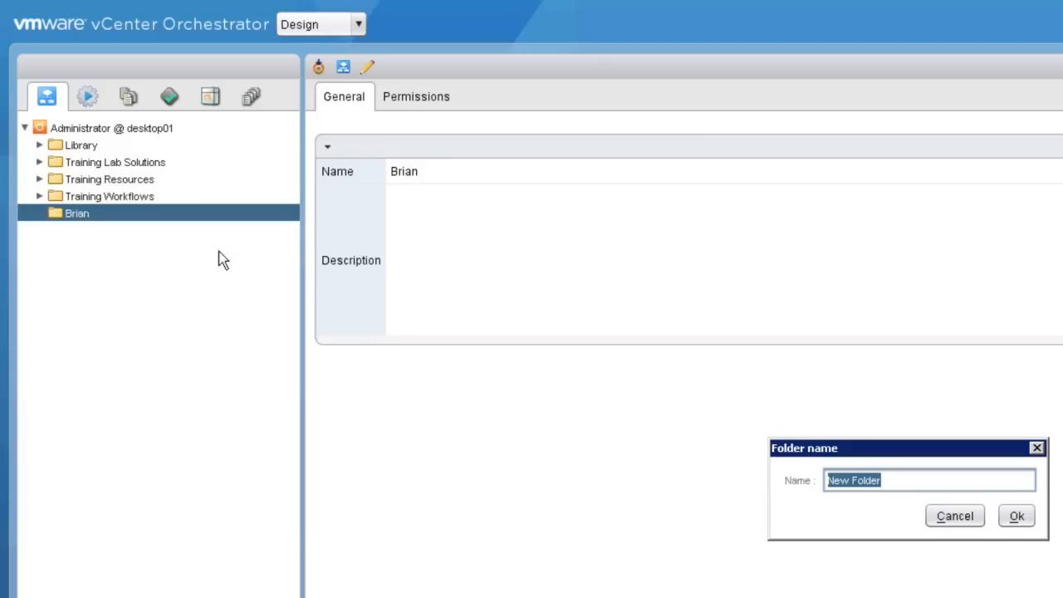
type("Demos")
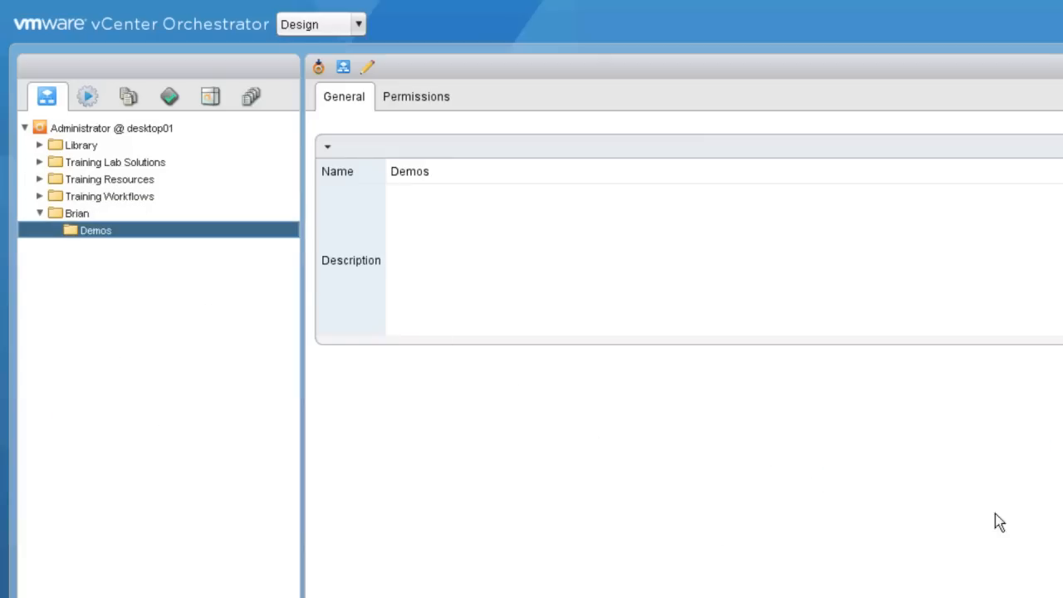
mouse_move(70, 249)
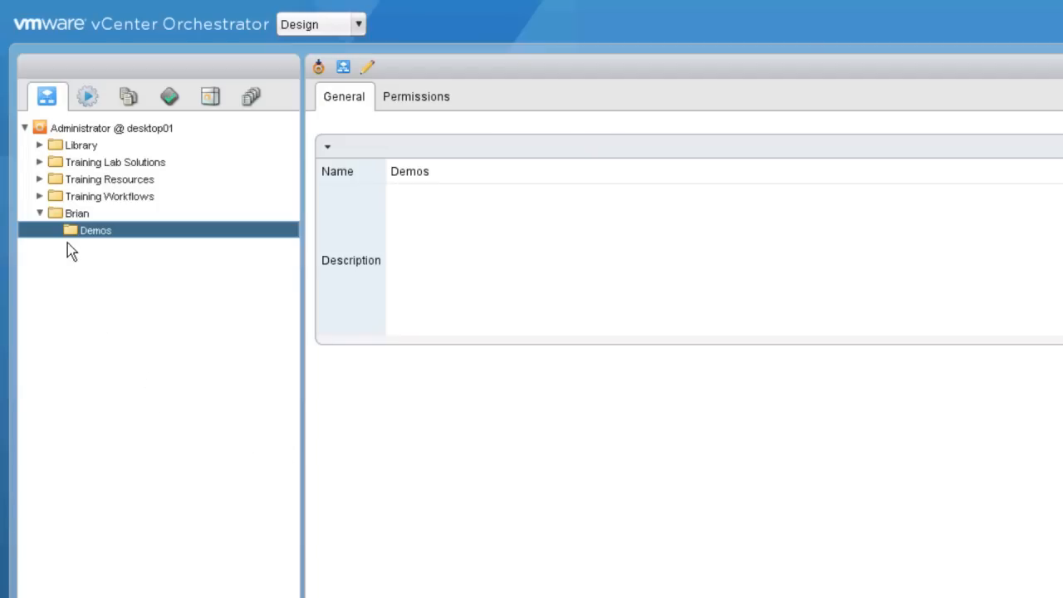
Create a new workflow named Hello World inside the Demos folder
right_click(96, 229)
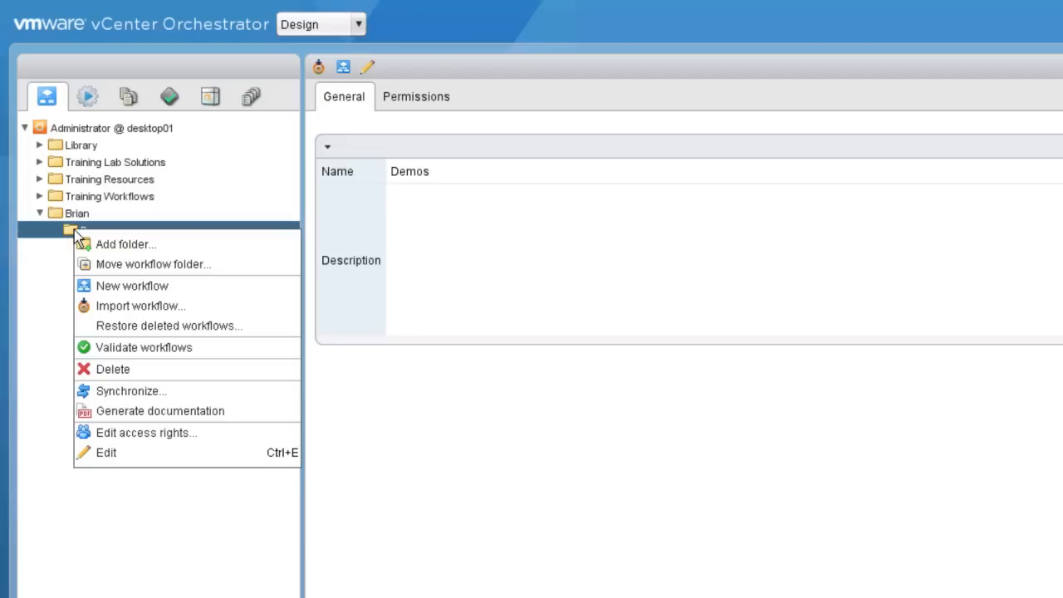
mouse_move(132, 286)
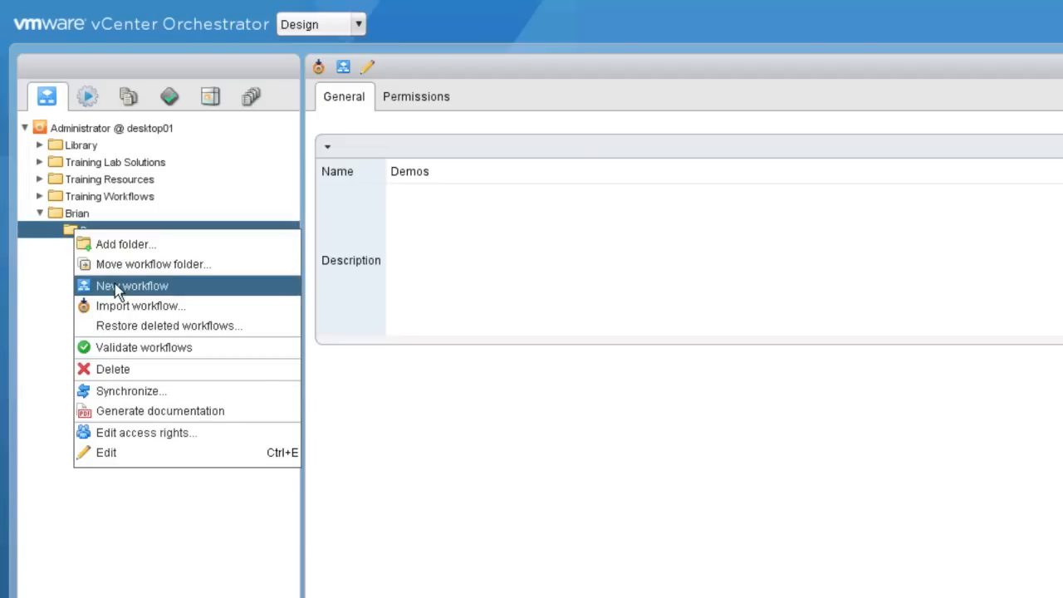
left_click(132, 286)
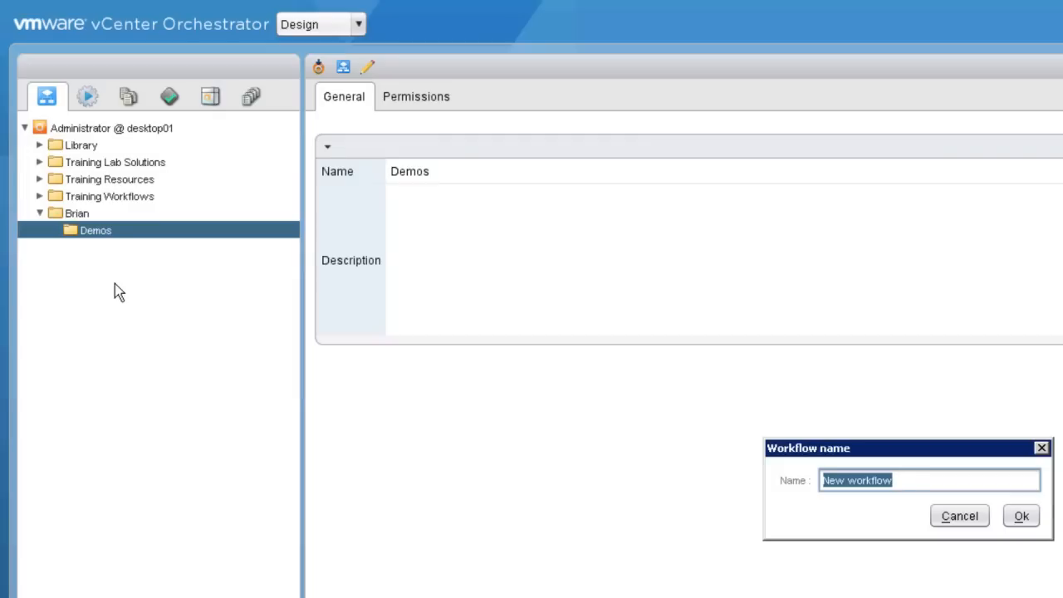
type("Hel")
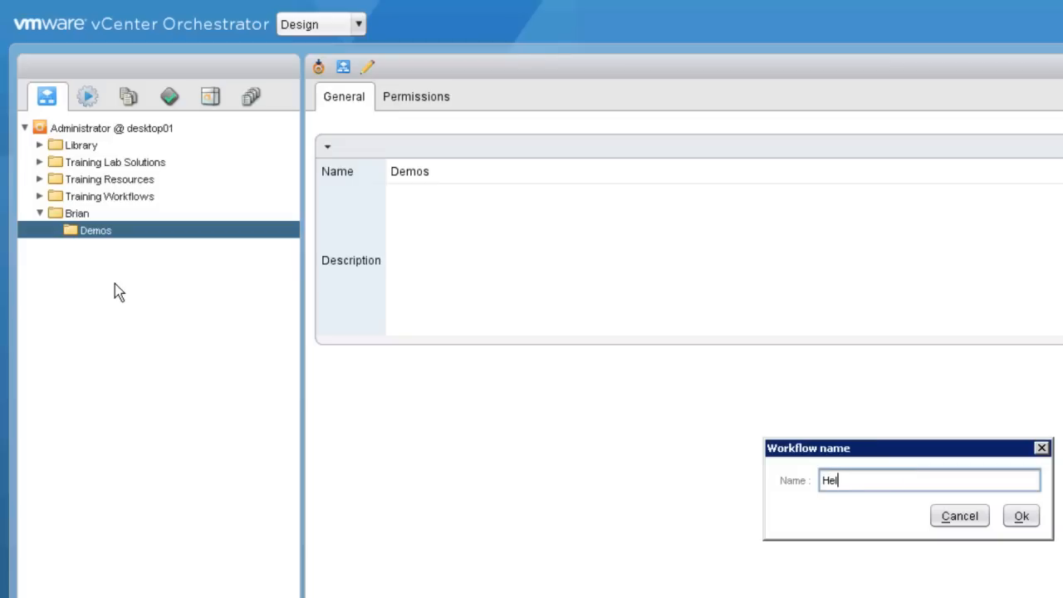
type("lo World")
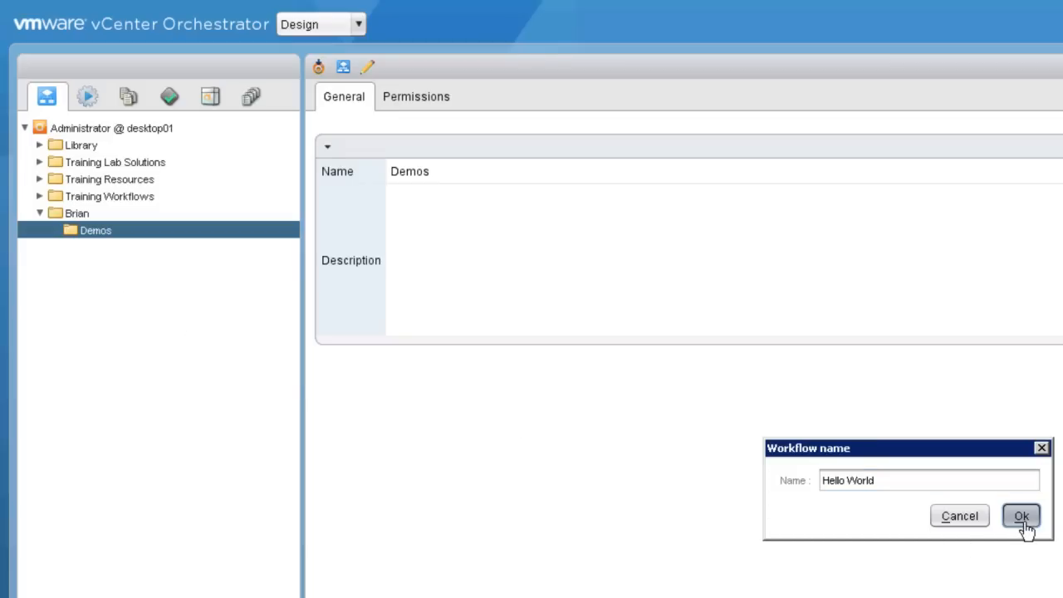
left_click(1021, 515)
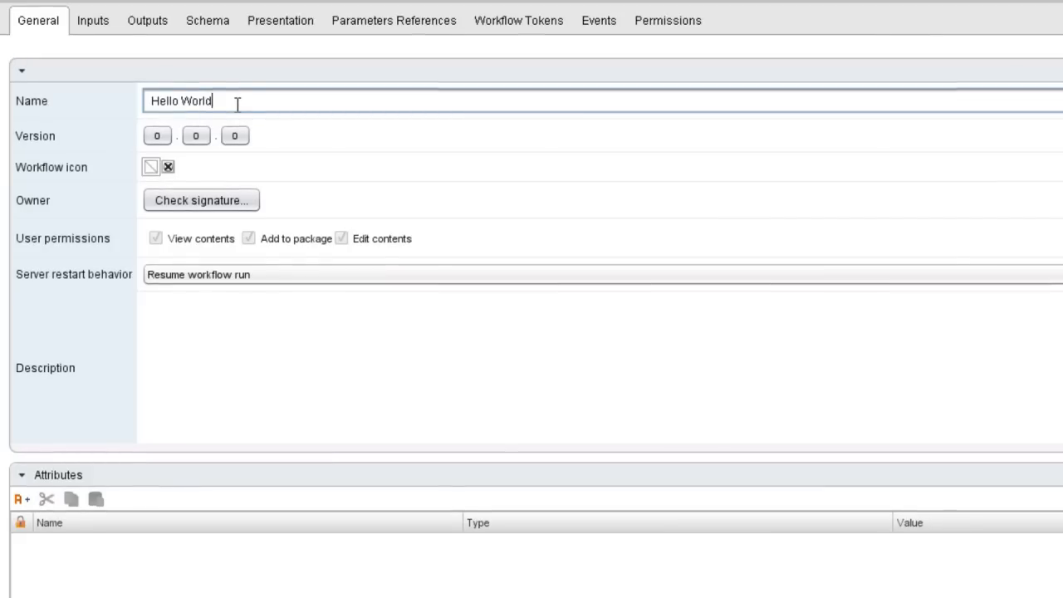
mouse_move(267, 163)
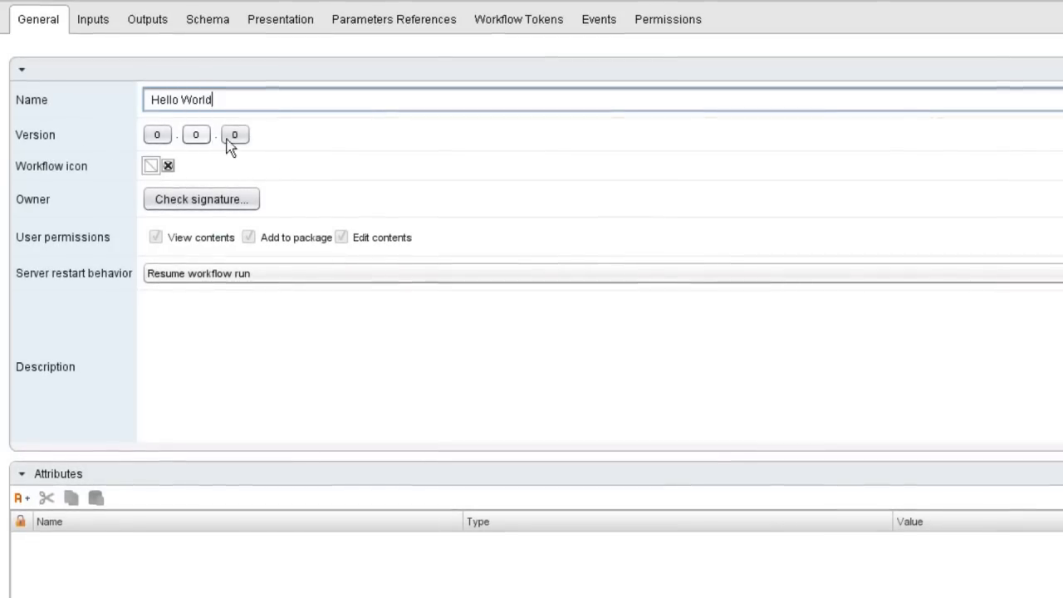
mouse_move(255, 157)
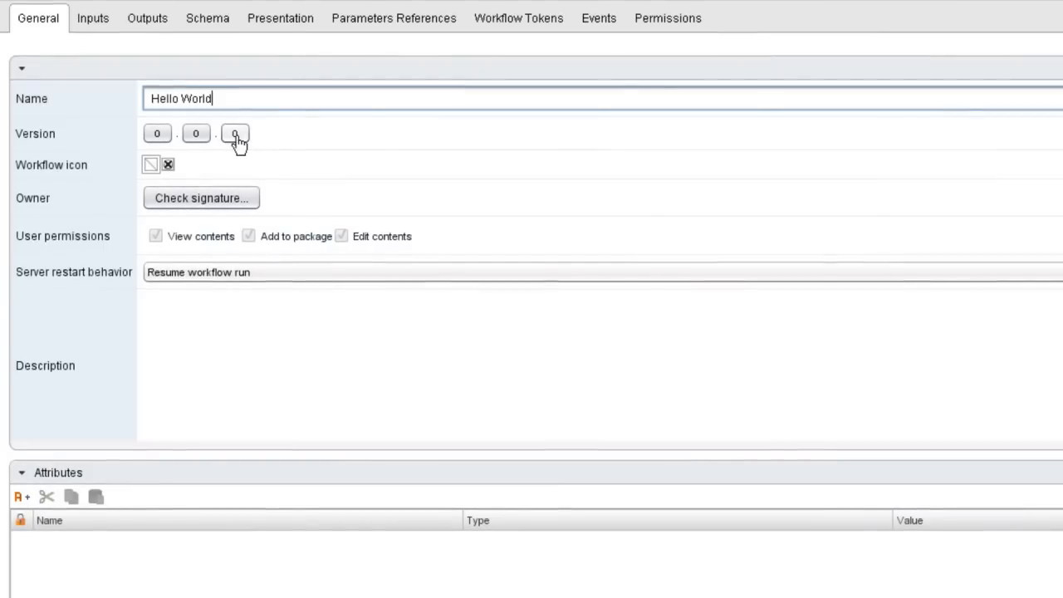
Increment the workflow version to 0.0.1 with the comment Initial version
left_click(236, 133)
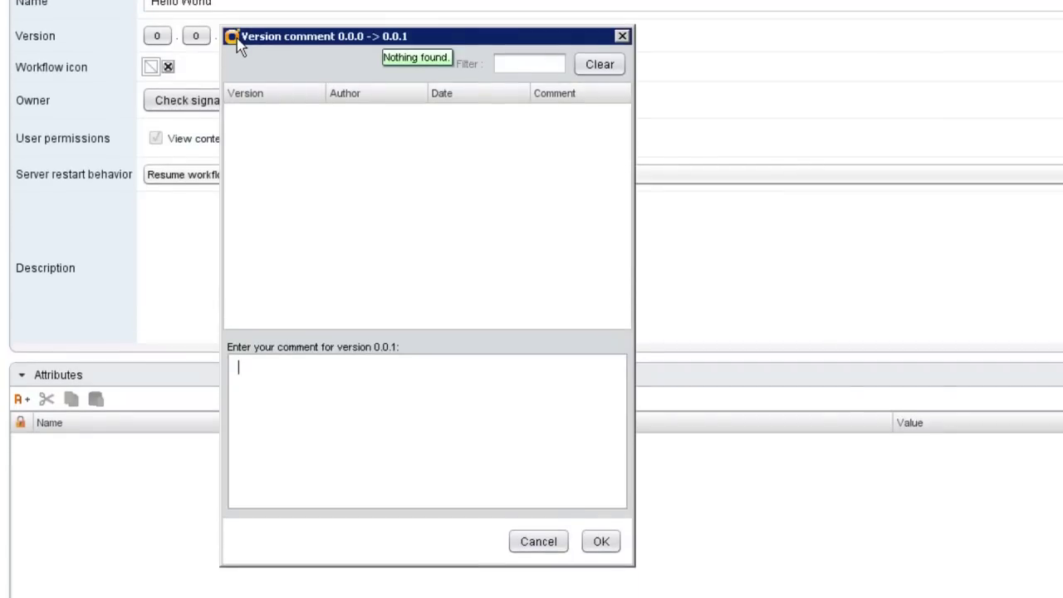
mouse_move(336, 385)
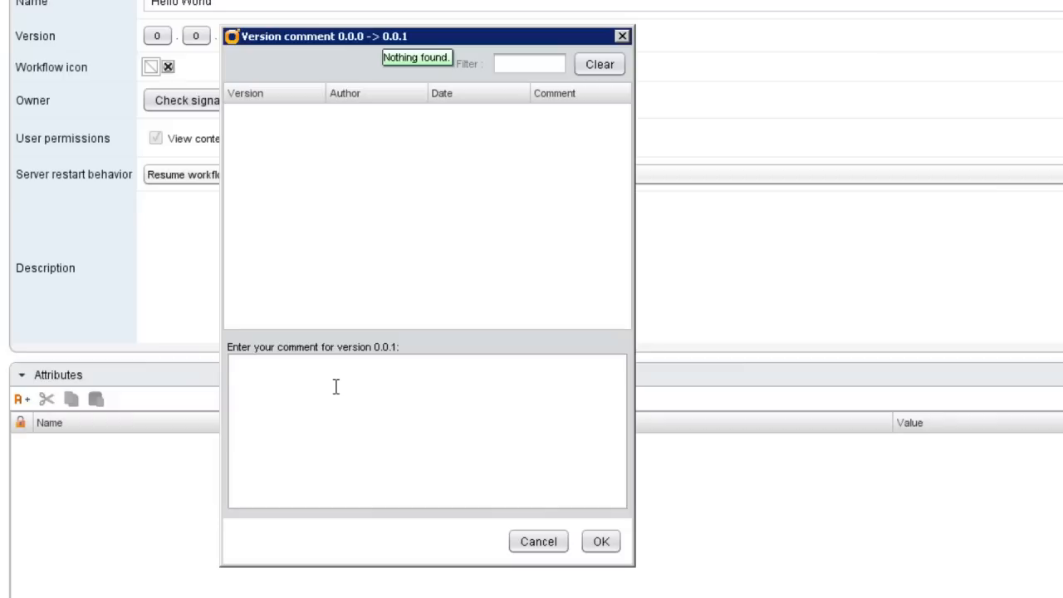
type("Init")
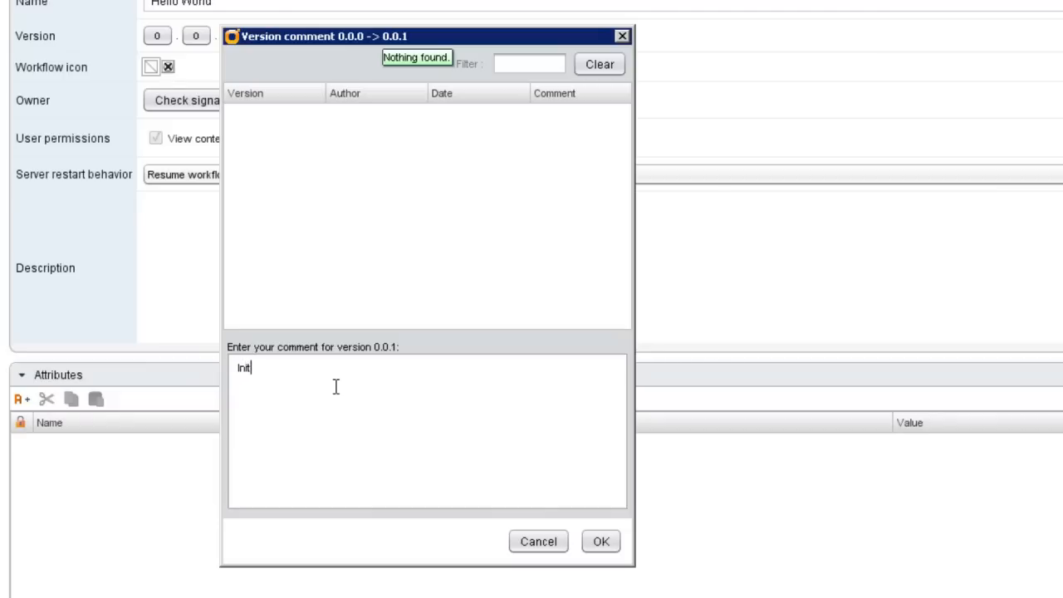
type("ial vers")
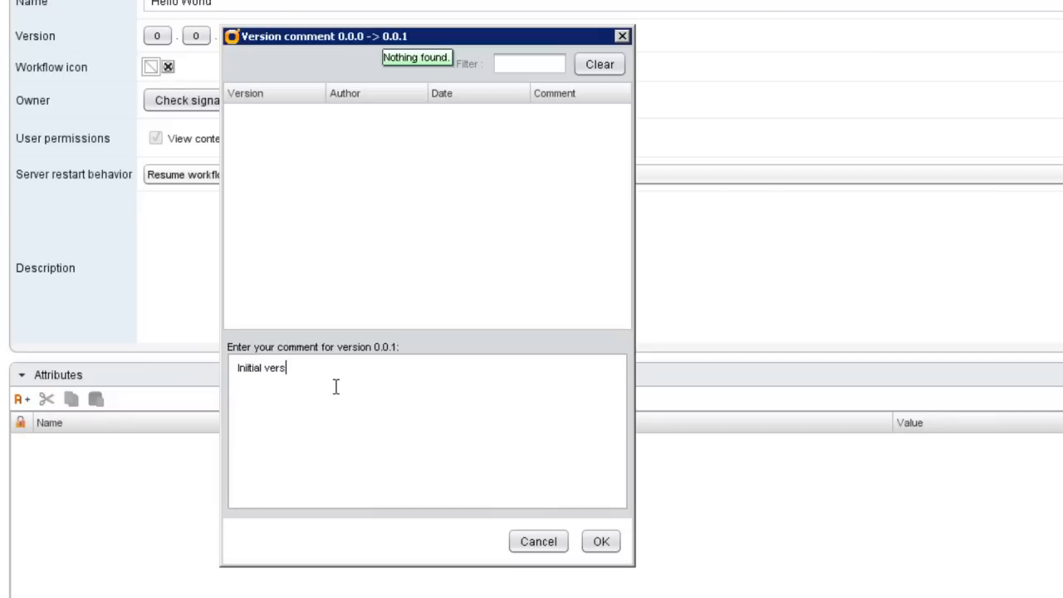
type("ion")
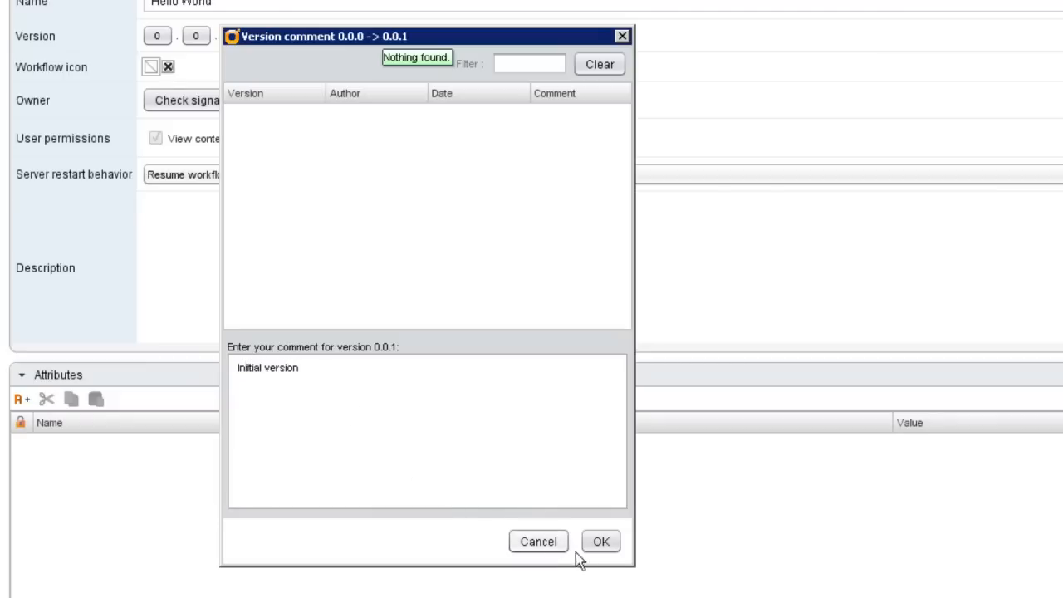
left_click(601, 541)
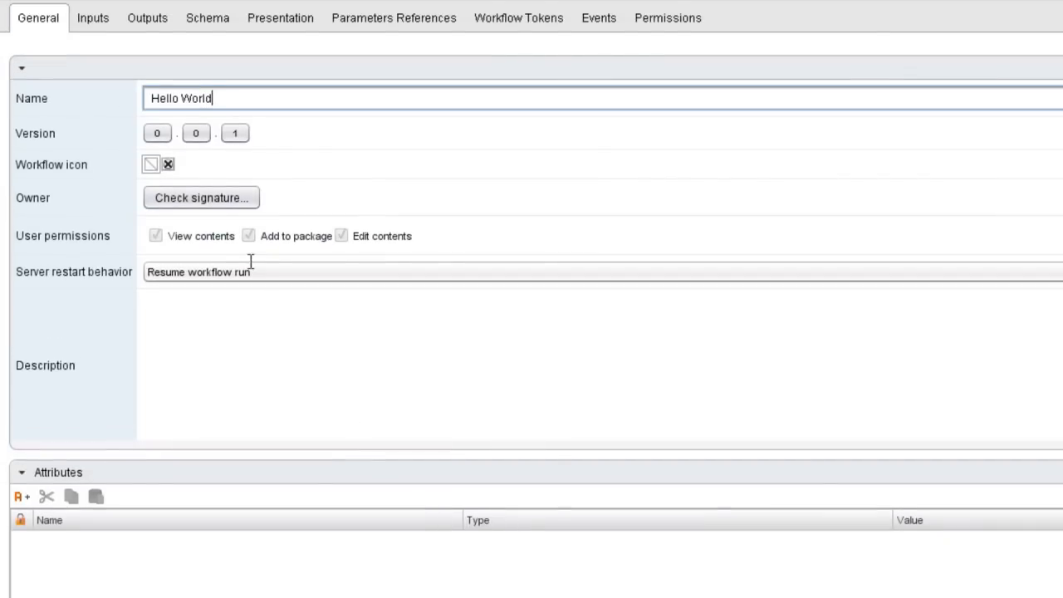
mouse_move(193, 355)
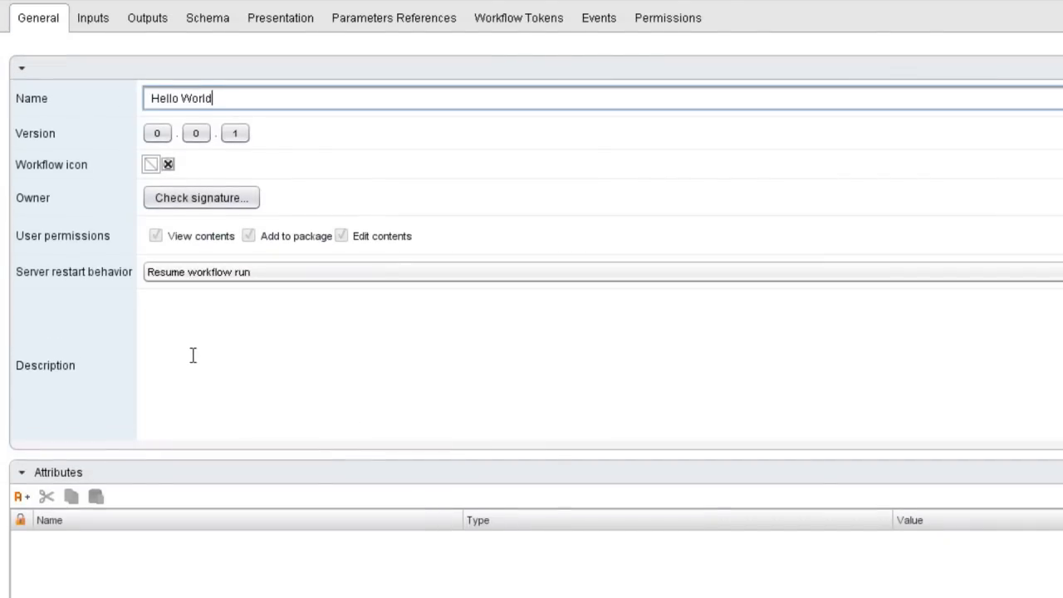
Enter the description This workflow says "hello world" on the General tab
left_click(192, 355)
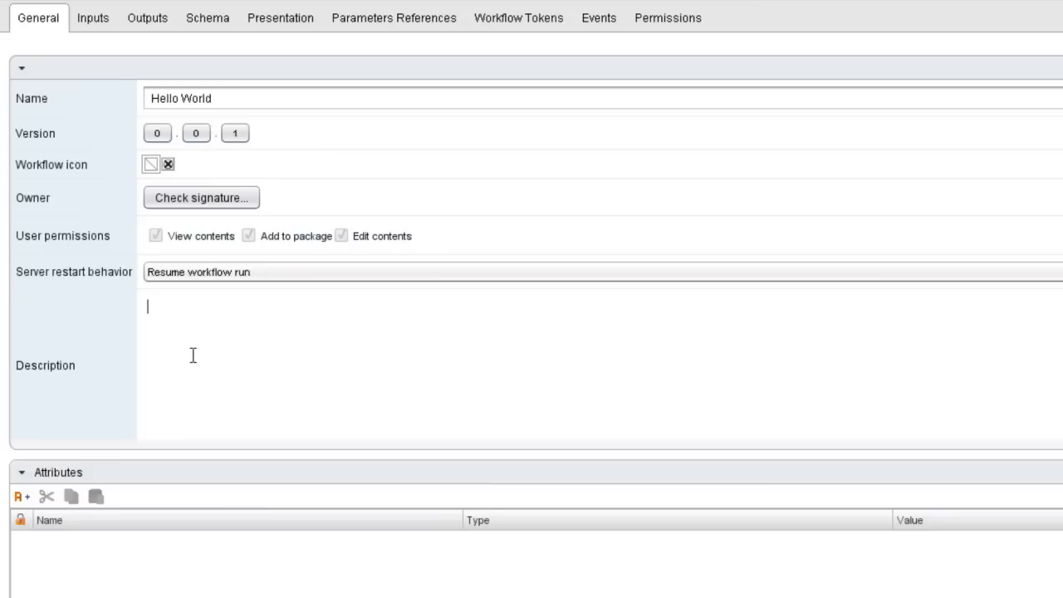
type("This workflow says")
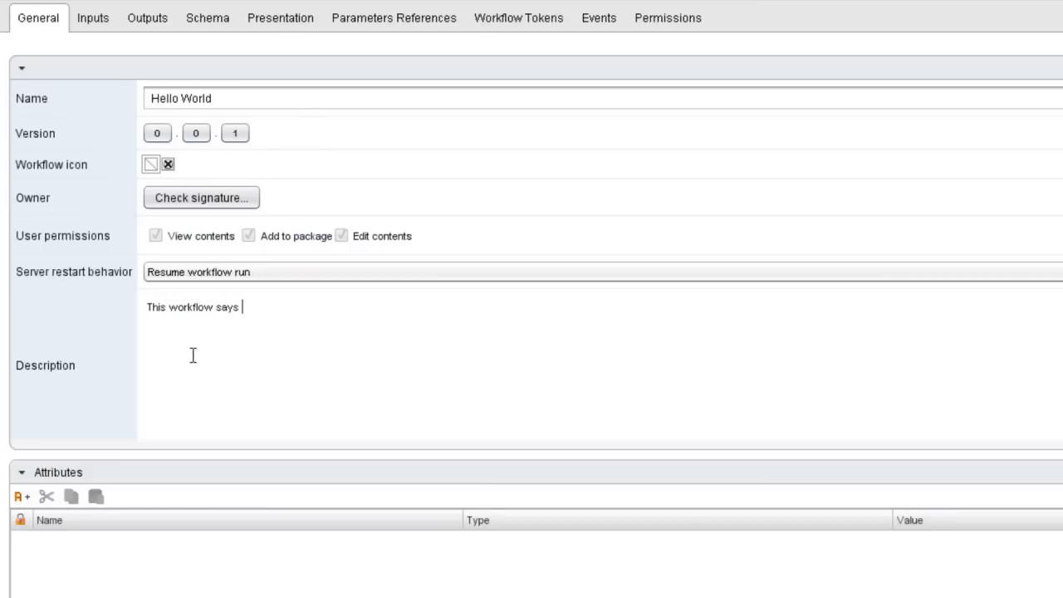
type("\"hello world")
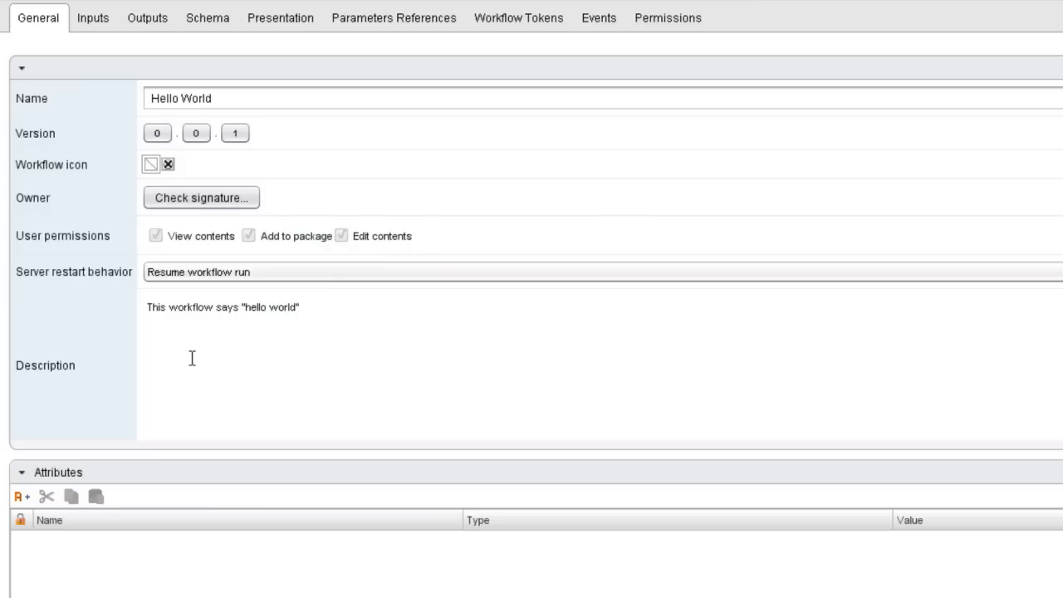
left_click(299, 306)
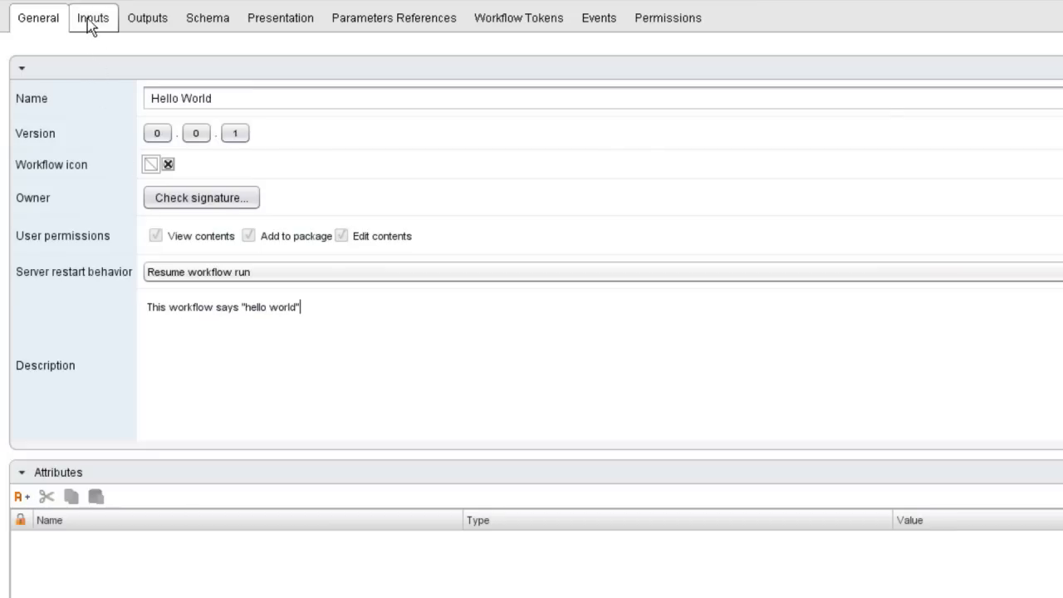
mouse_move(206, 16)
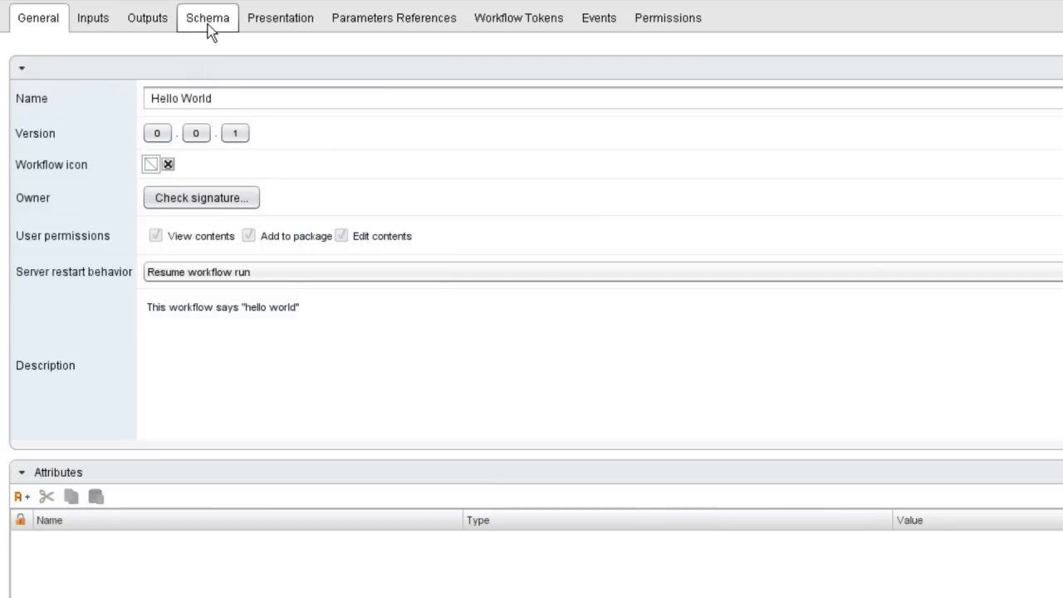
Show the Schema diagram with the start element linked directly to the end
left_click(206, 16)
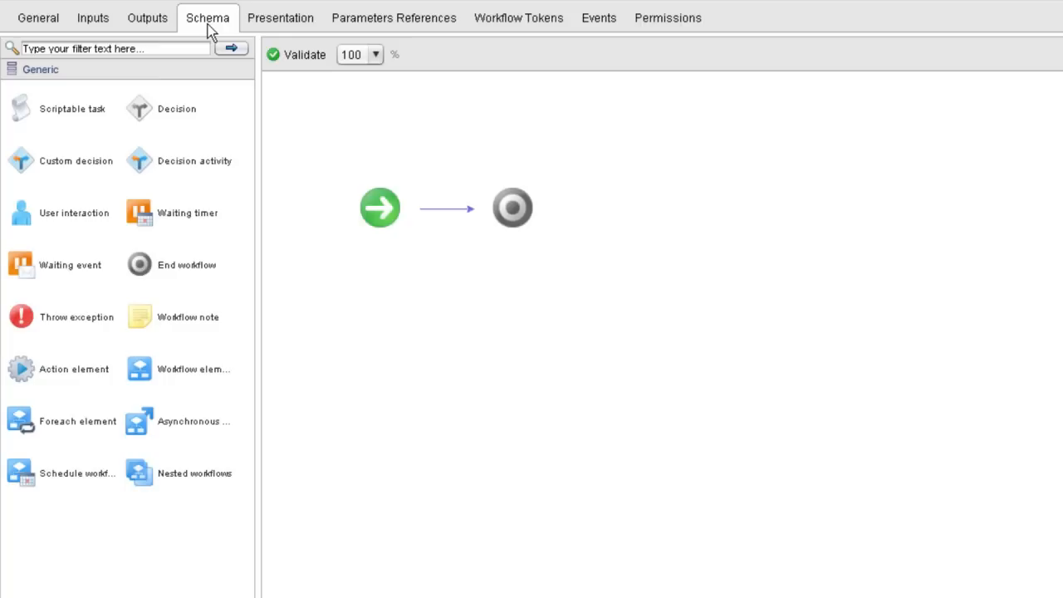
mouse_move(352, 199)
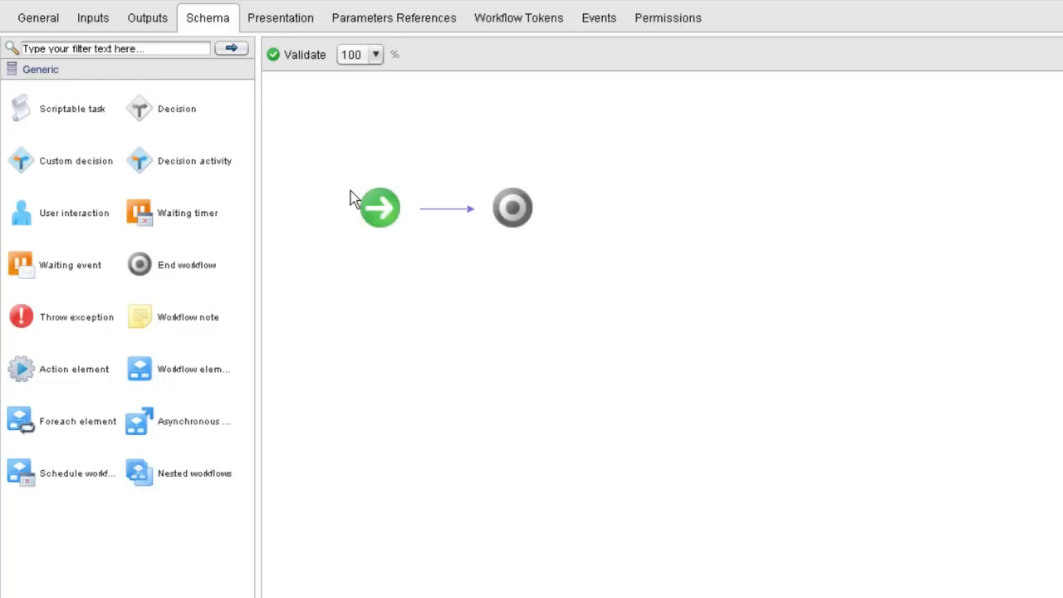
mouse_move(340, 239)
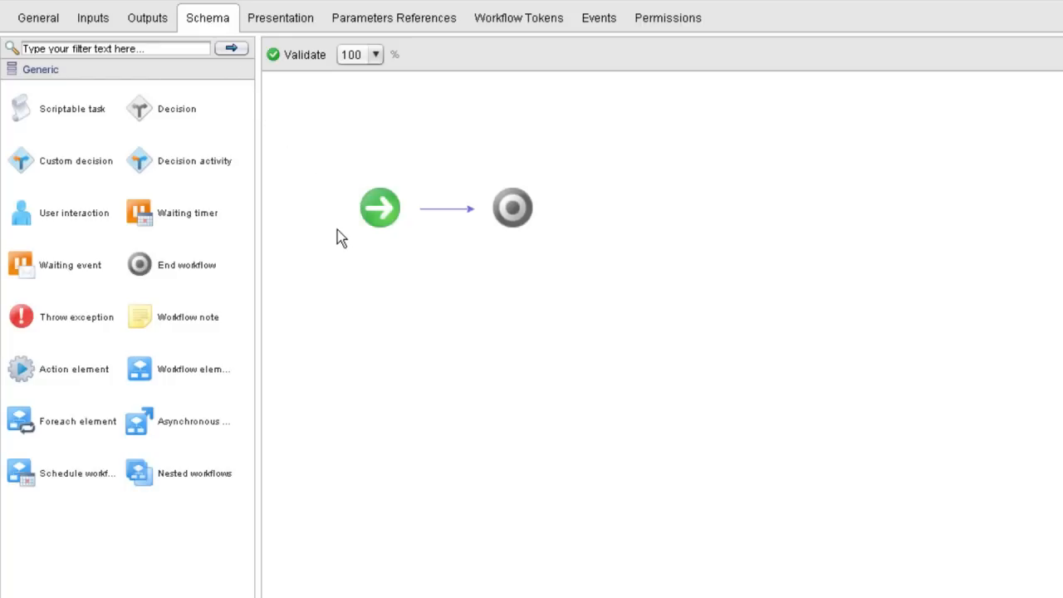
mouse_move(379, 207)
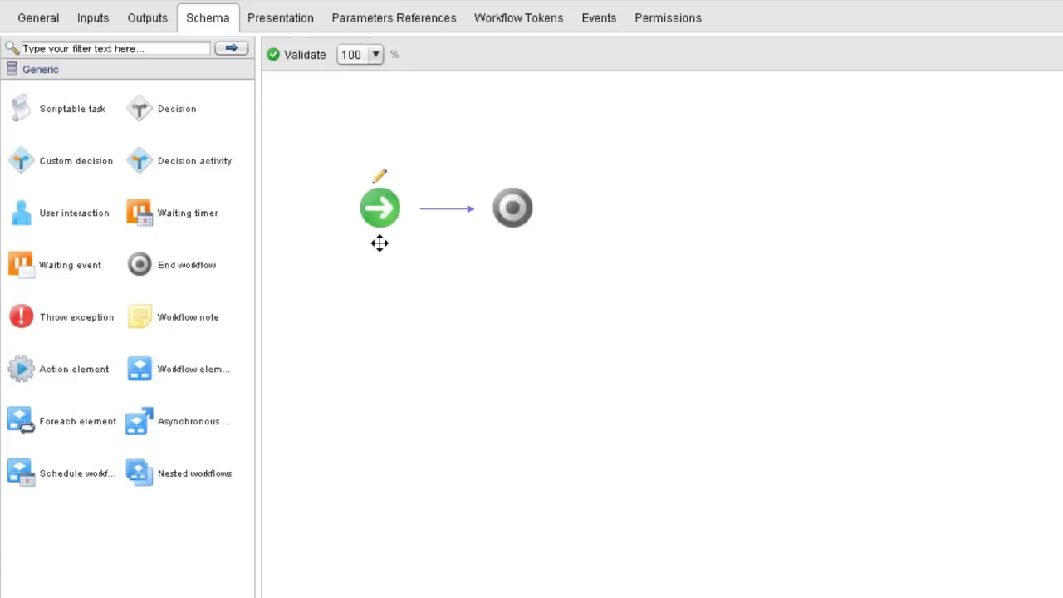
mouse_move(392, 275)
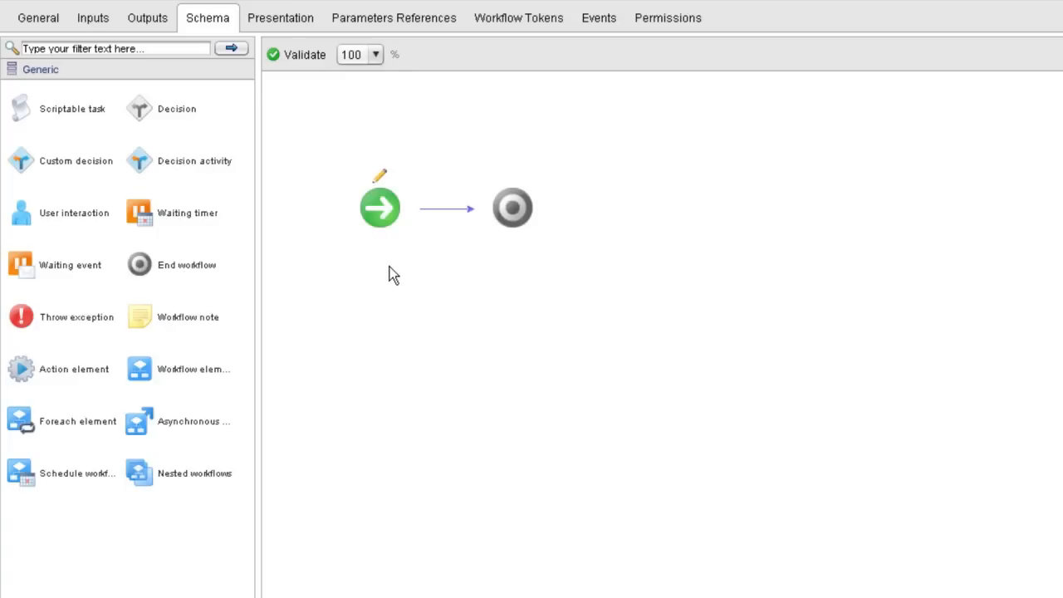
mouse_move(382, 232)
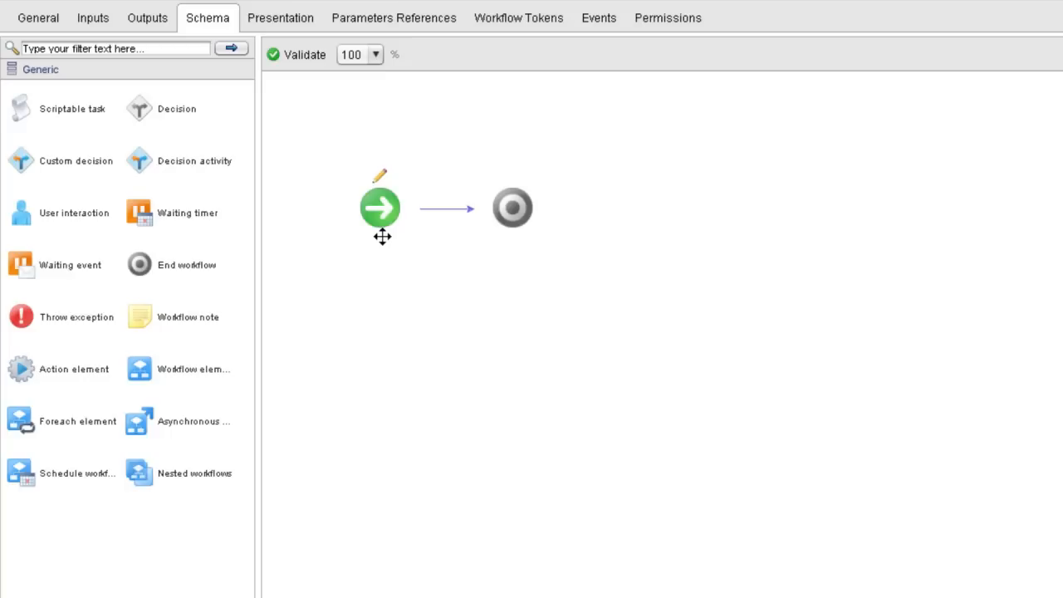
mouse_move(462, 279)
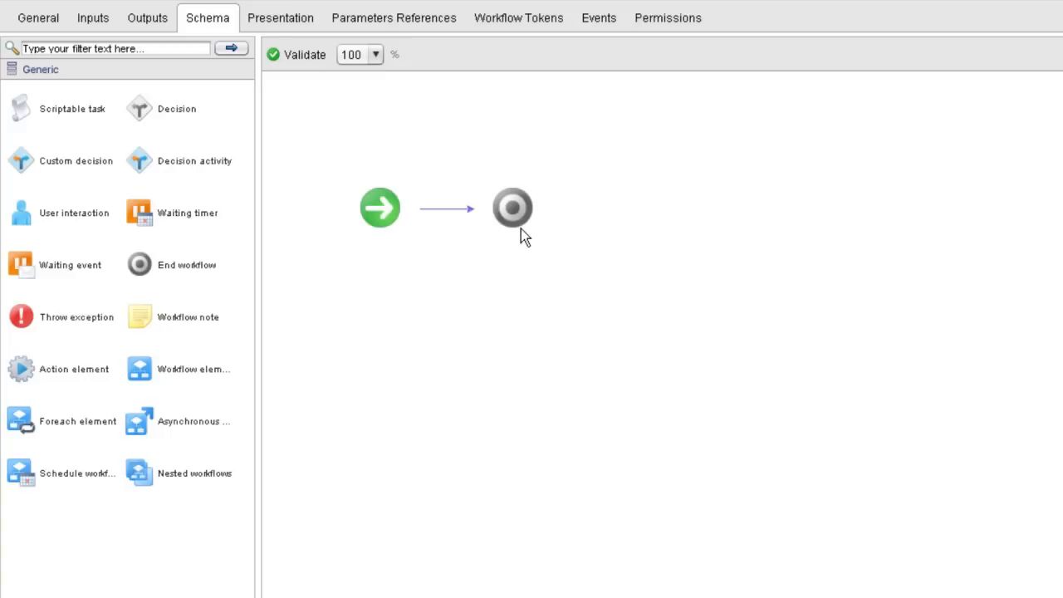
mouse_move(488, 299)
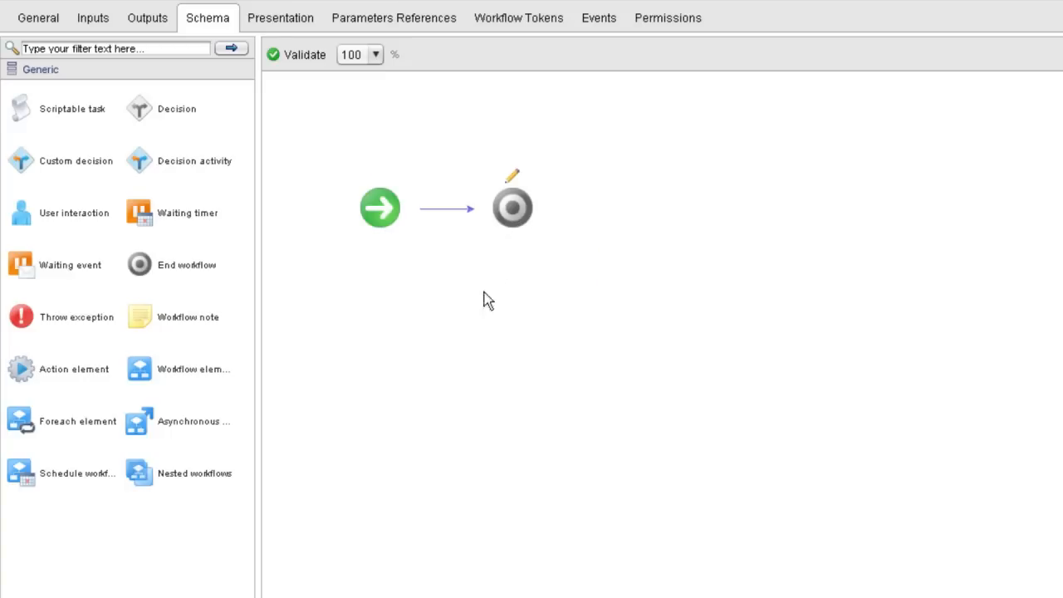
mouse_move(75, 117)
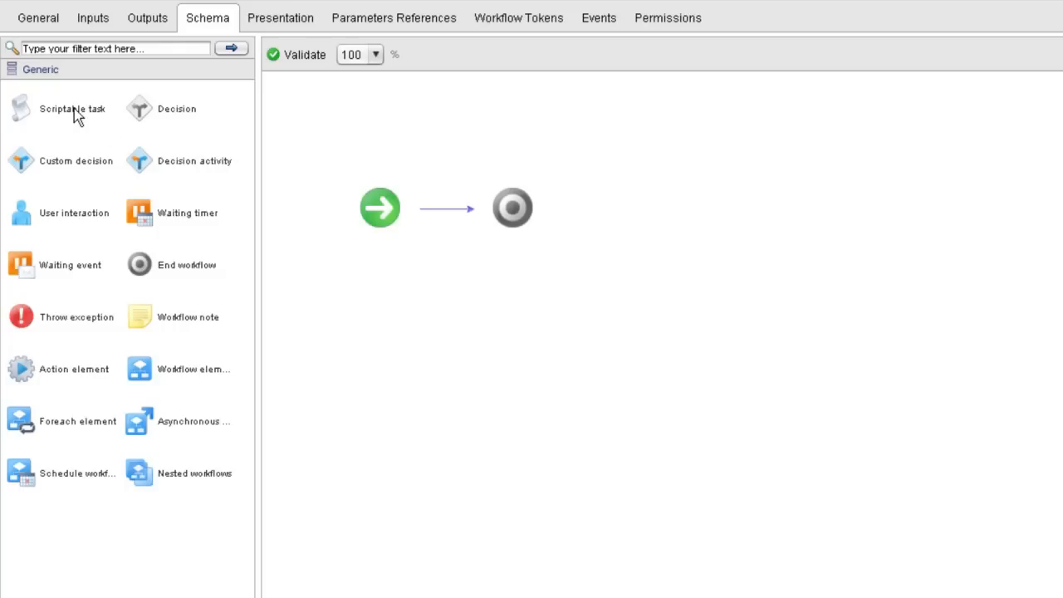
mouse_move(72, 110)
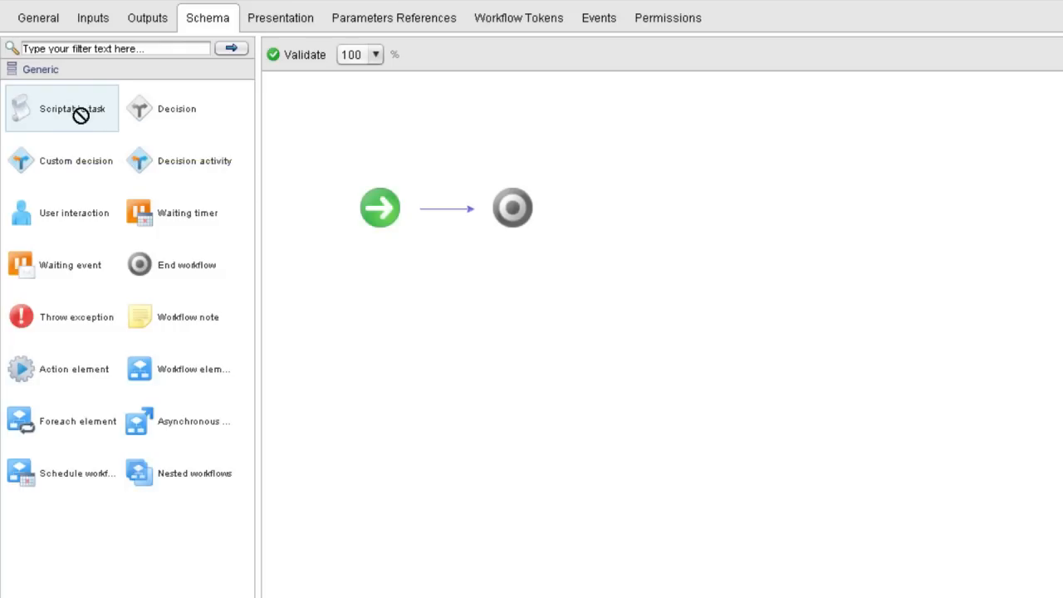
Drop a Scriptable task onto the start-to-end arrow and name it Say Hello
left_click_drag(63, 108, 445, 208)
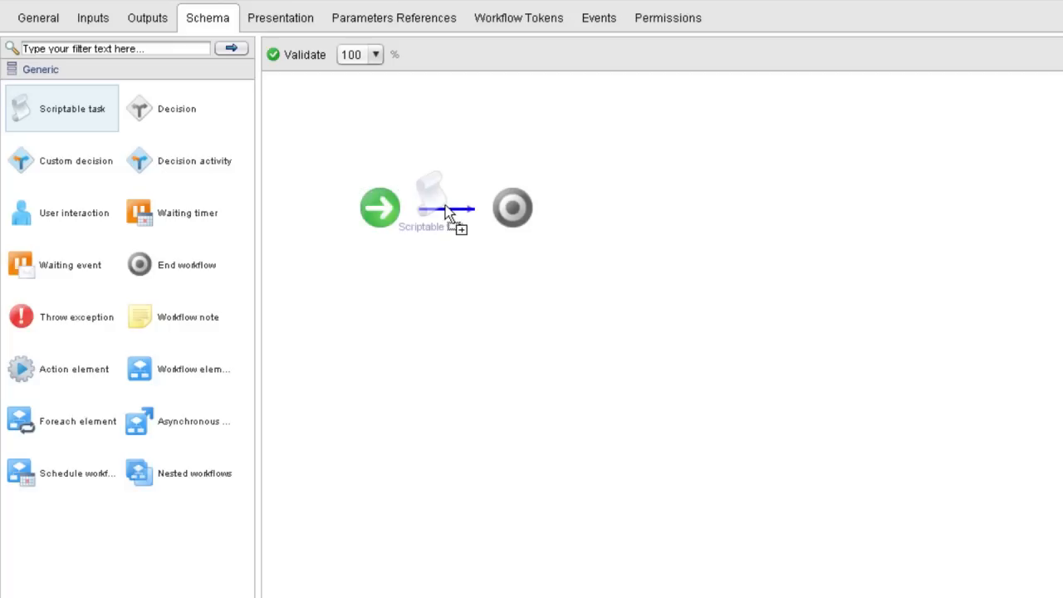
left_click_drag(432, 199, 448, 206)
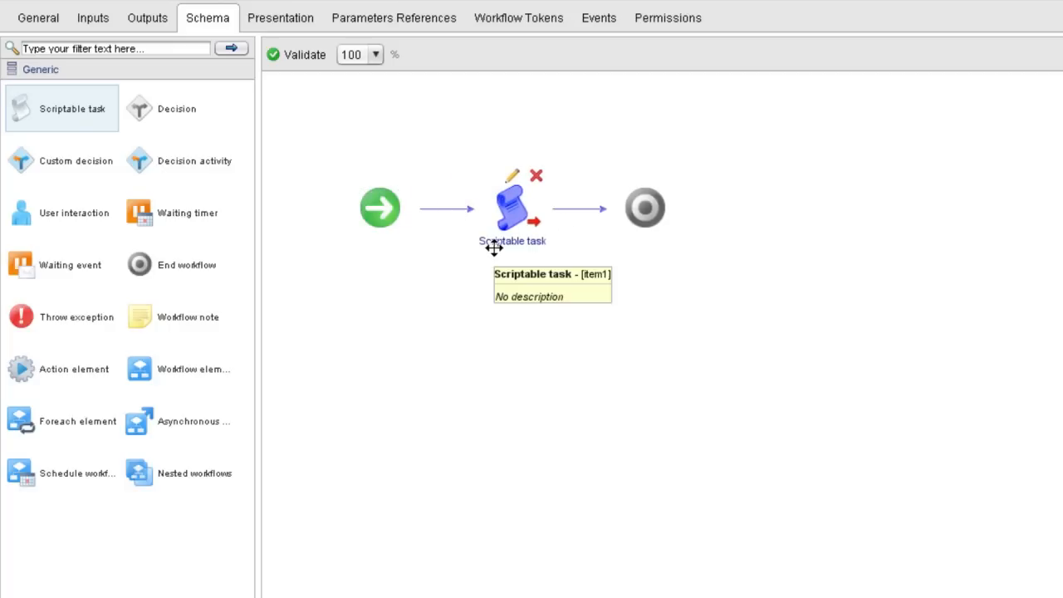
double_click(511, 241)
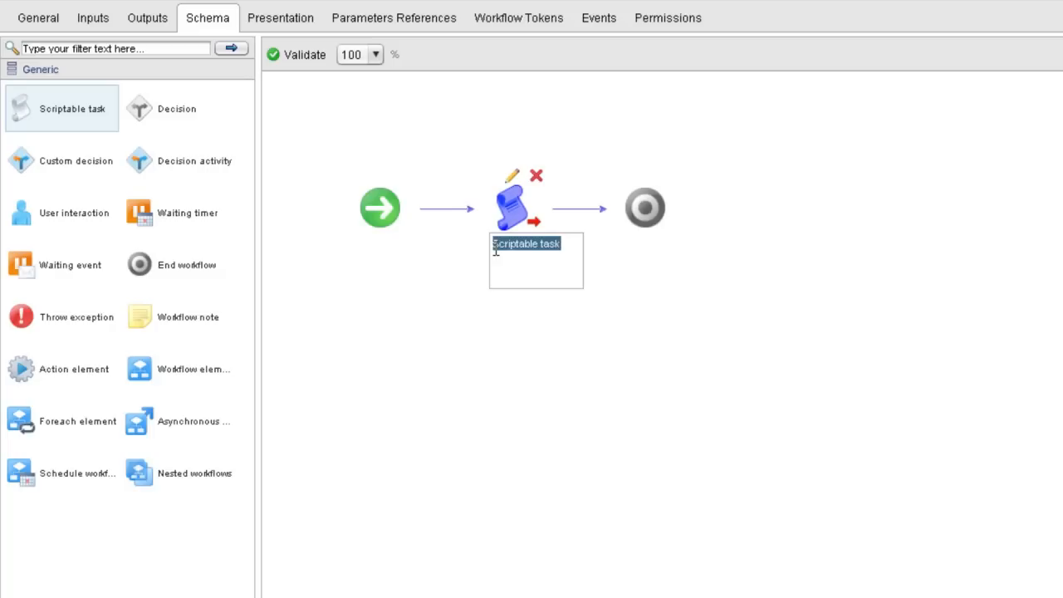
type("Say Hello")
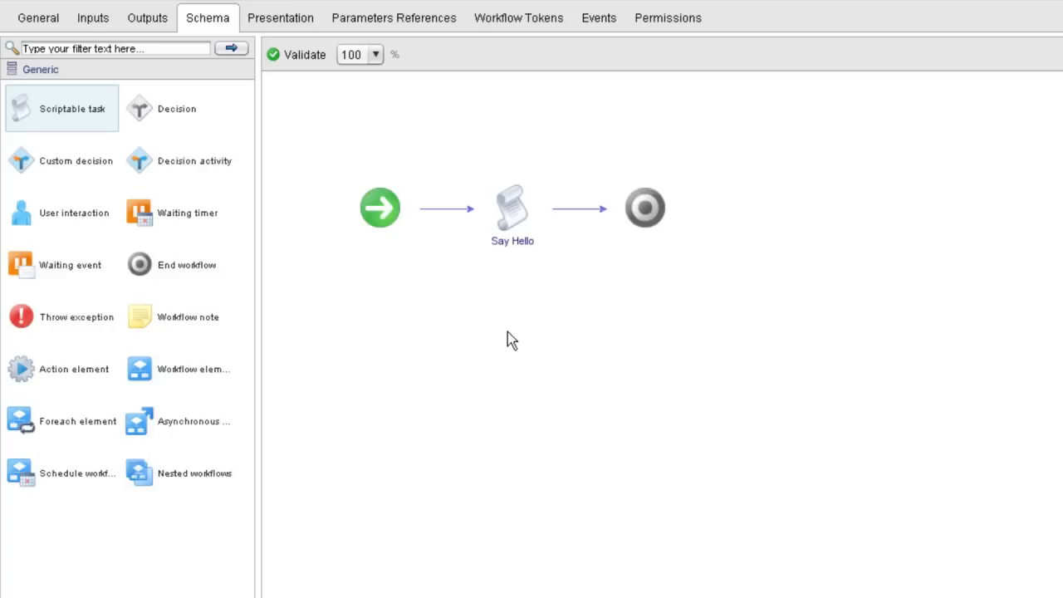
mouse_move(523, 279)
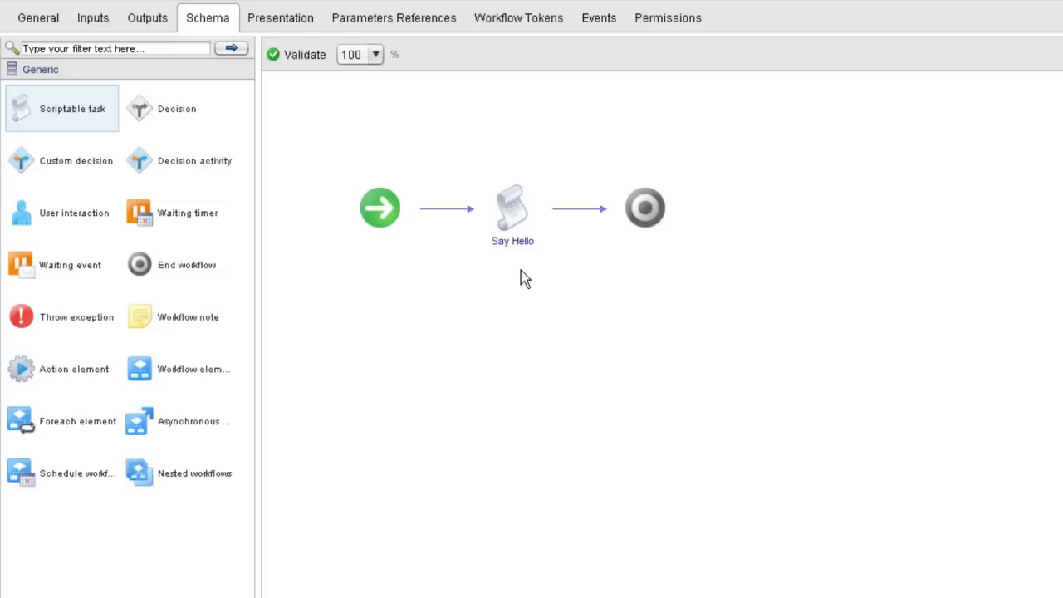
mouse_move(511, 207)
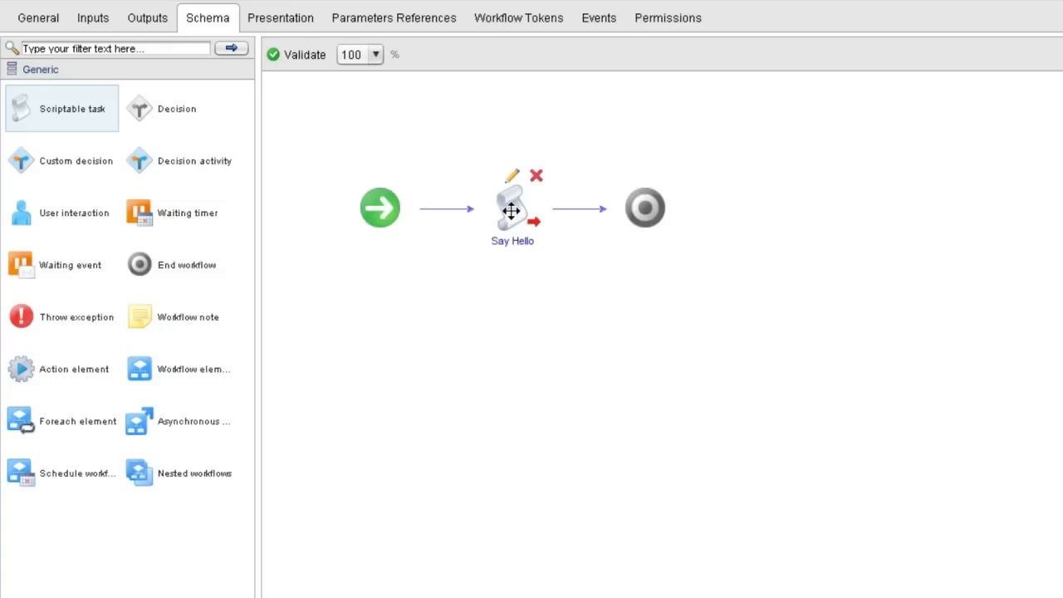
mouse_move(513, 179)
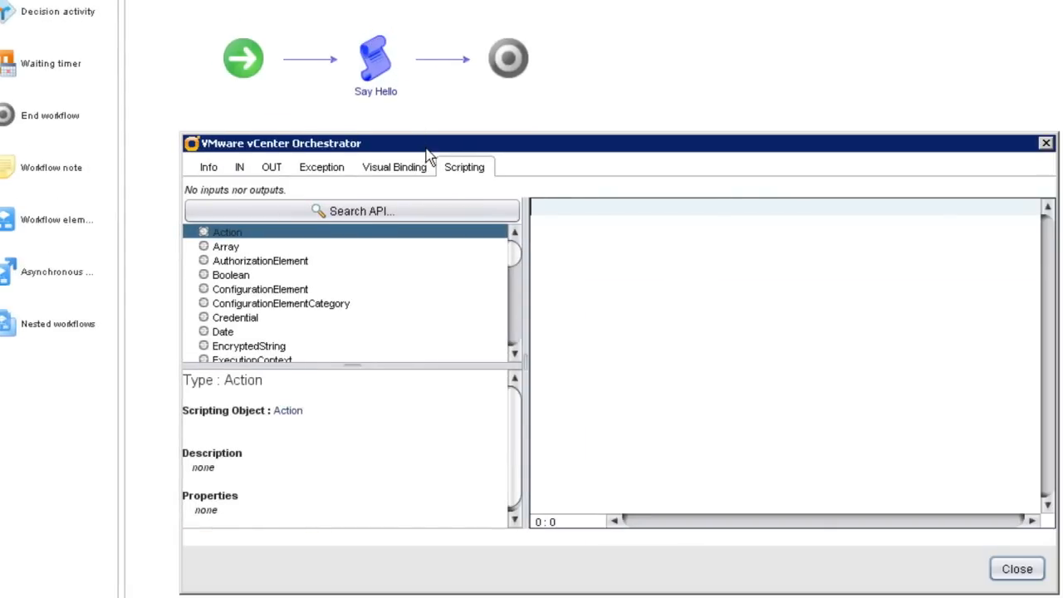
mouse_move(425, 166)
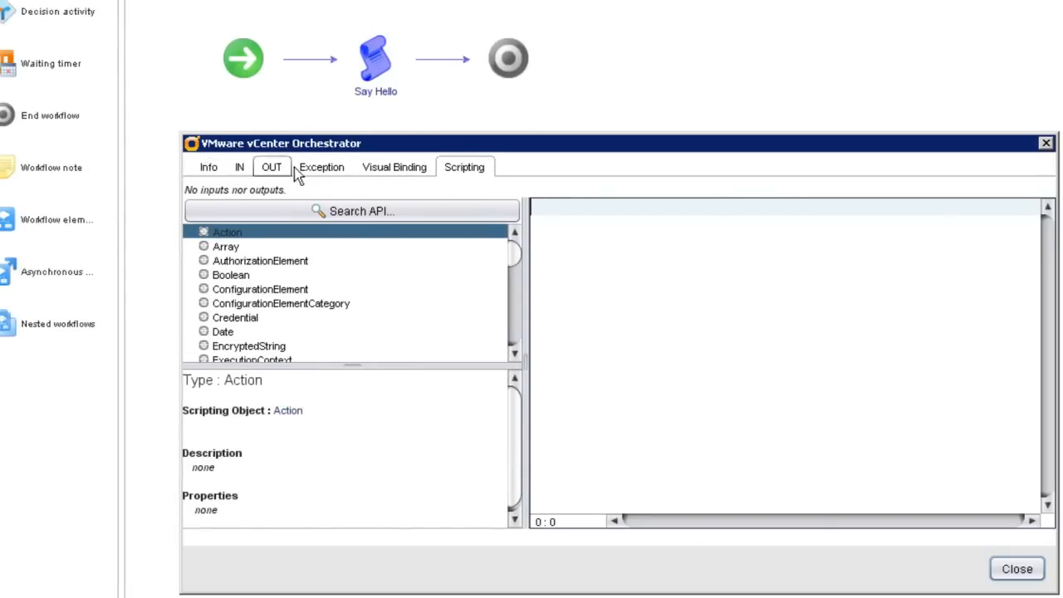
mouse_move(458, 181)
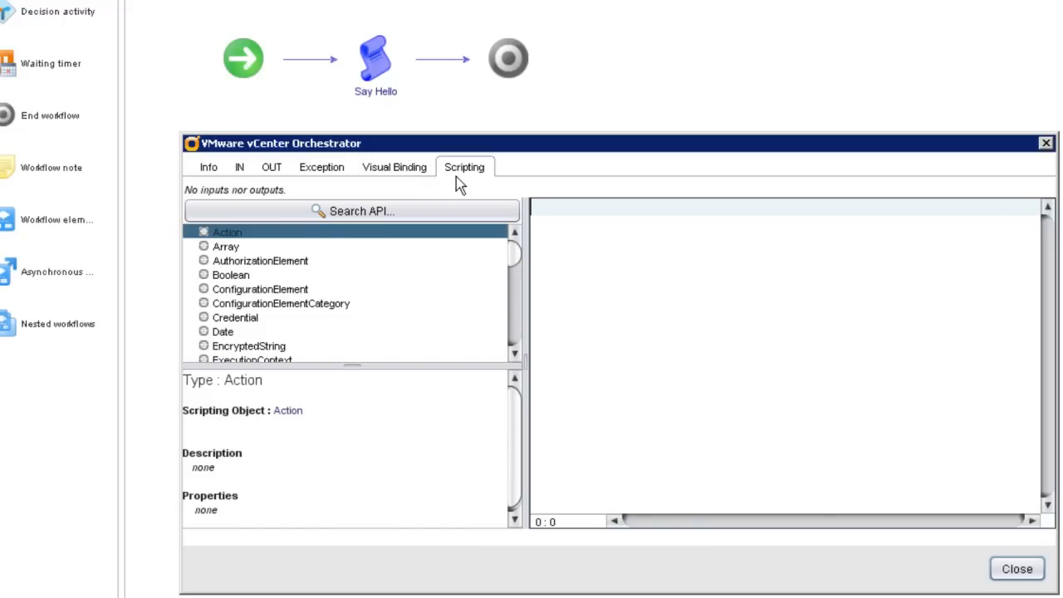
Set the task's Info description to This scriptable task says "hello world"
left_click(209, 166)
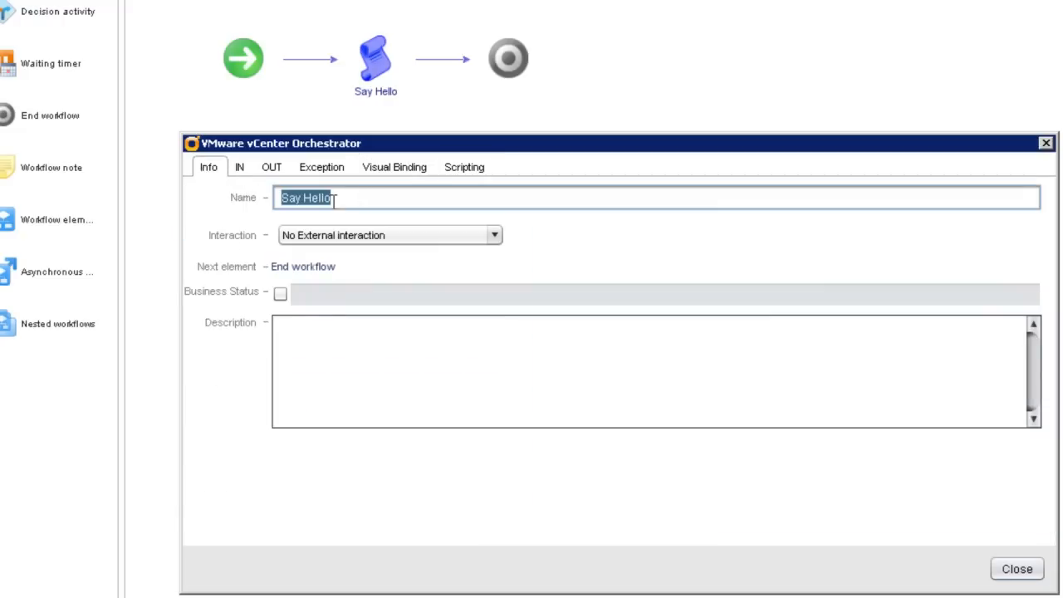
mouse_move(389, 197)
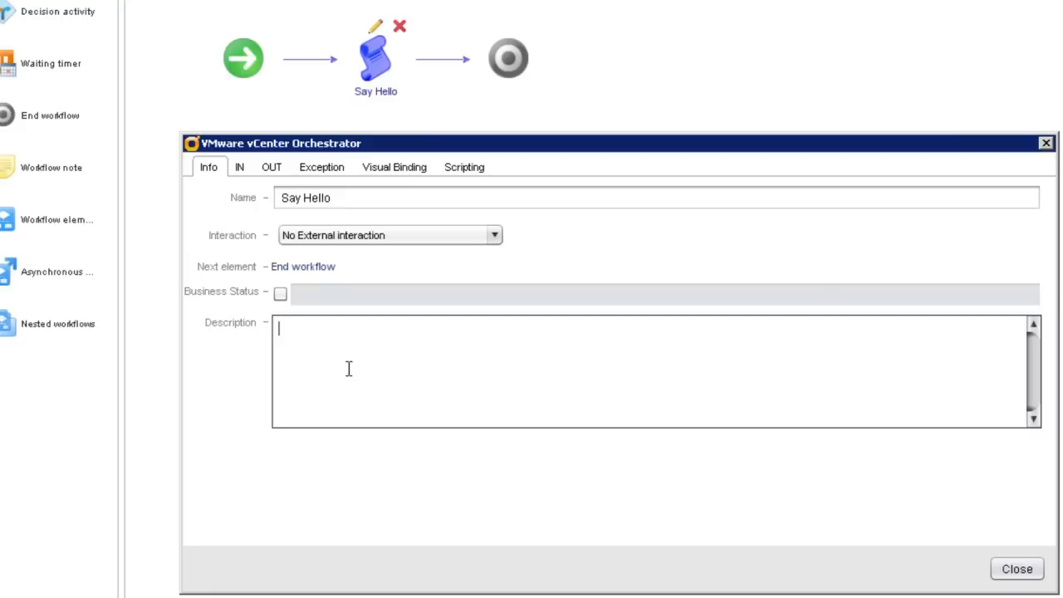
type("This sc")
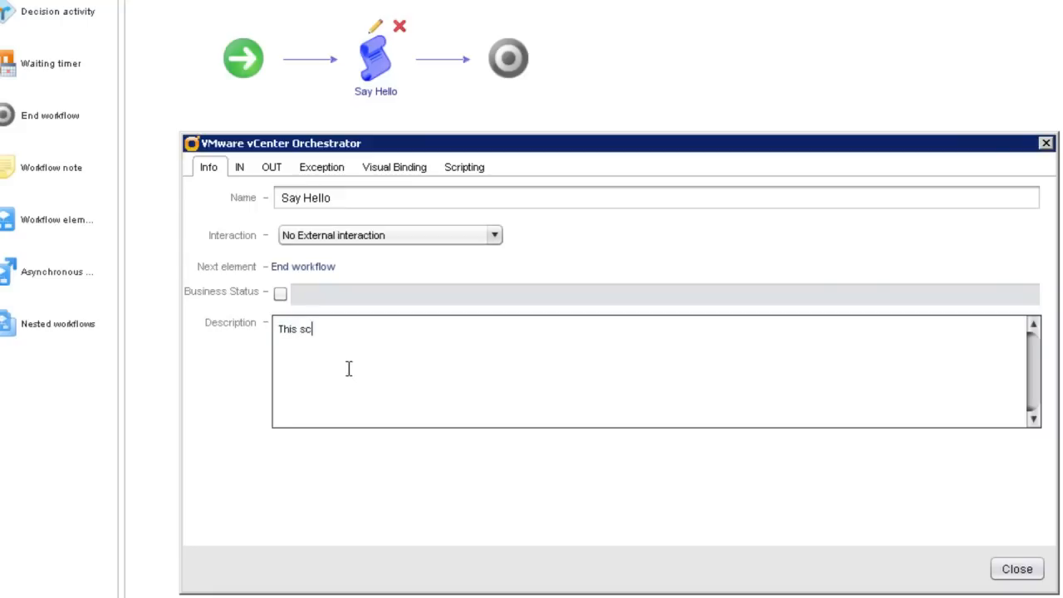
type("riptable task")
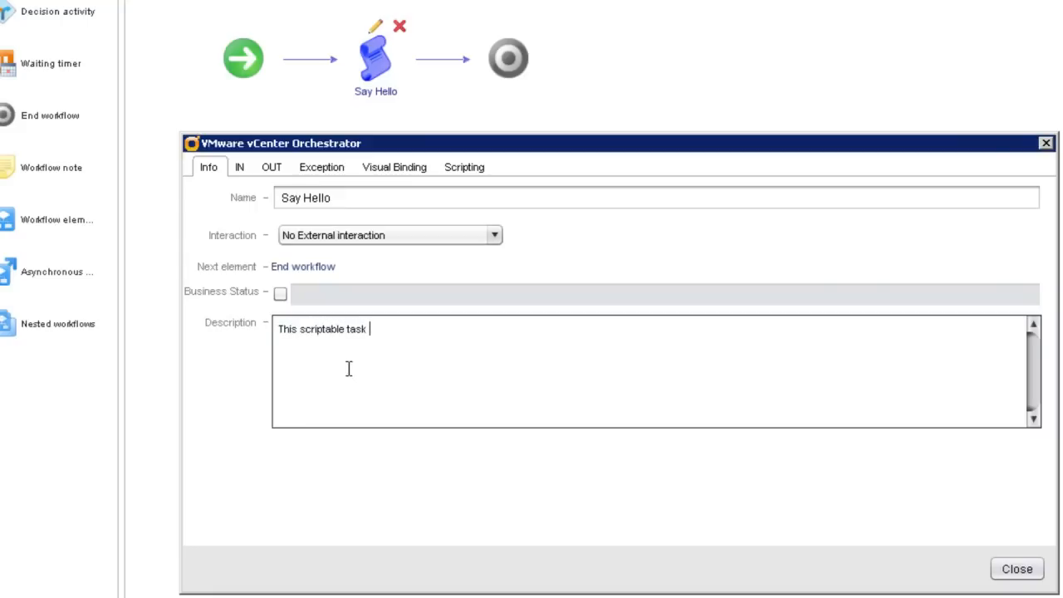
type("says \"")
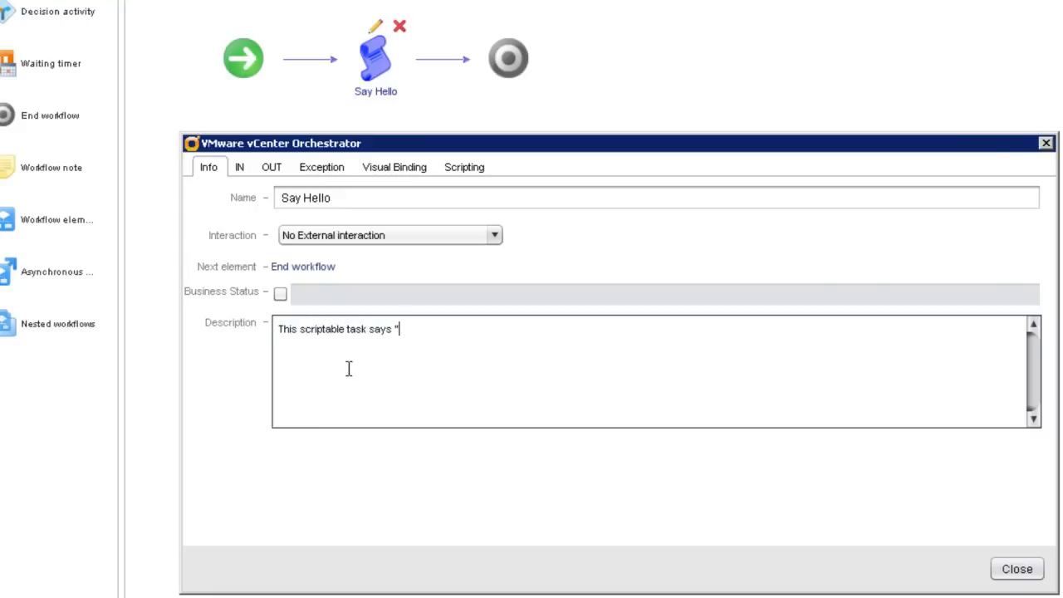
type("hello world\"")
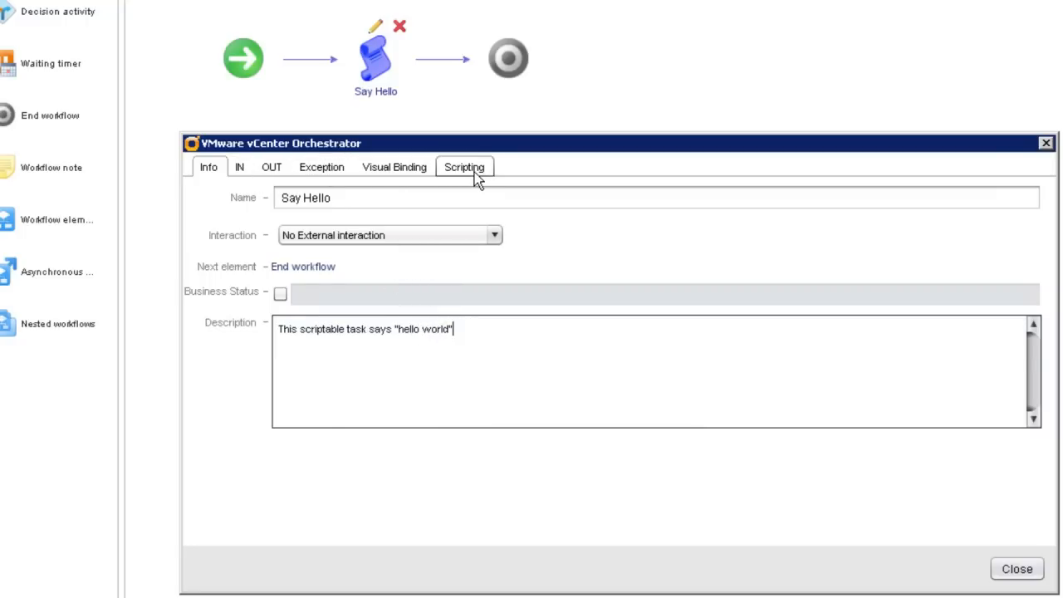
Write System.log("Hello, world!"); in the Say Hello task's Scripting editor
left_click(463, 166)
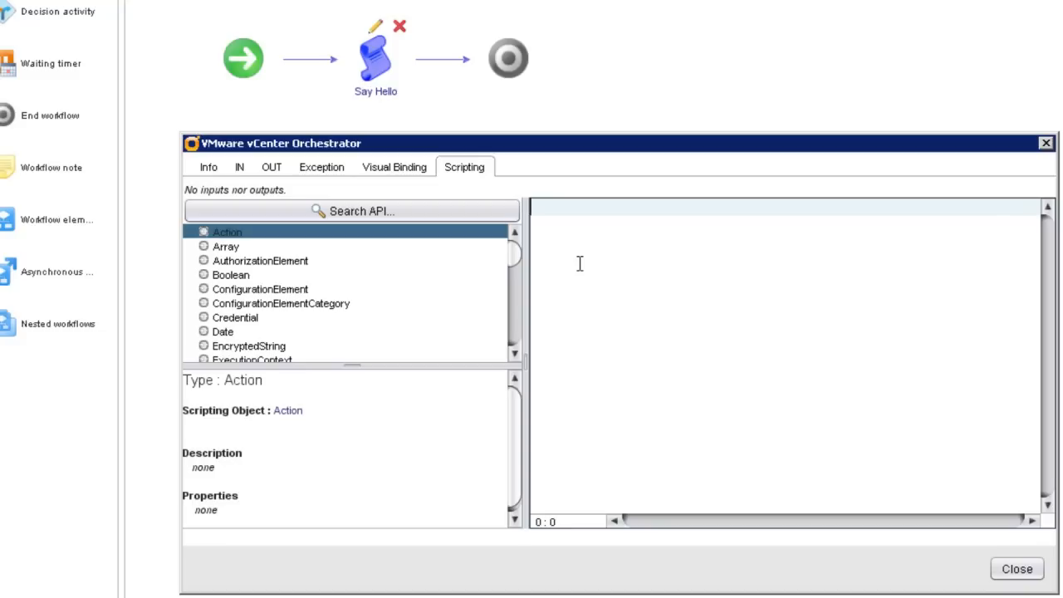
type("Syst")
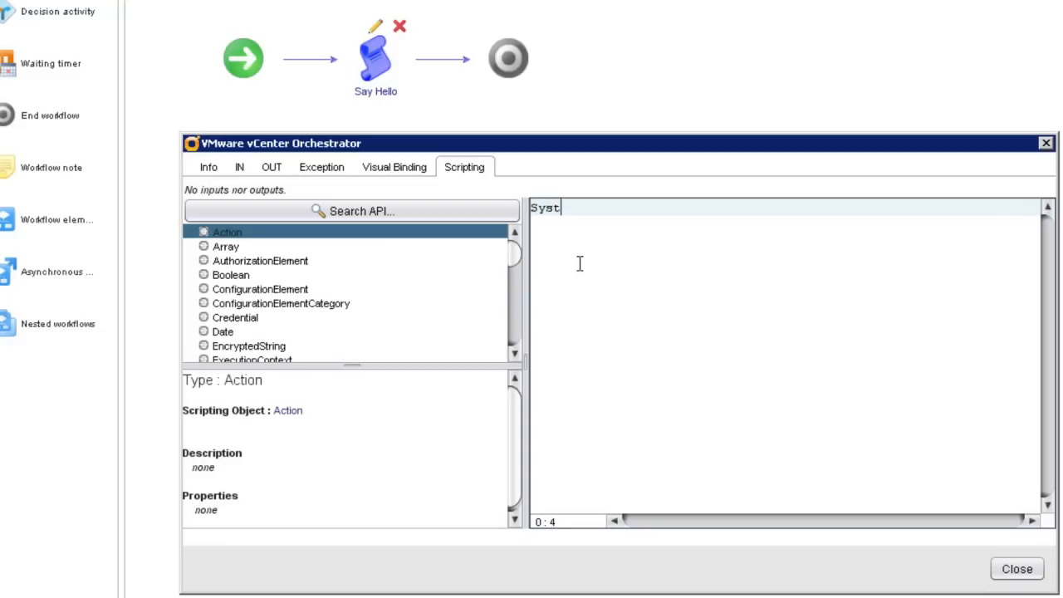
type("em.loo")
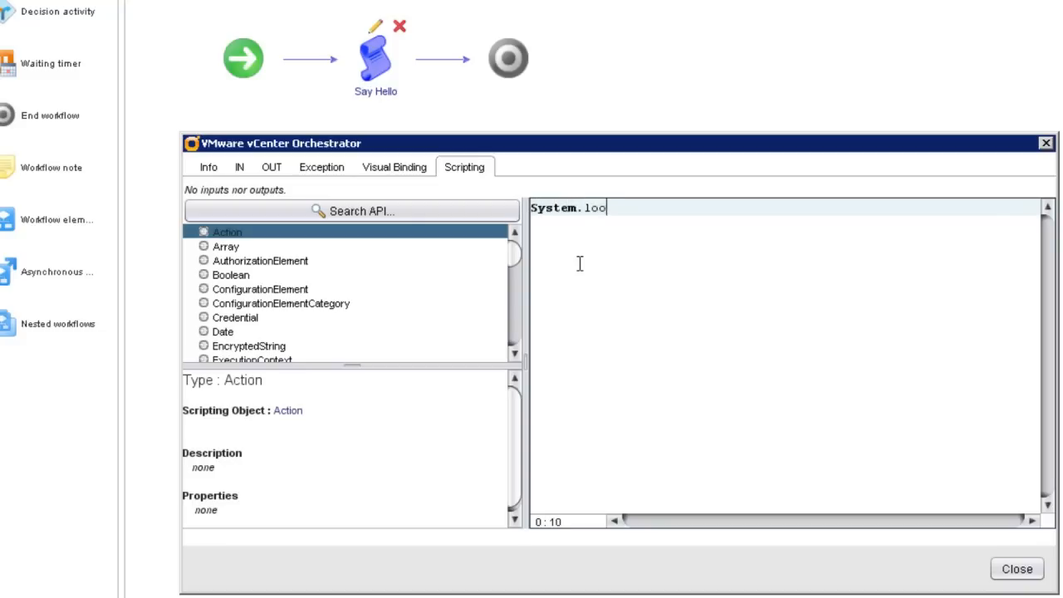
type("g(\"He")
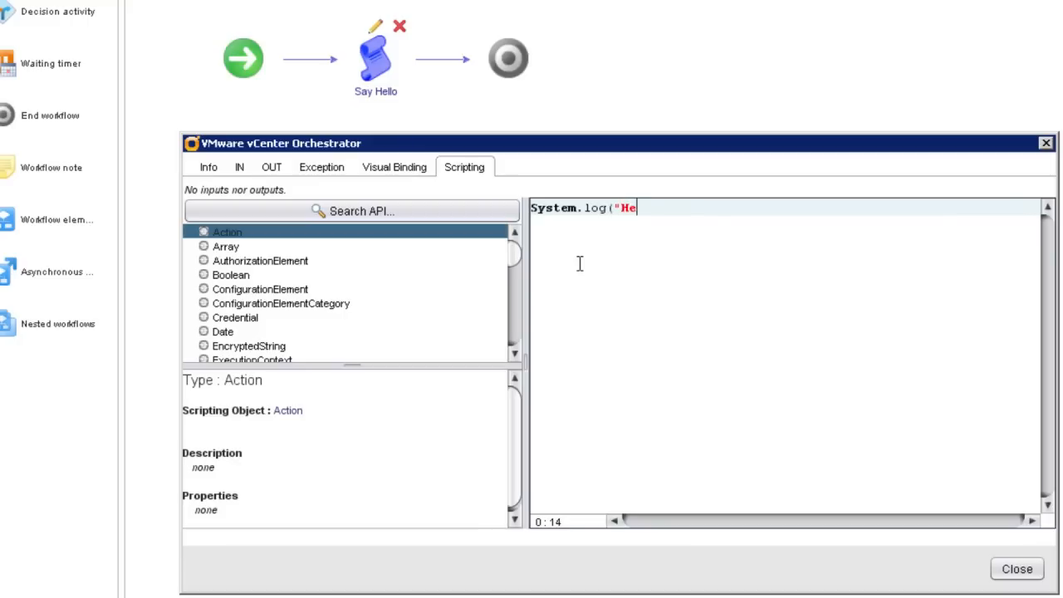
type("llo, world")
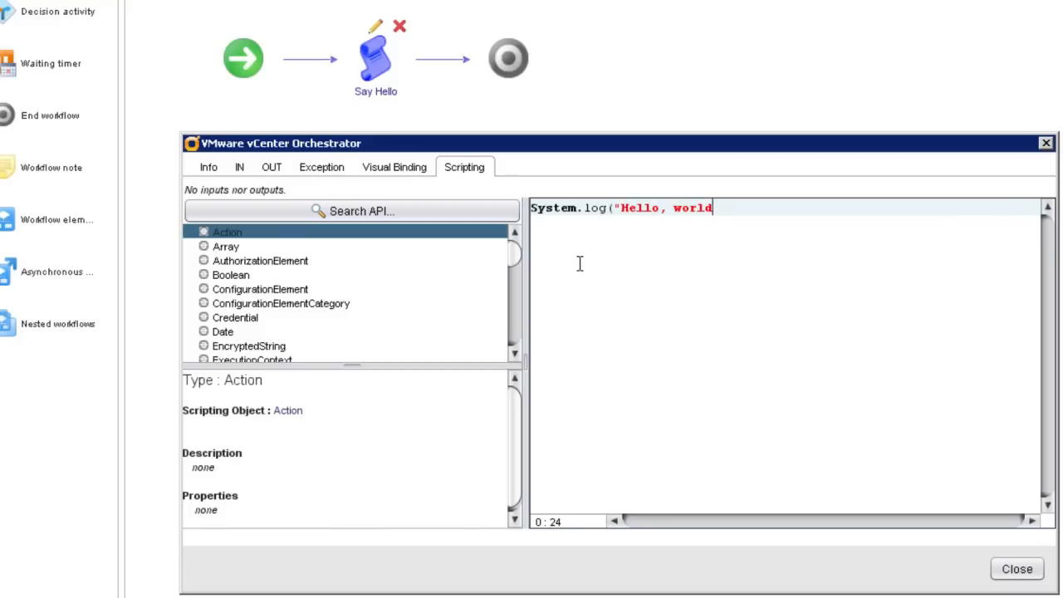
type("!\")")
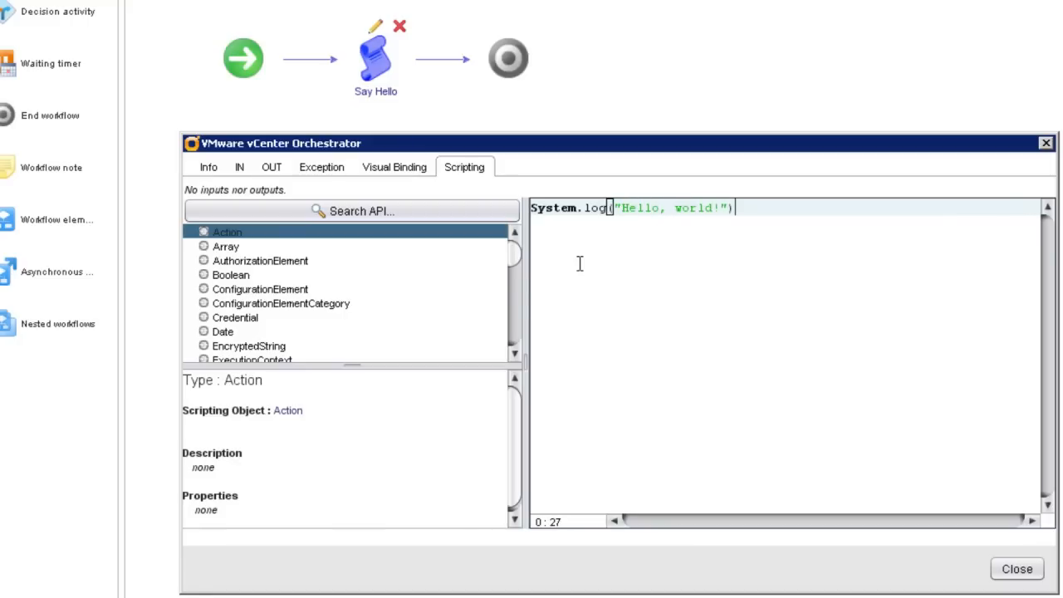
type(";")
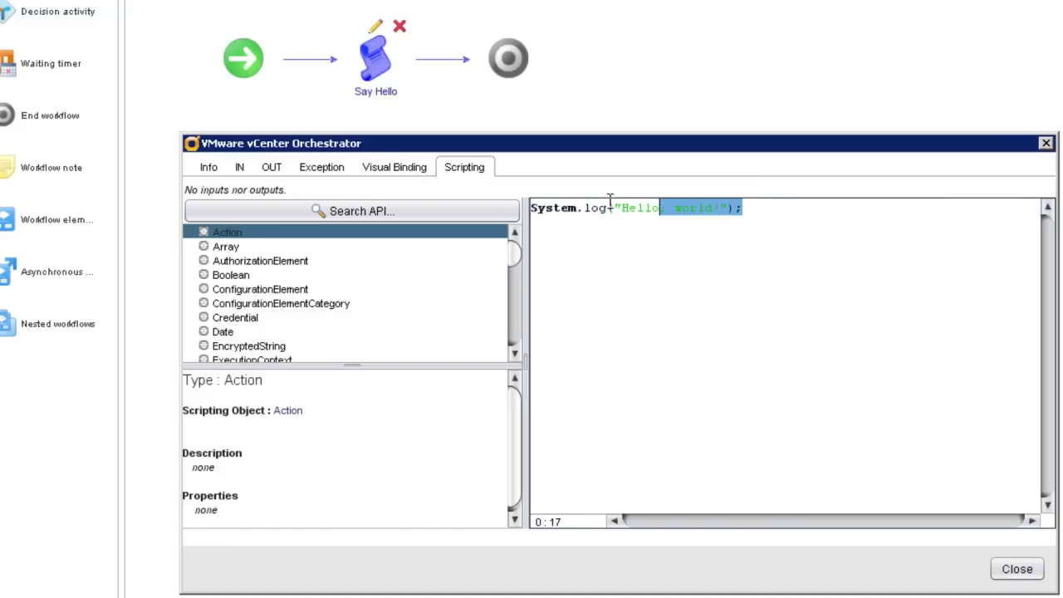
Add a second line Server.log("Hello, world!"); and fix the missing closing quote
left_click(787, 224)
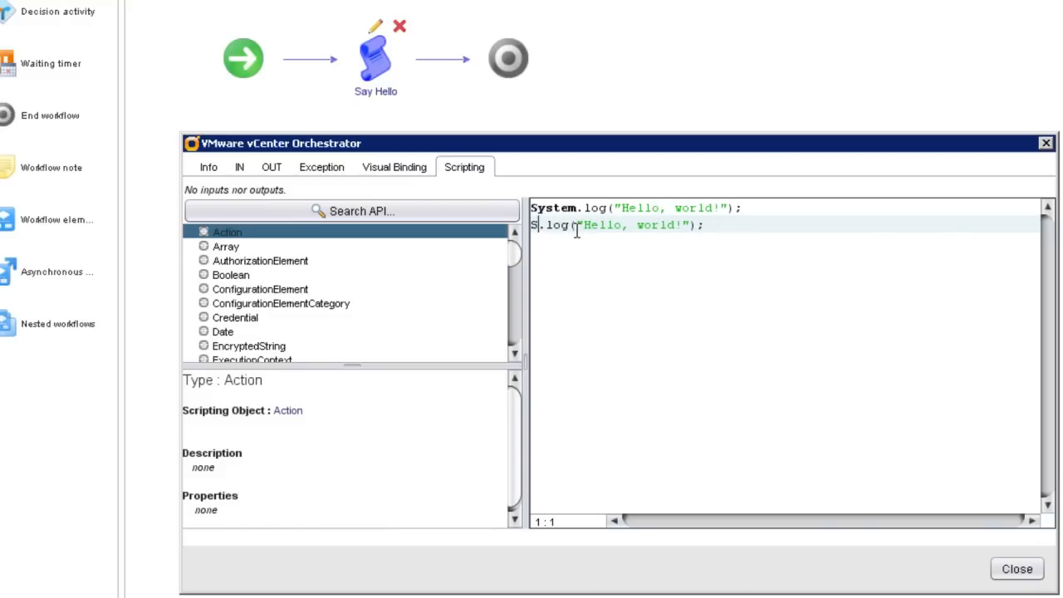
type("erver")
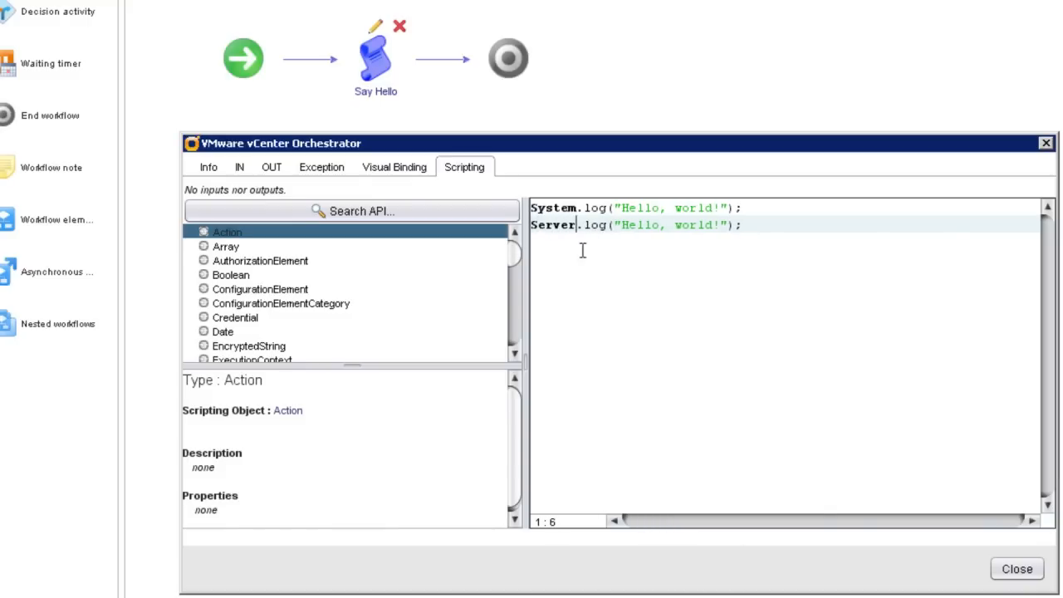
mouse_move(658, 319)
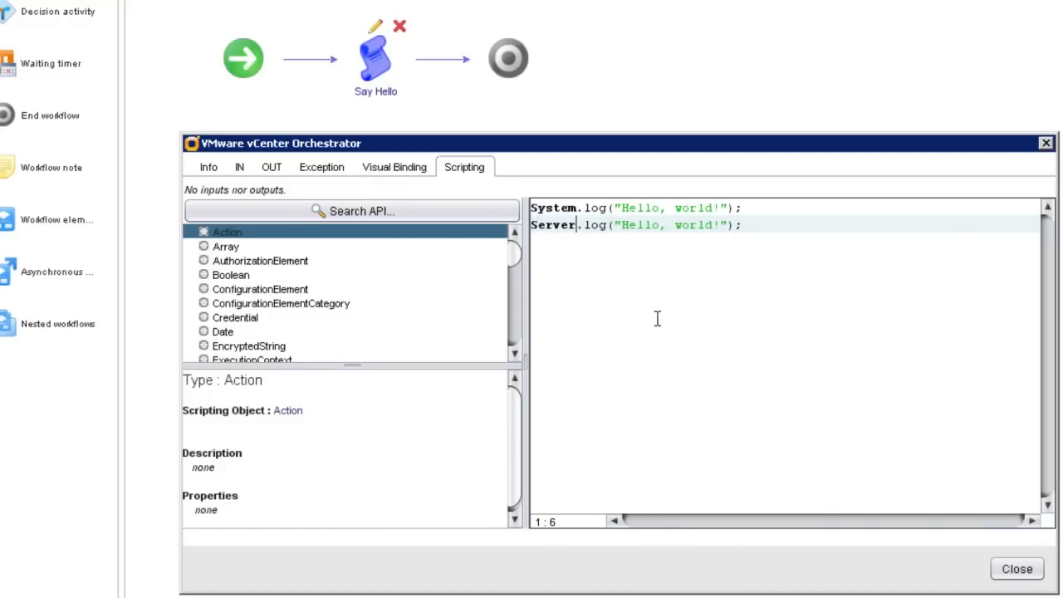
mouse_move(733, 242)
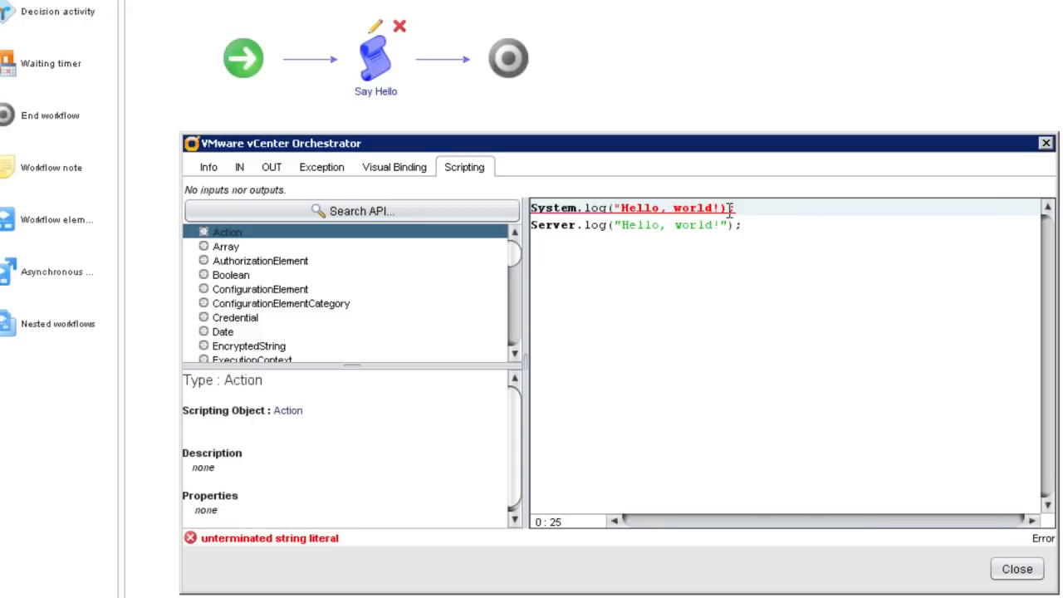
type("\"")
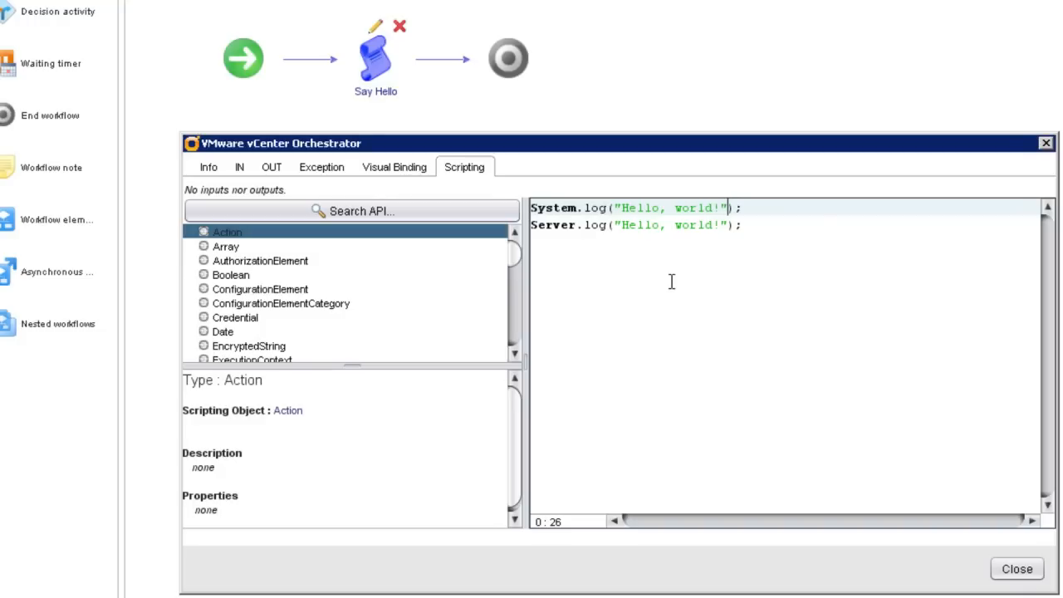
mouse_move(704, 294)
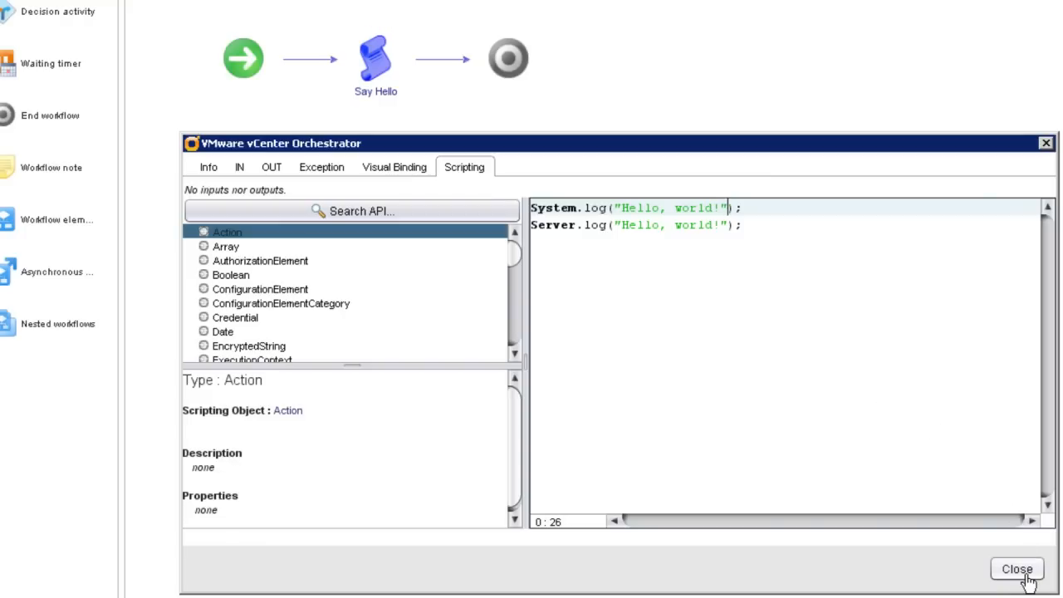
Close the Say Hello script editor and validate the Hello World workflow, dismissing the valid result
left_click(1016, 568)
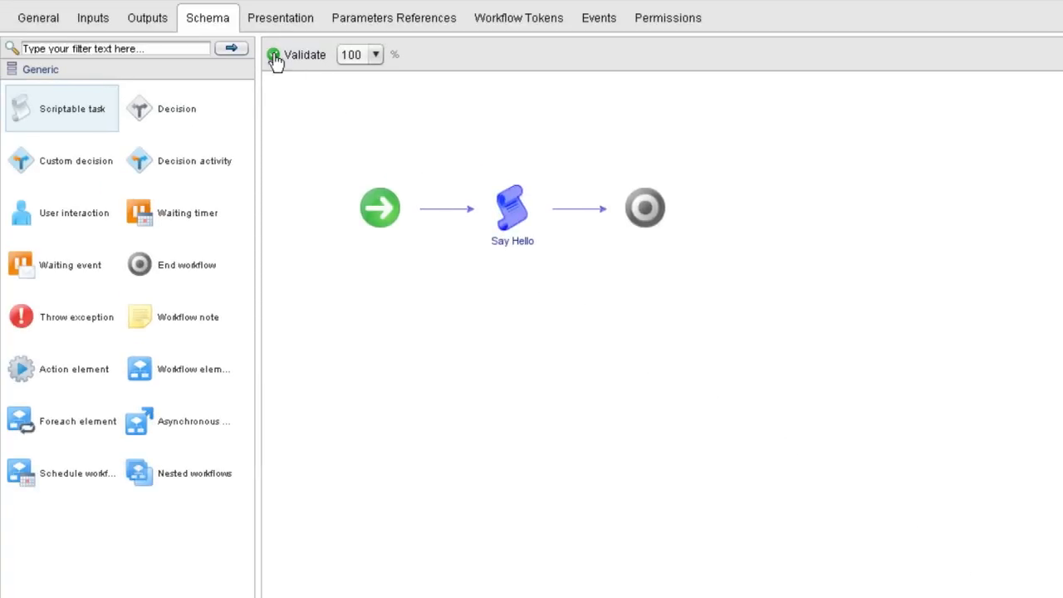
mouse_move(295, 54)
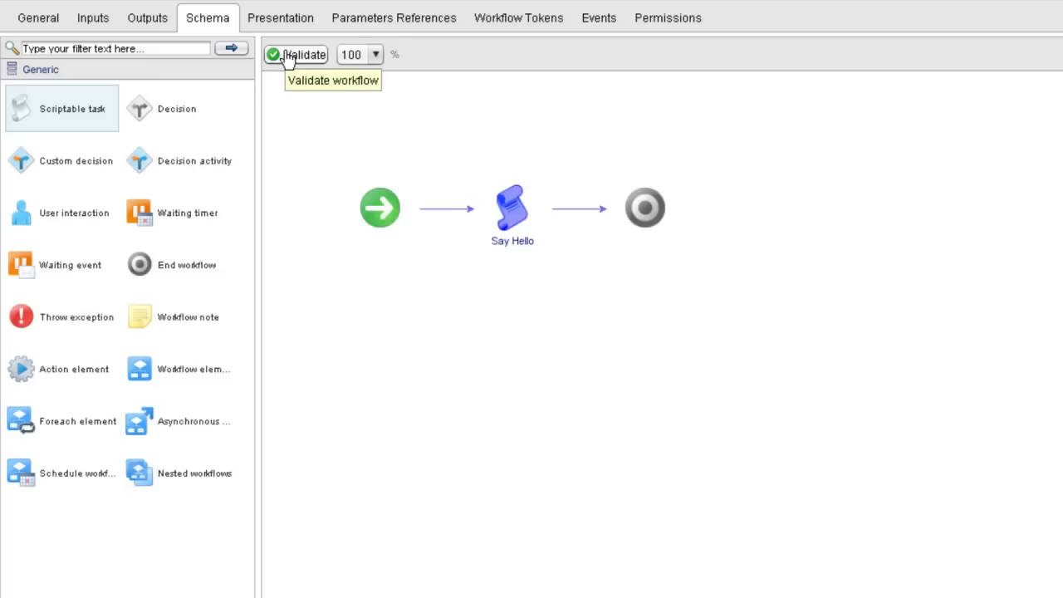
left_click(295, 53)
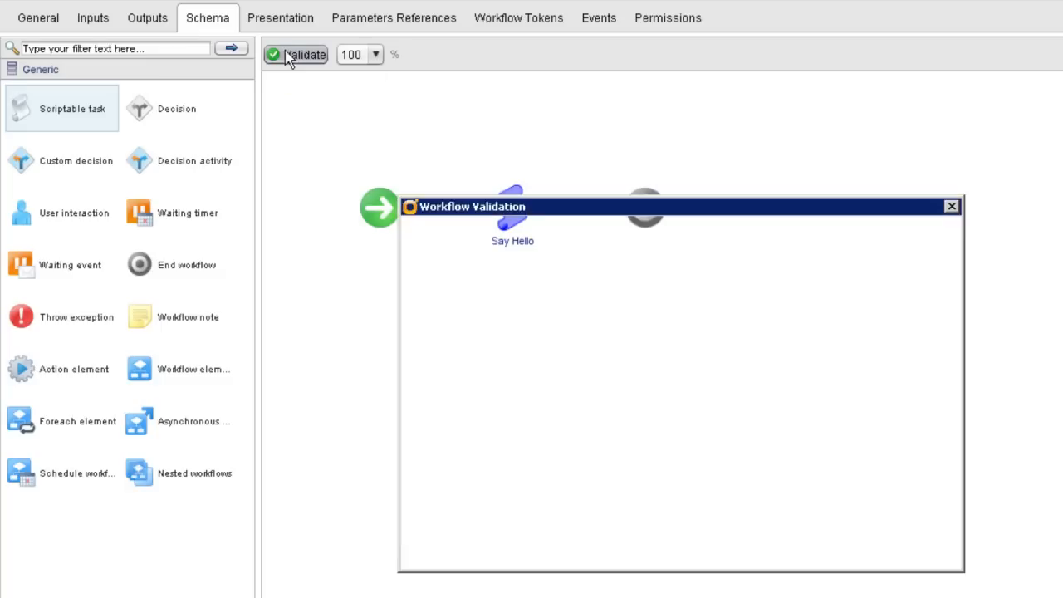
left_click(296, 53)
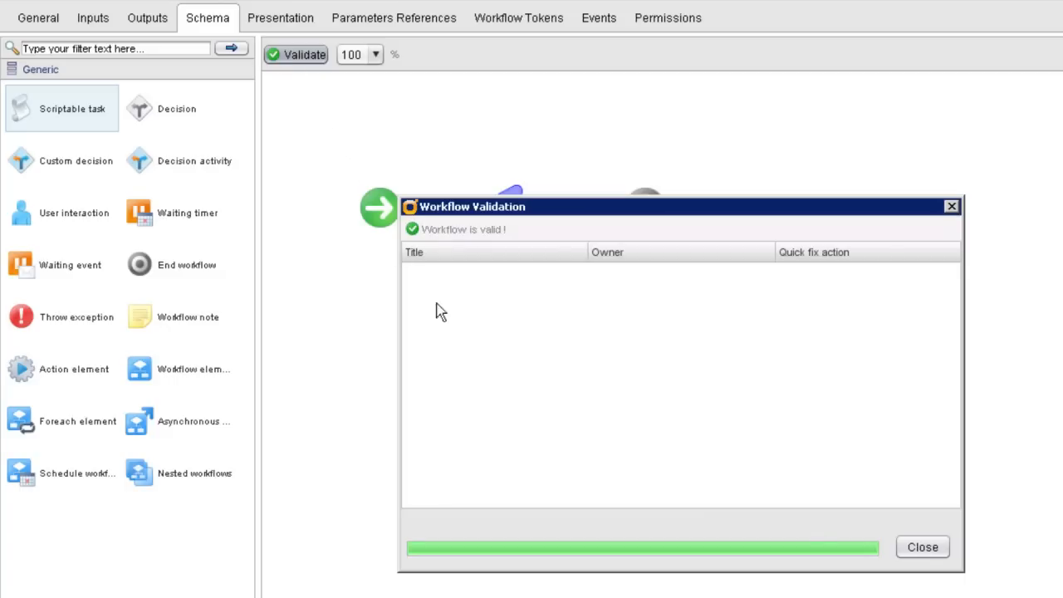
mouse_move(921, 546)
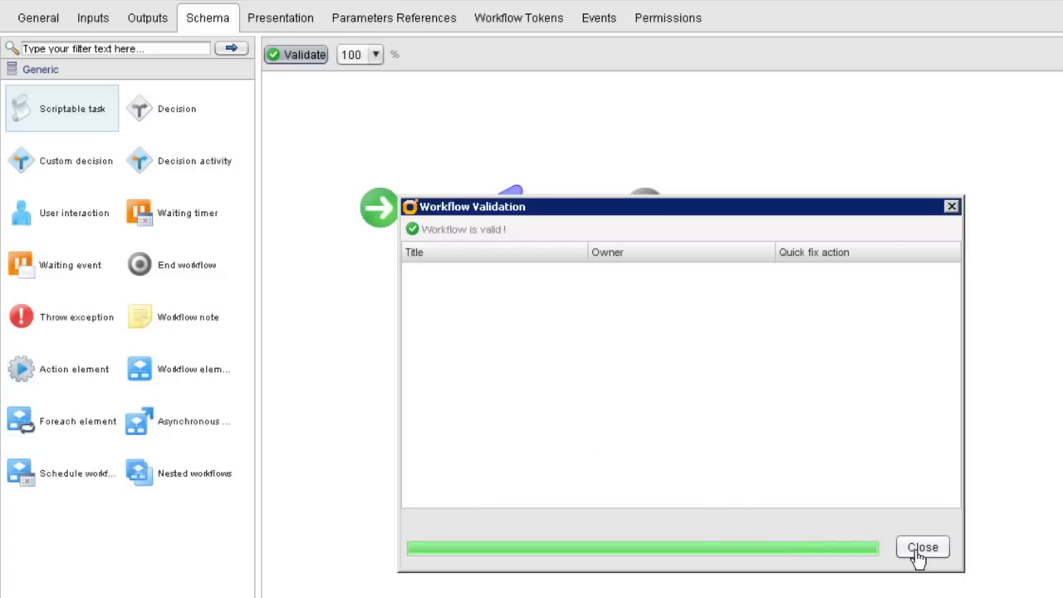
left_click(922, 546)
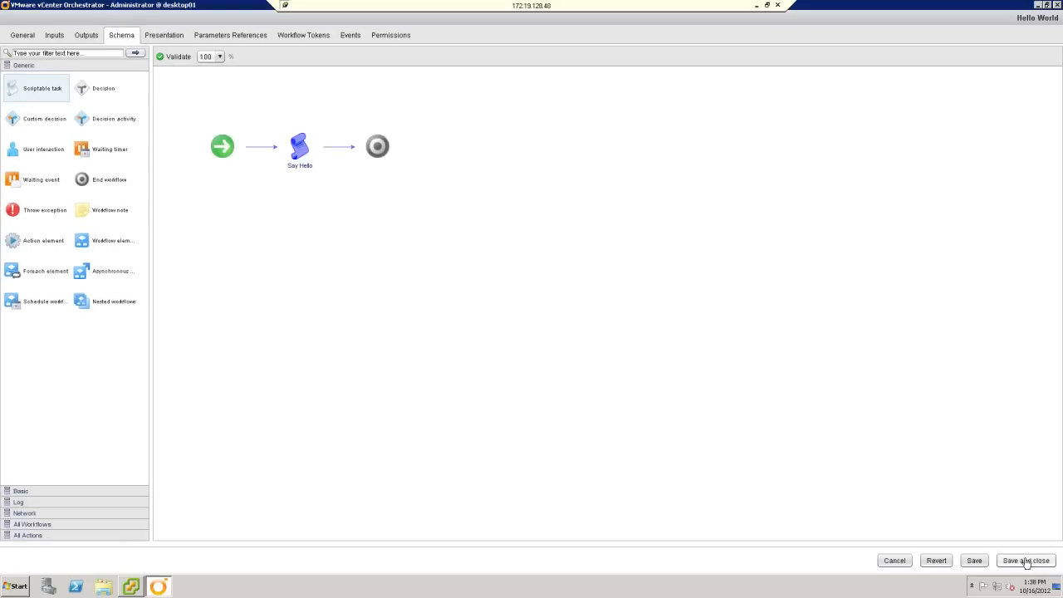
Save and close Hello World without a version increase, suppressing the version reminder
left_click(1024, 562)
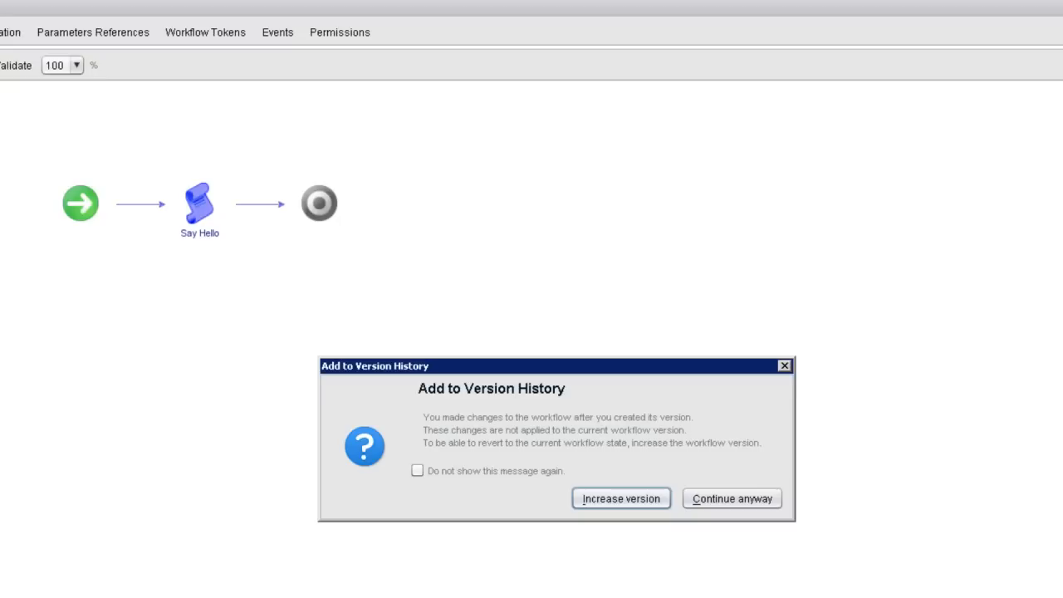
mouse_move(671, 576)
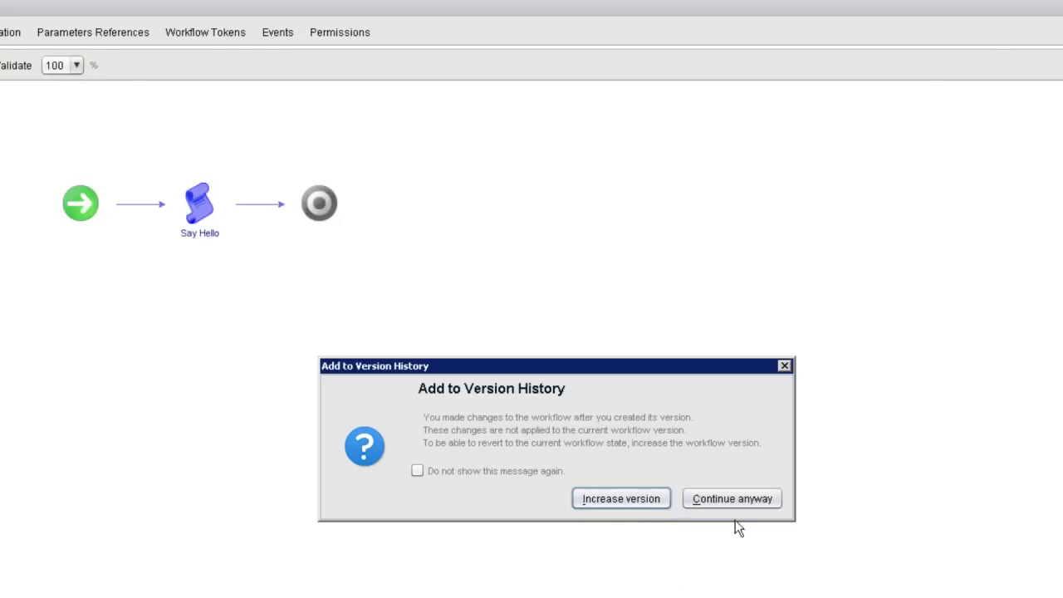
mouse_move(743, 511)
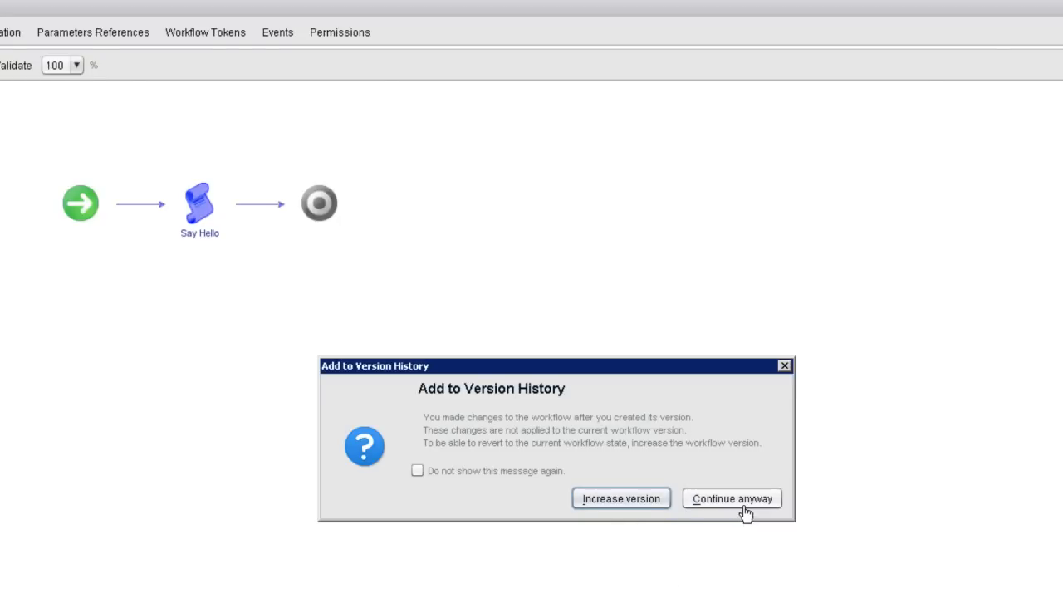
left_click(416, 470)
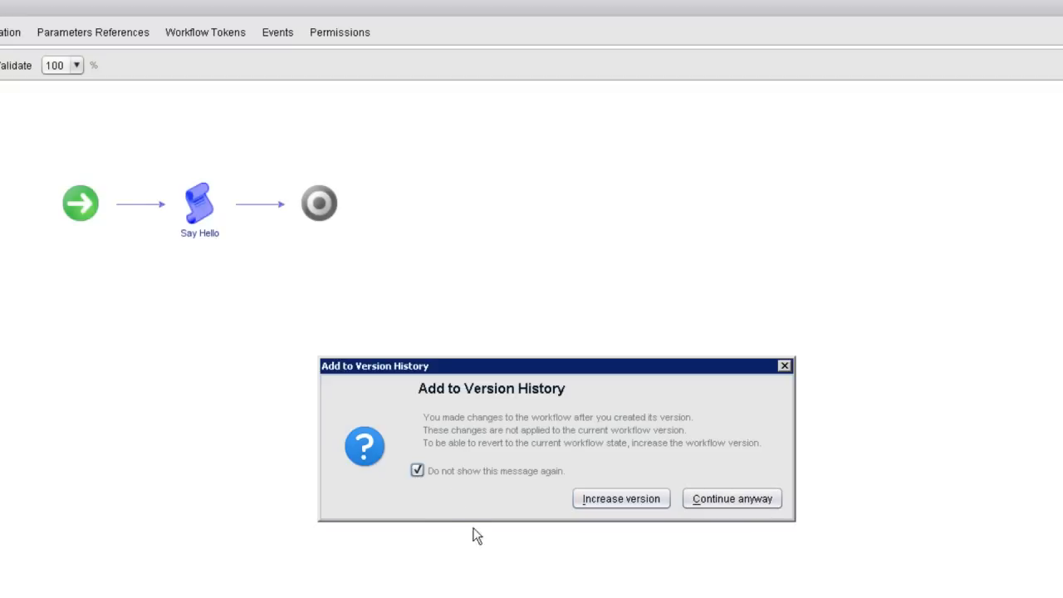
mouse_move(731, 498)
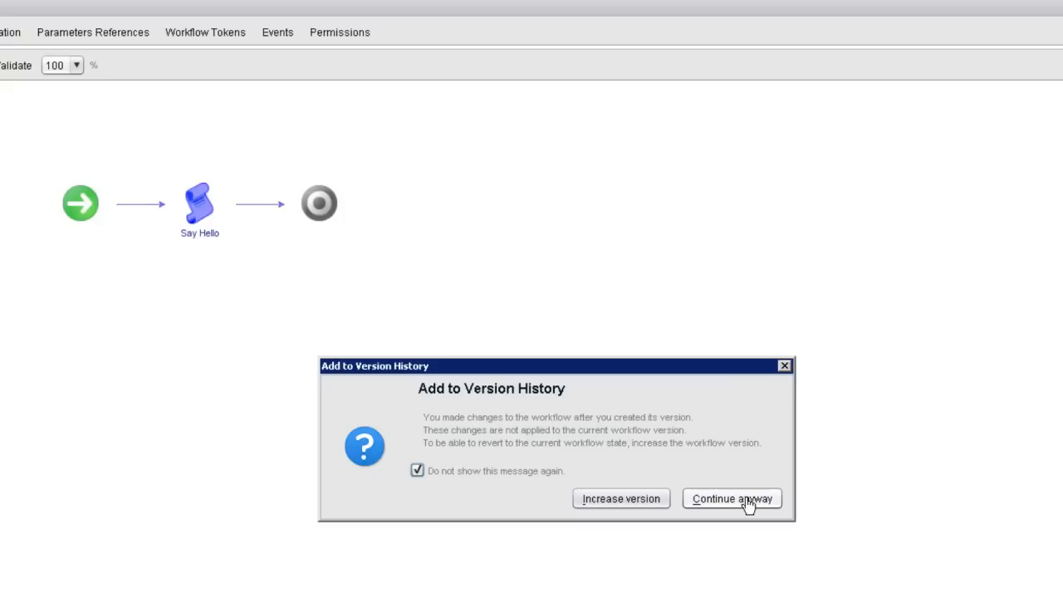
left_click(731, 498)
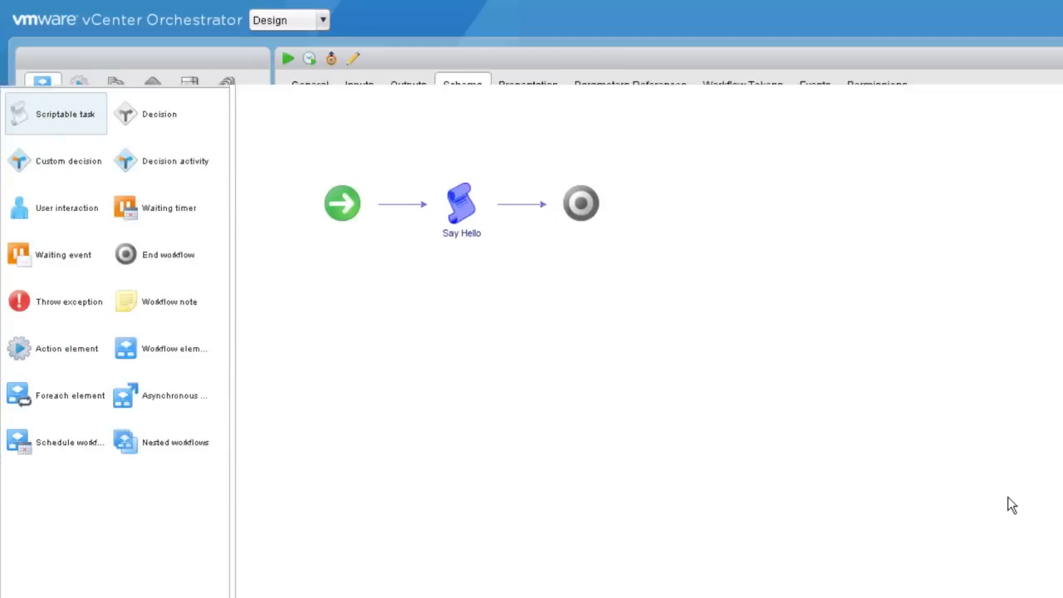
left_click(41, 85)
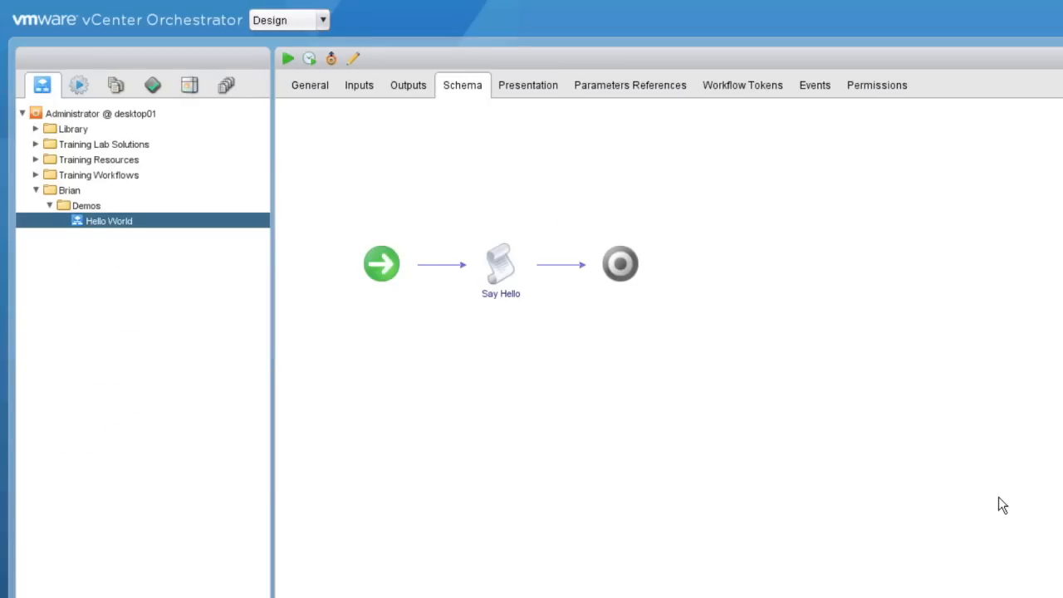
mouse_move(568, 428)
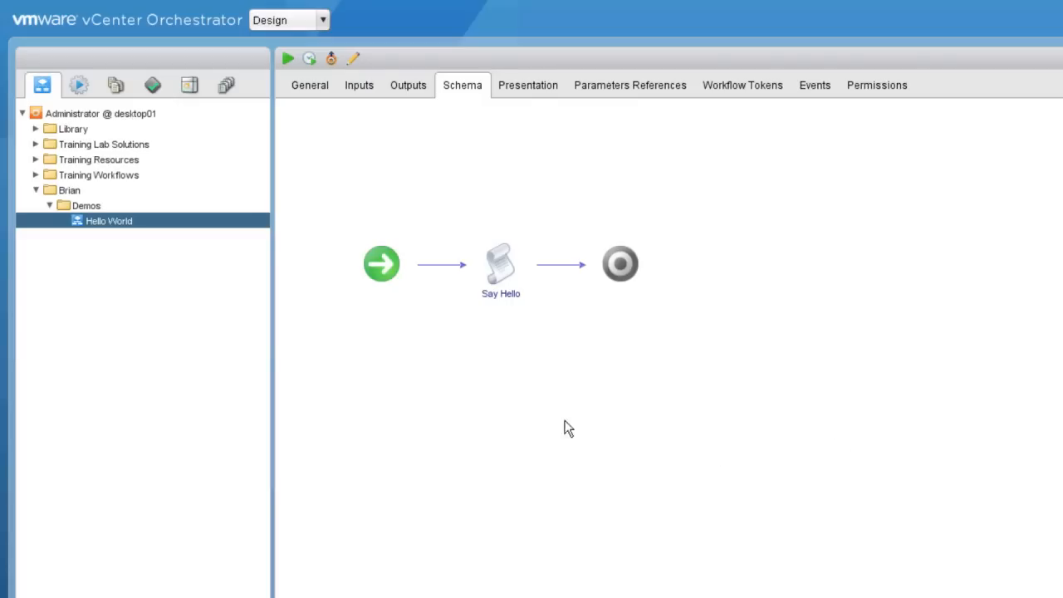
mouse_move(506, 268)
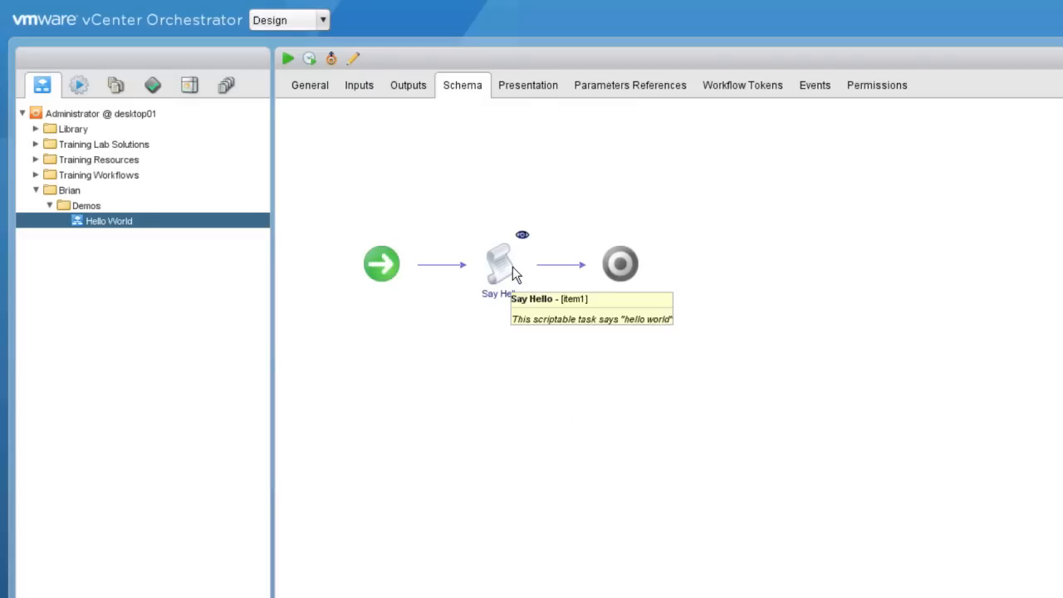
mouse_move(523, 259)
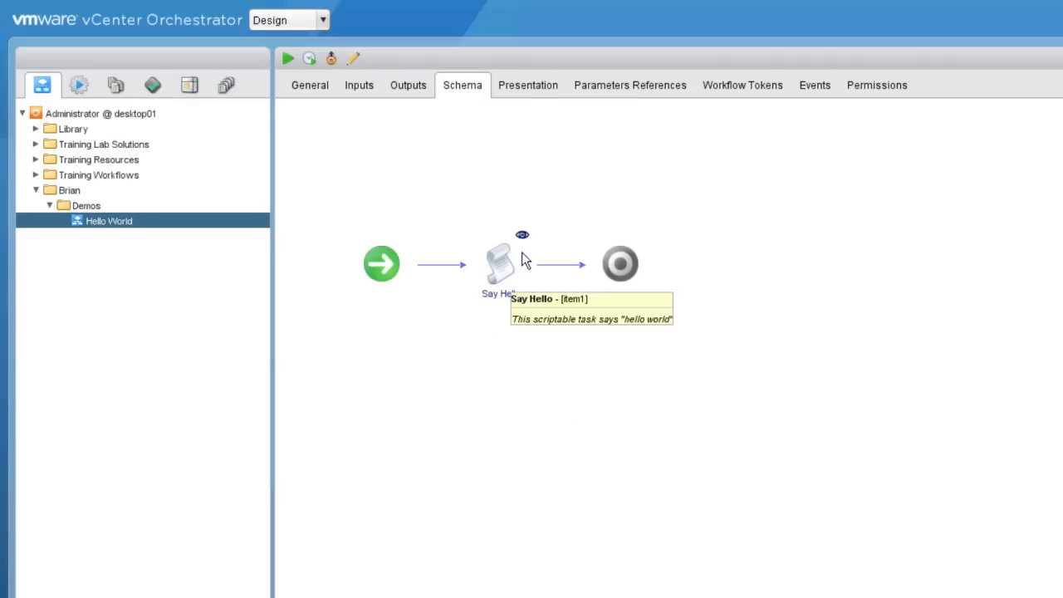
mouse_move(498, 282)
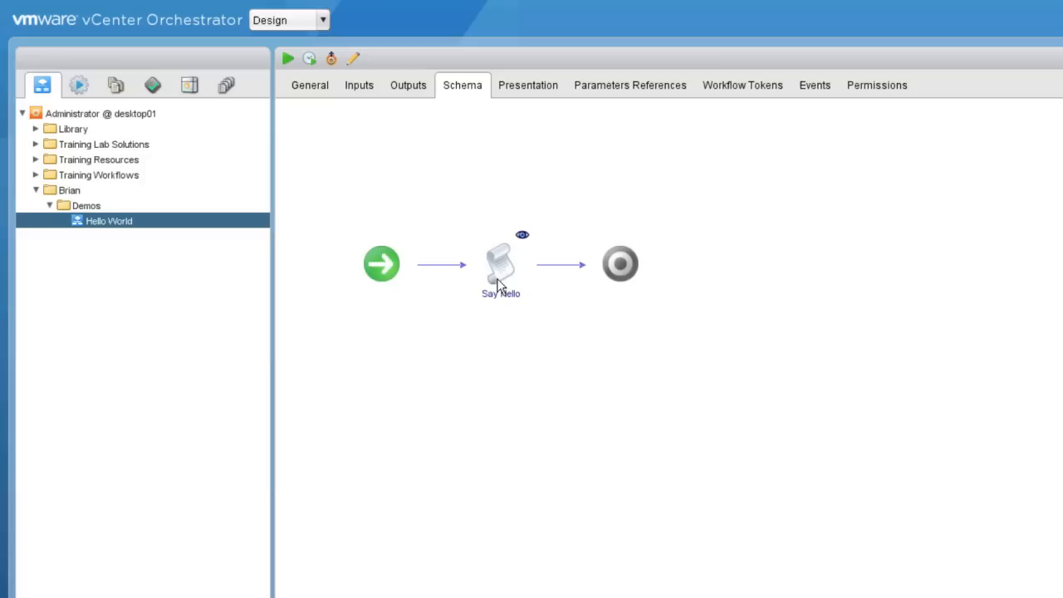
mouse_move(352, 58)
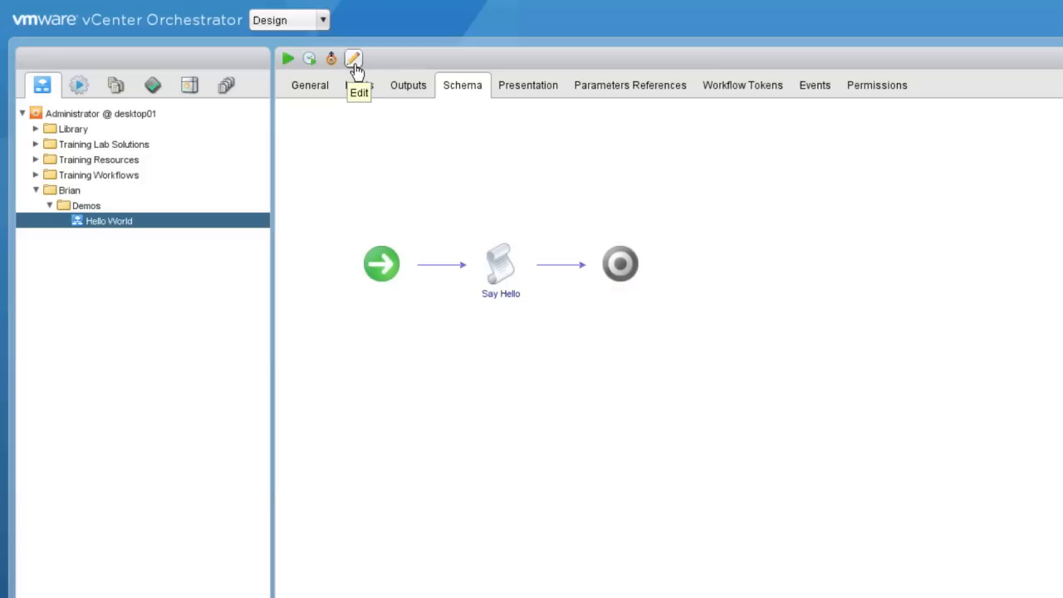
mouse_move(322, 342)
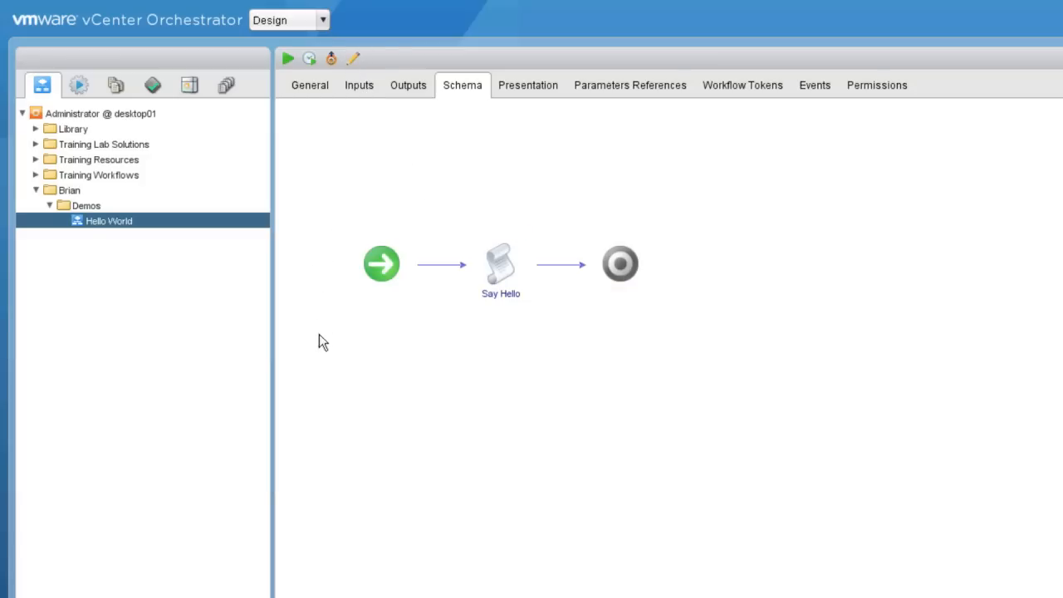
mouse_move(358, 63)
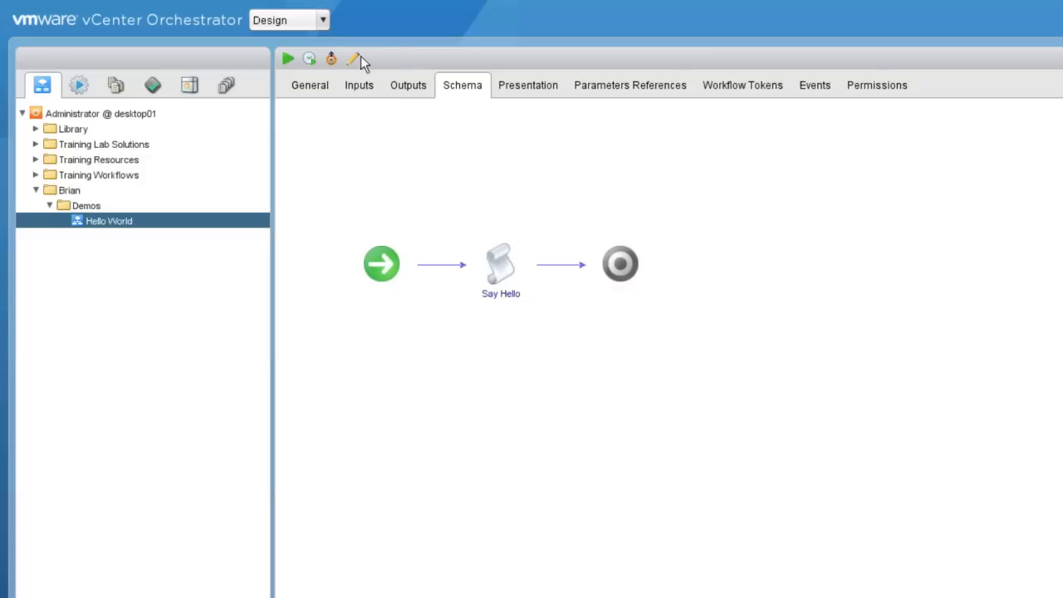
mouse_move(352, 58)
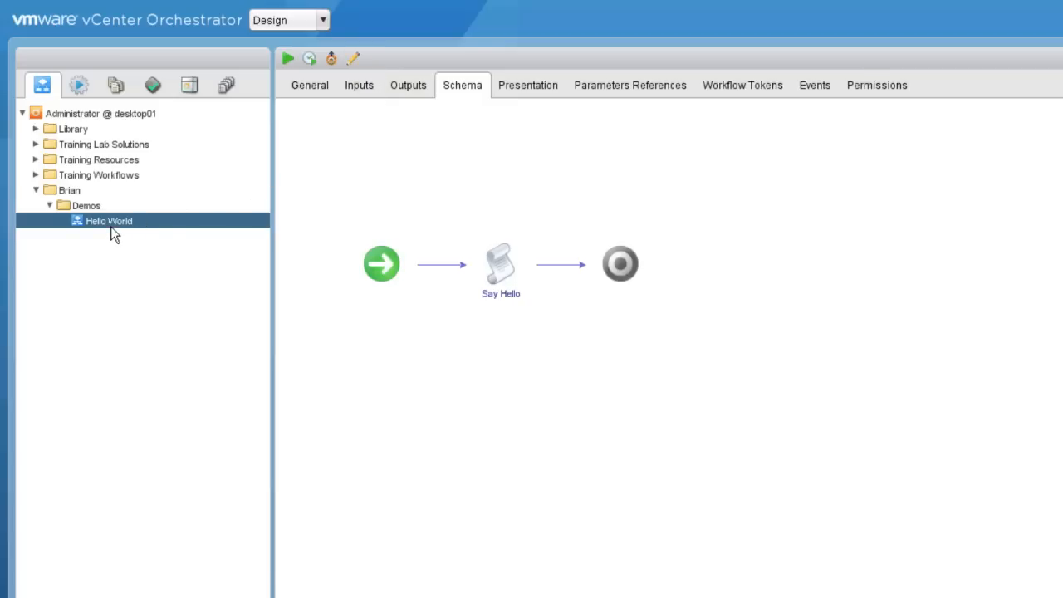
right_click(109, 219)
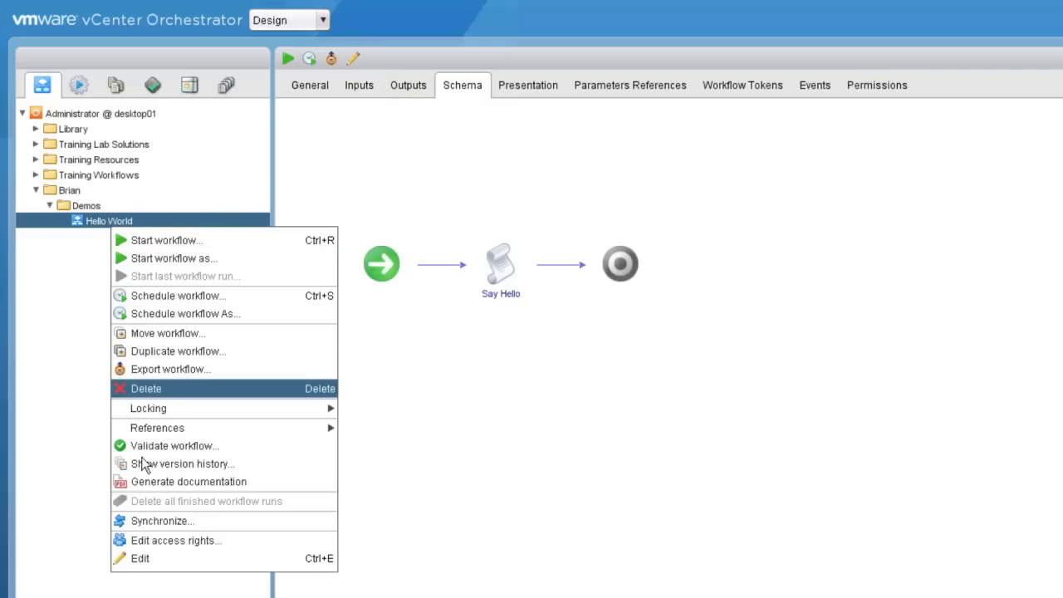
mouse_move(140, 558)
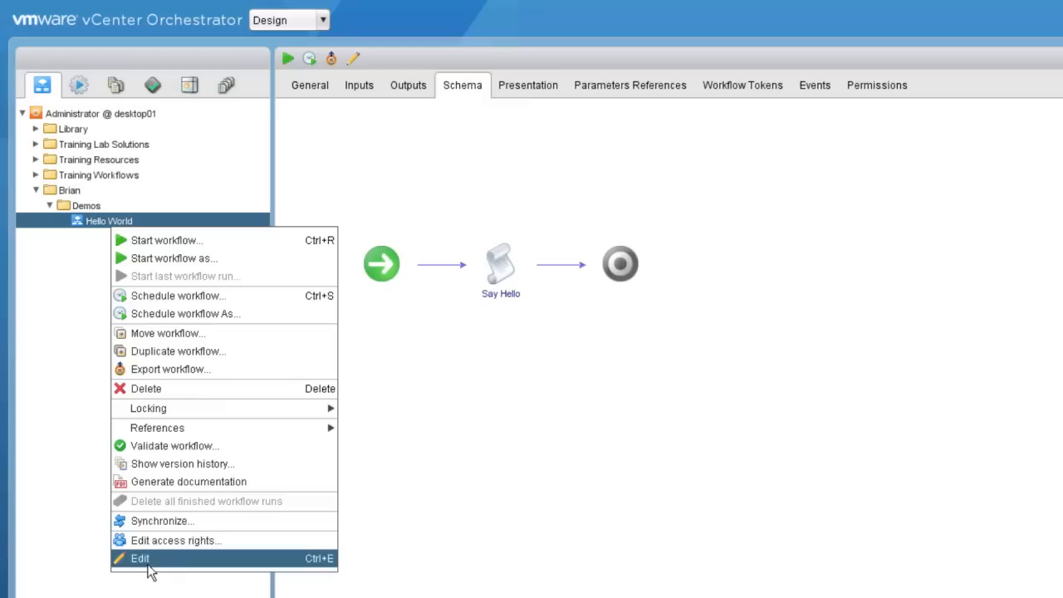
mouse_move(314, 571)
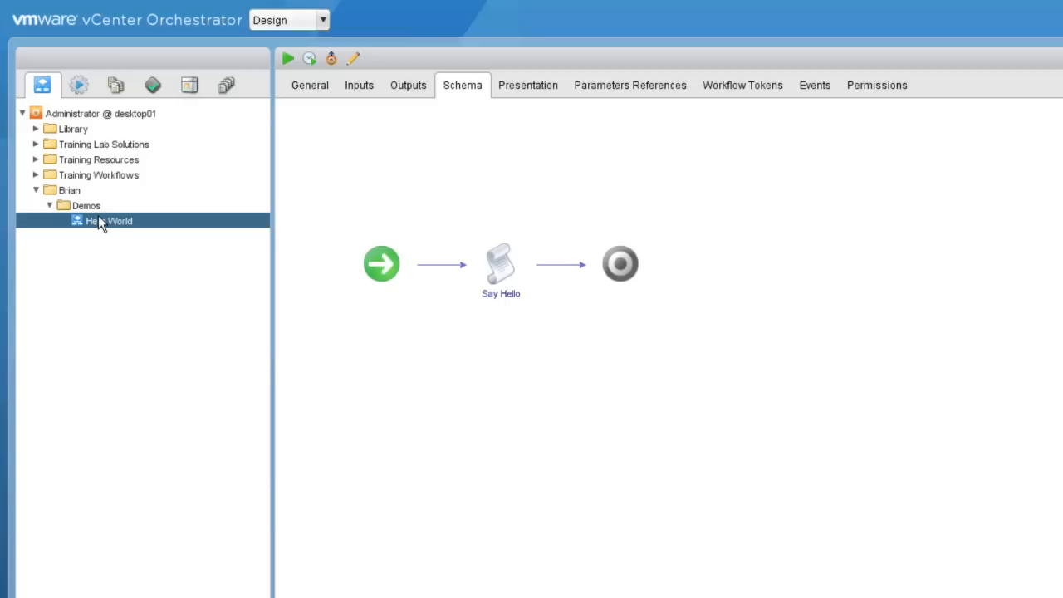
Select the completed Hello World [13:39:19] run to view its schema and General details
right_click(108, 220)
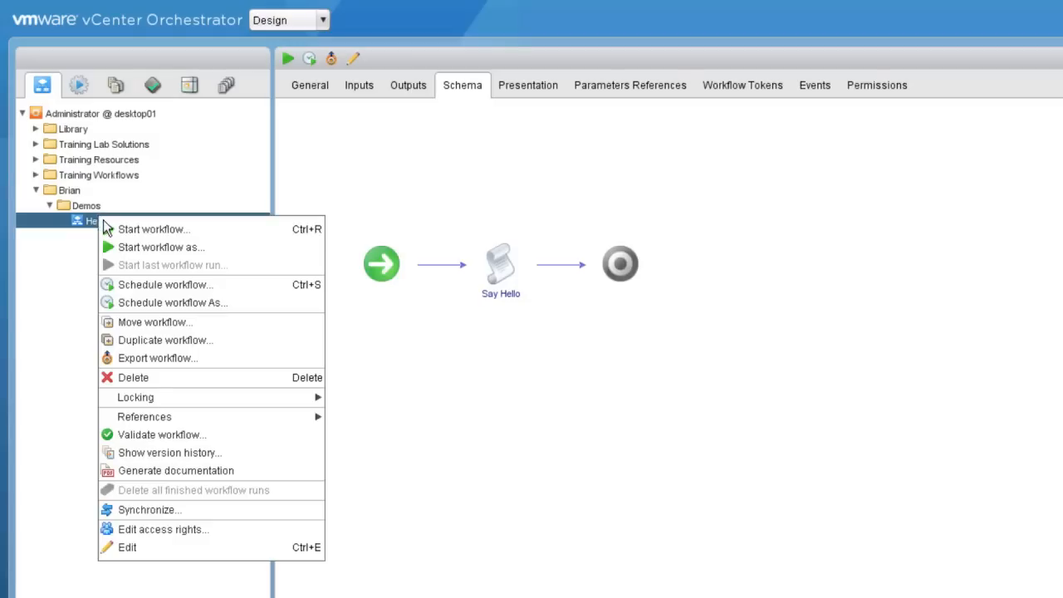
mouse_move(153, 230)
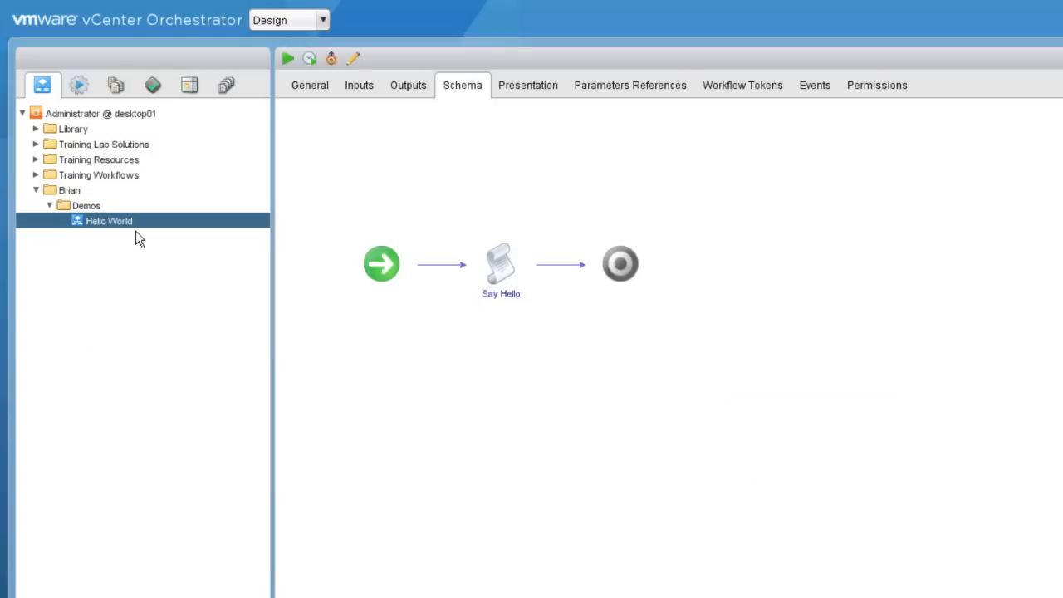
left_click(287, 58)
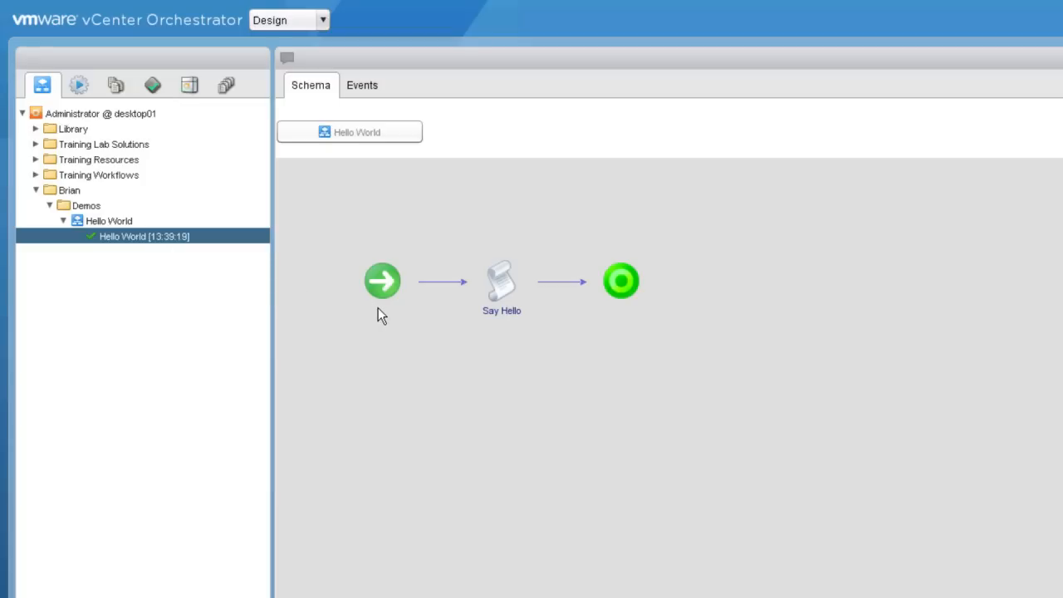
mouse_move(515, 296)
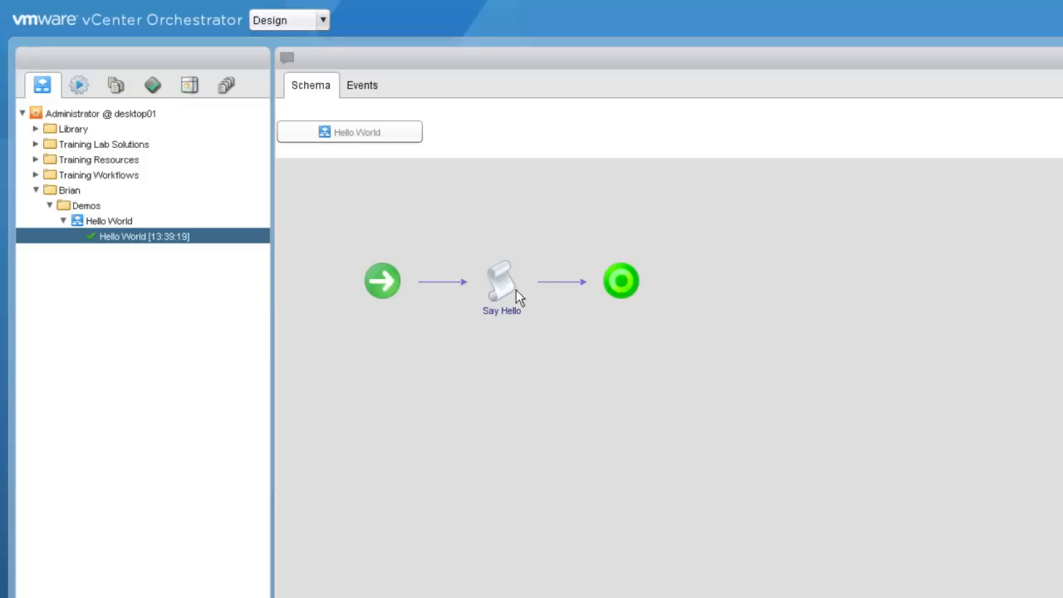
mouse_move(558, 425)
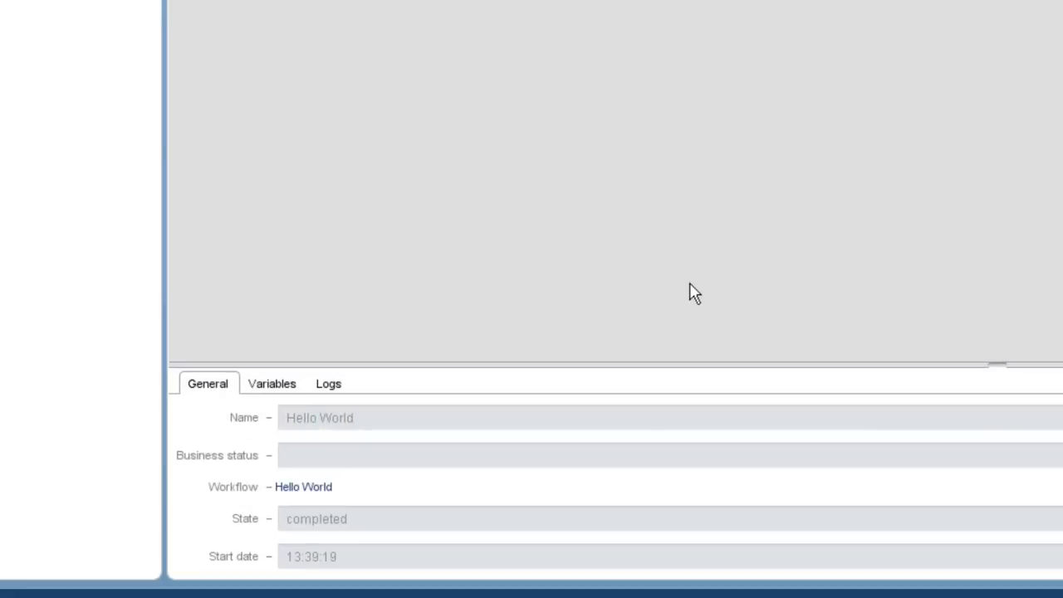
mouse_move(754, 306)
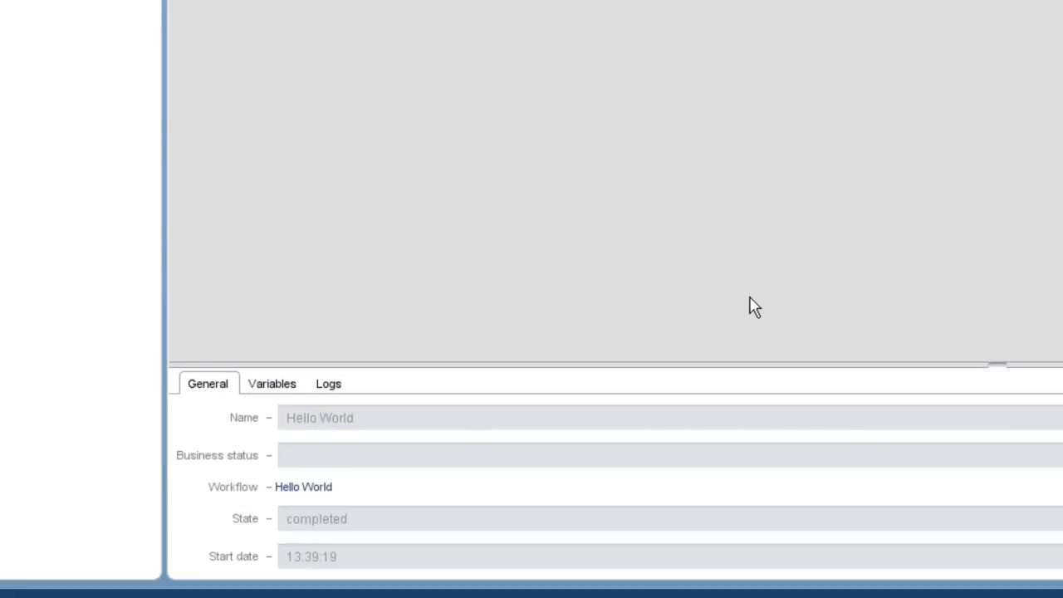
mouse_move(890, 269)
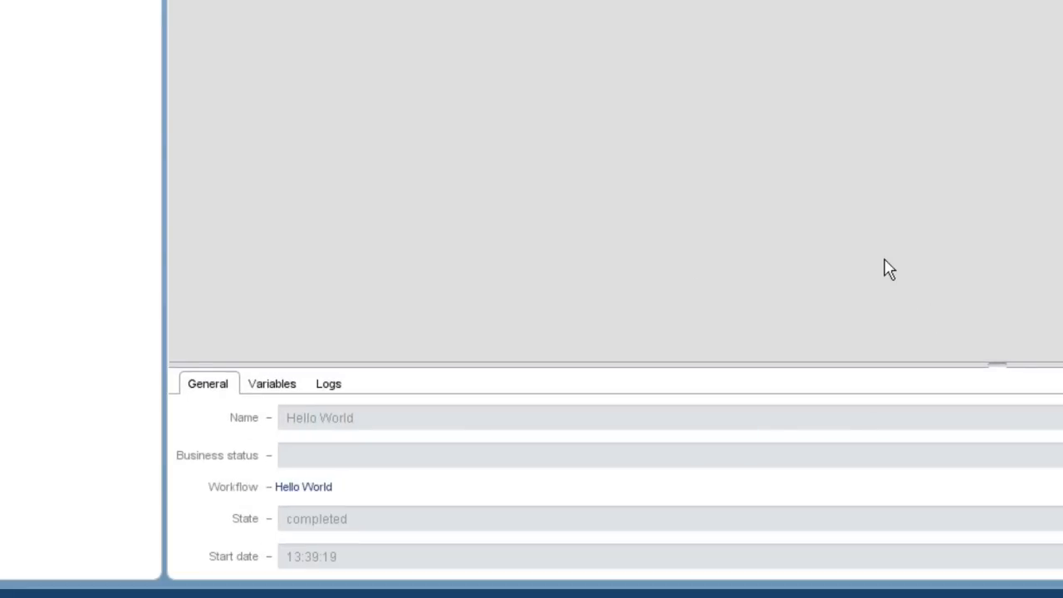
mouse_move(1006, 358)
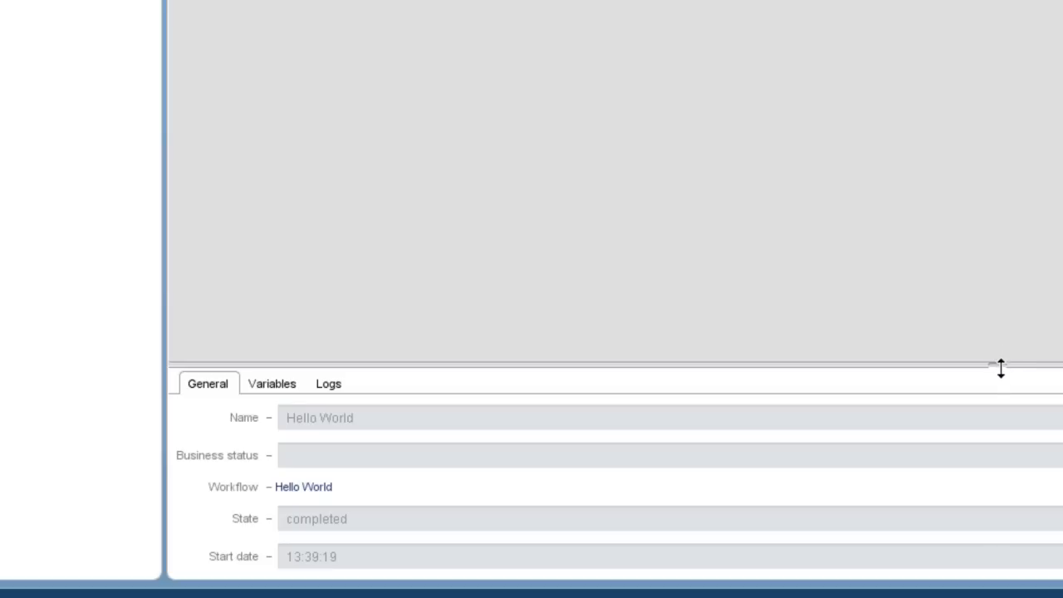
Resize the run details pane and view its Variables, then its Logs with the Hello, world! entry
left_click_drag(999, 368, 996, 541)
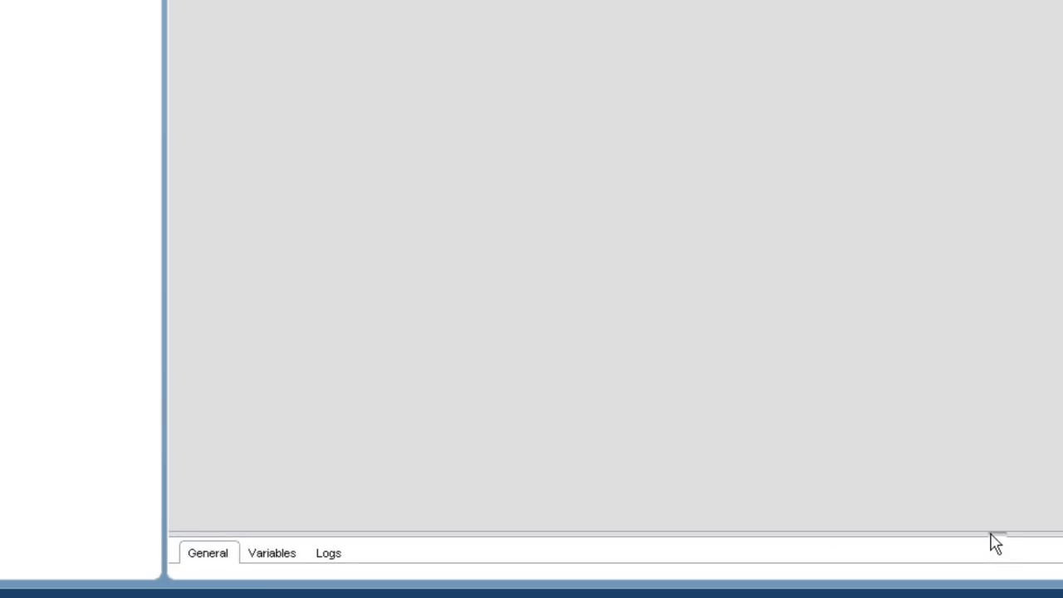
left_click_drag(994, 541, 995, 382)
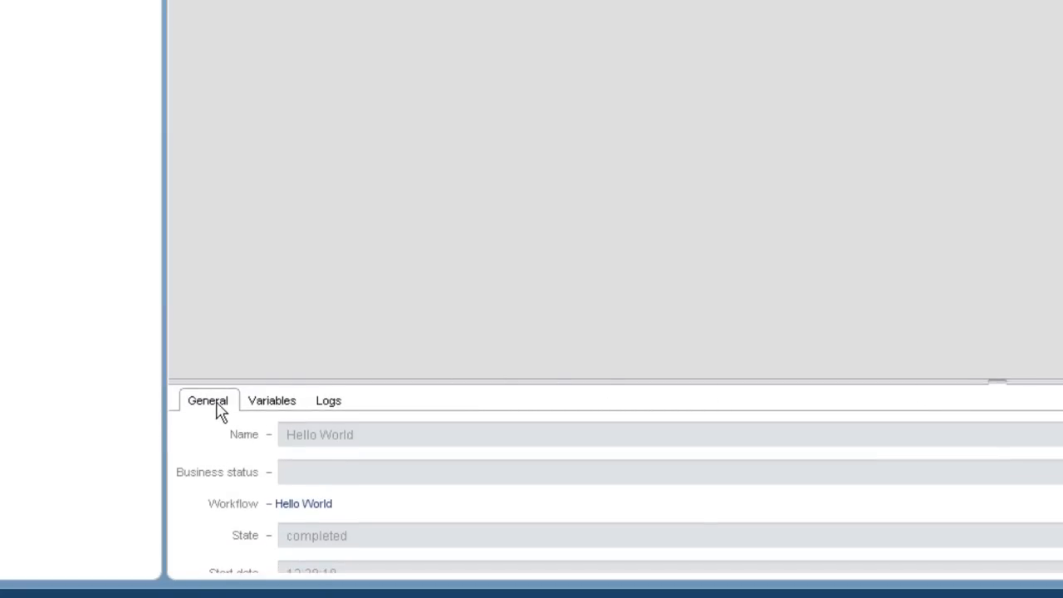
mouse_move(352, 497)
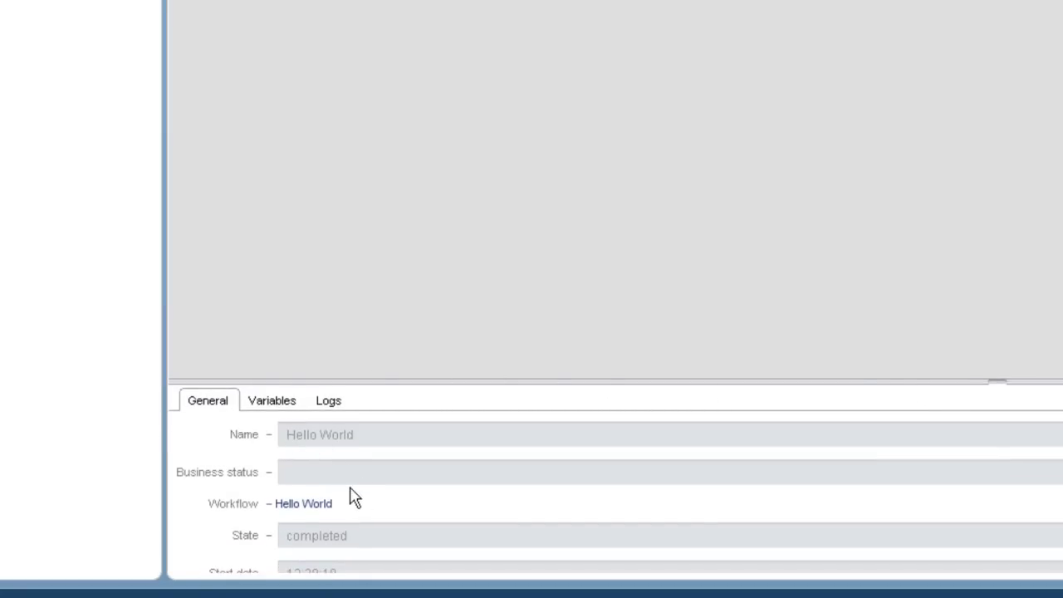
mouse_move(449, 528)
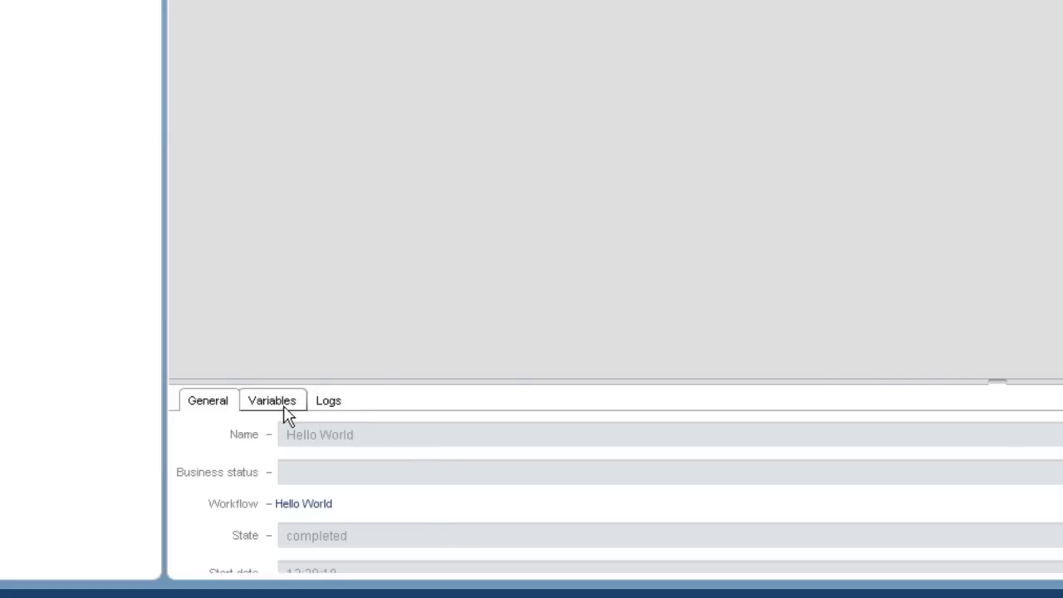
left_click(272, 400)
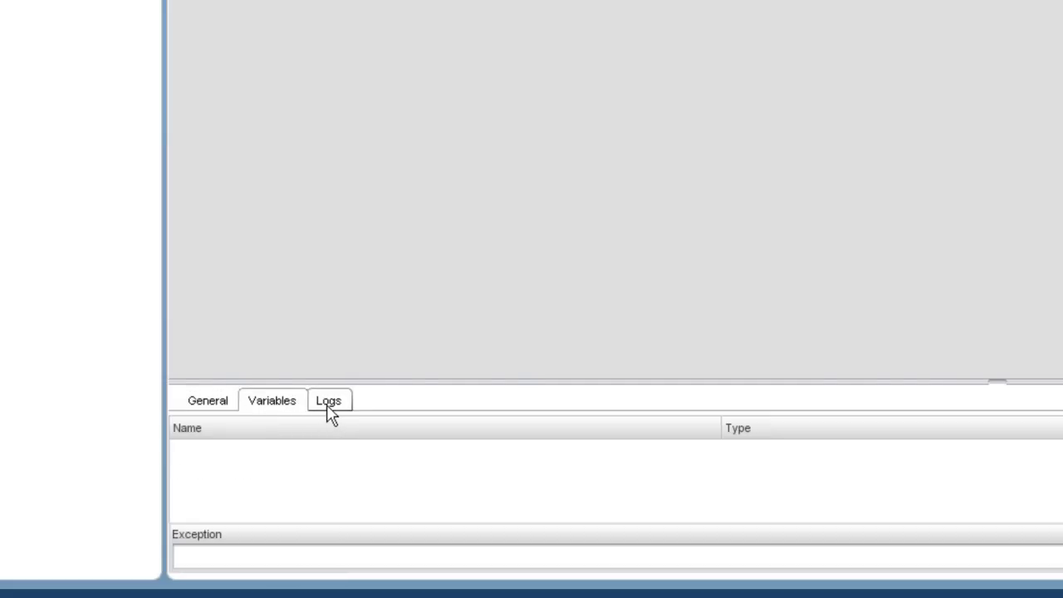
left_click(329, 400)
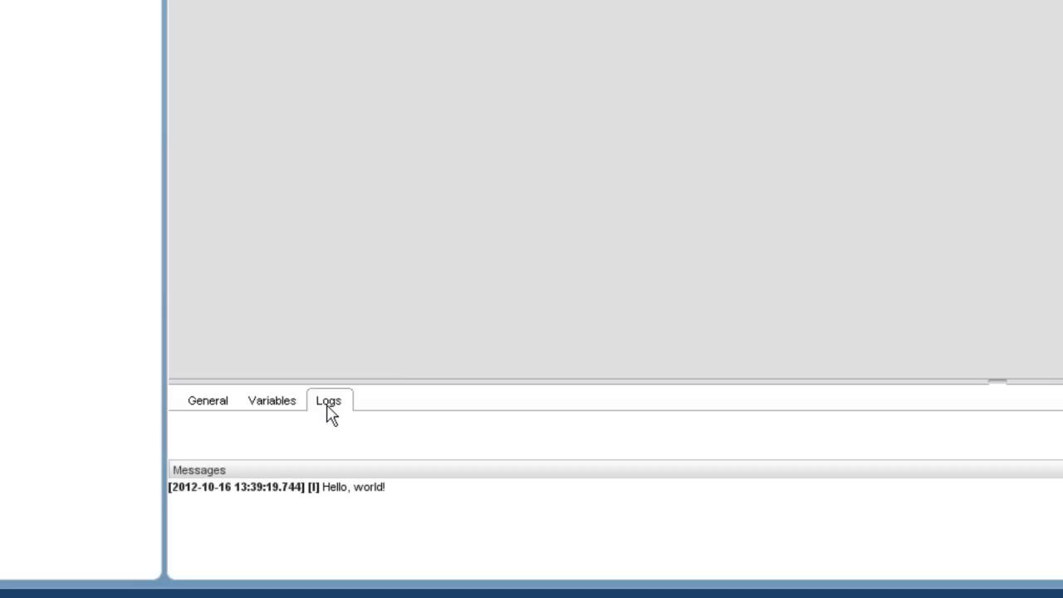
mouse_move(362, 442)
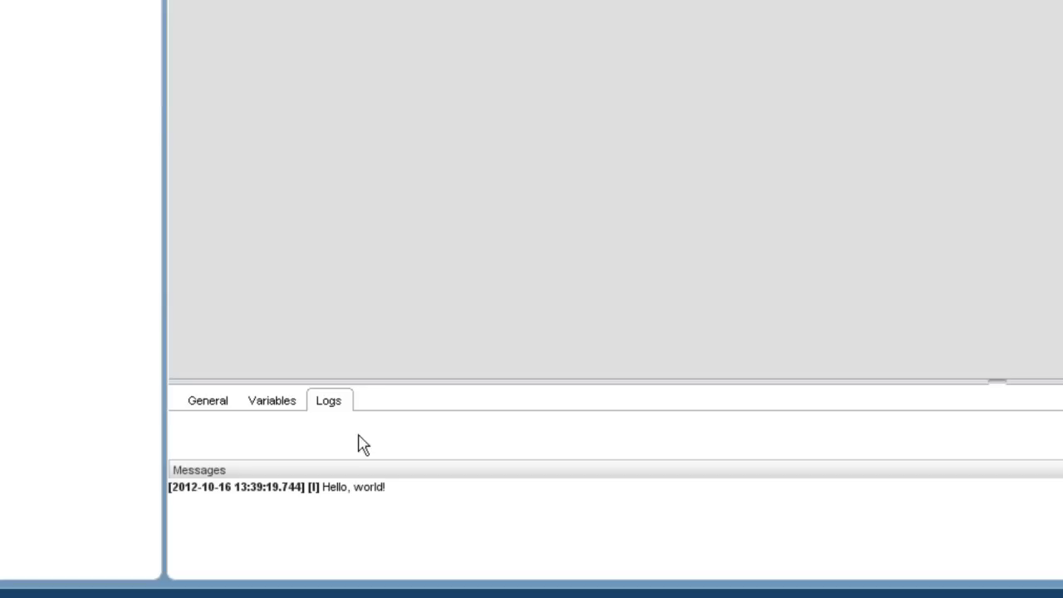
mouse_move(348, 521)
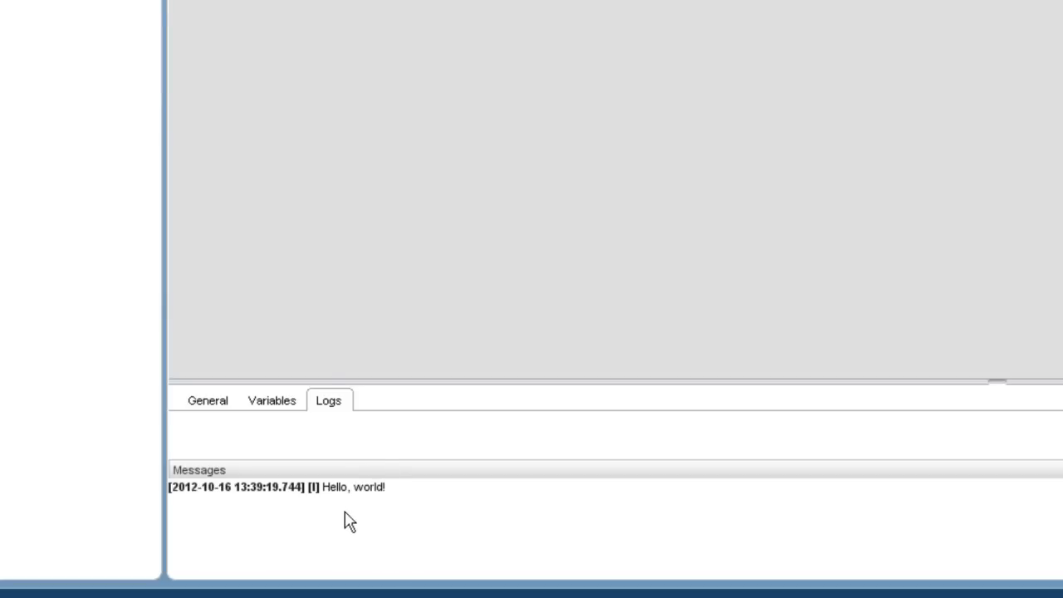
mouse_move(362, 406)
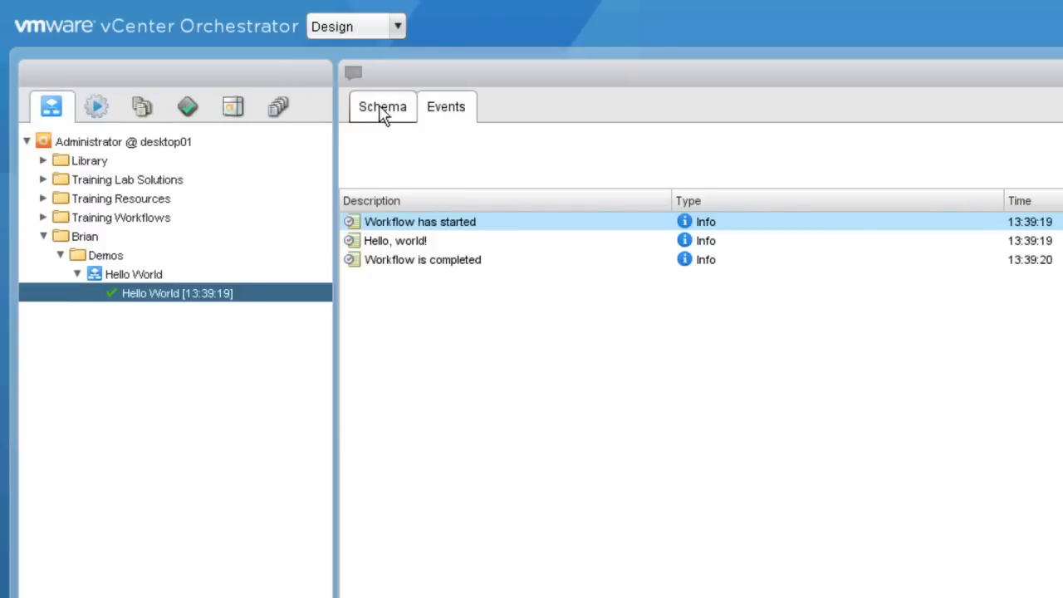
Return to the run's schema and show the Hello World workflow's own schema
left_click(382, 106)
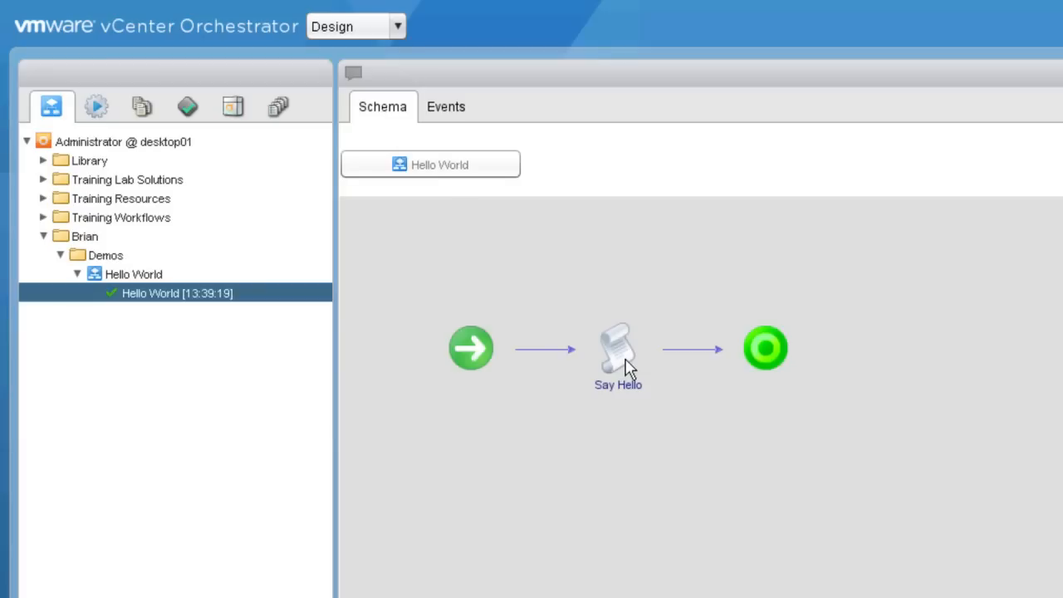
mouse_move(463, 340)
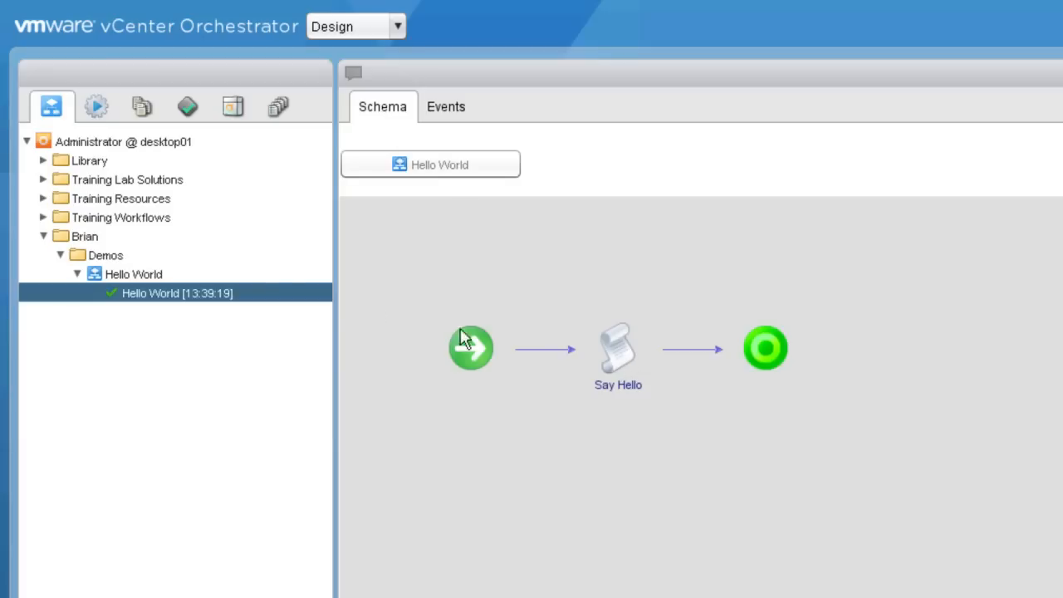
left_click(133, 273)
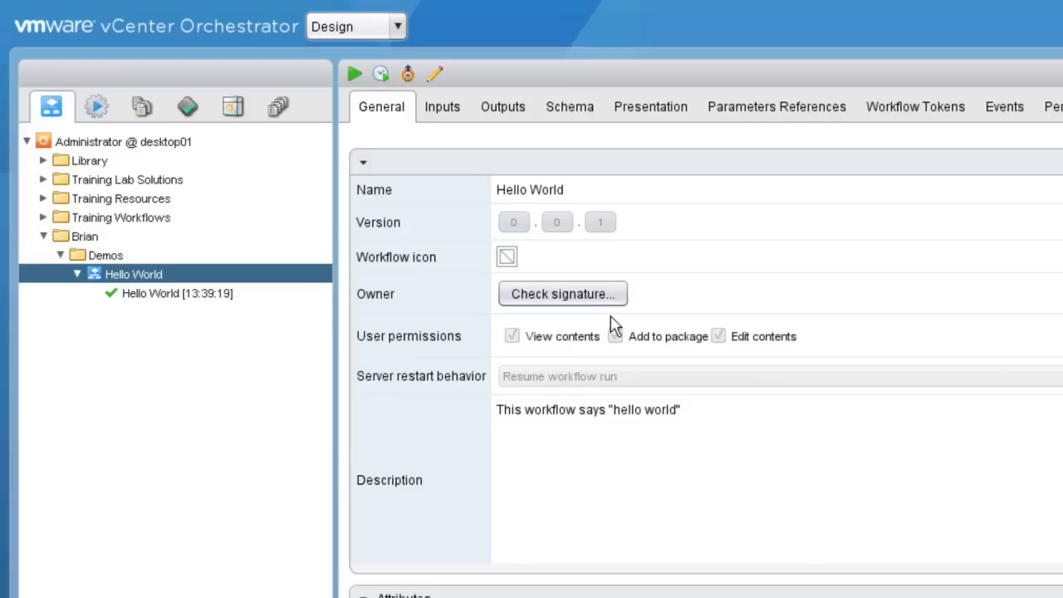
left_click(568, 107)
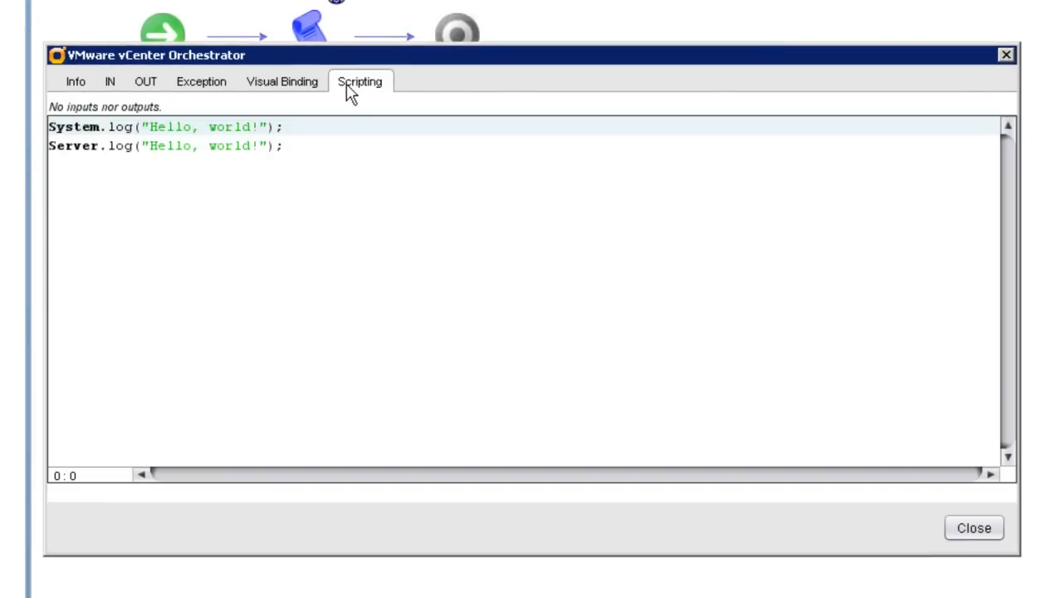
View the Say Hello element's script with its System.log and Server.log lines
left_click(258, 126)
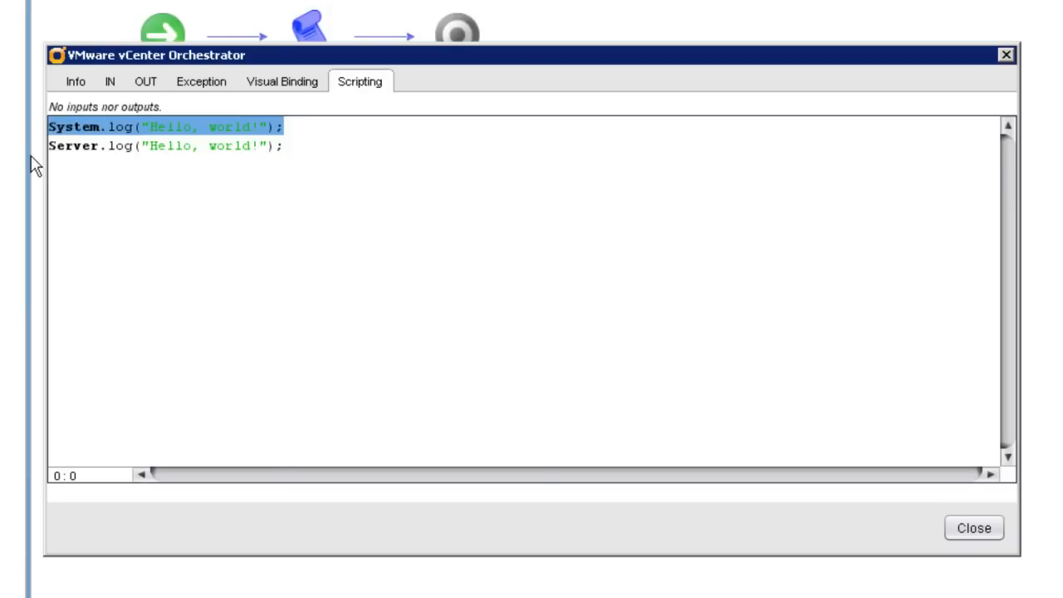
mouse_move(25, 158)
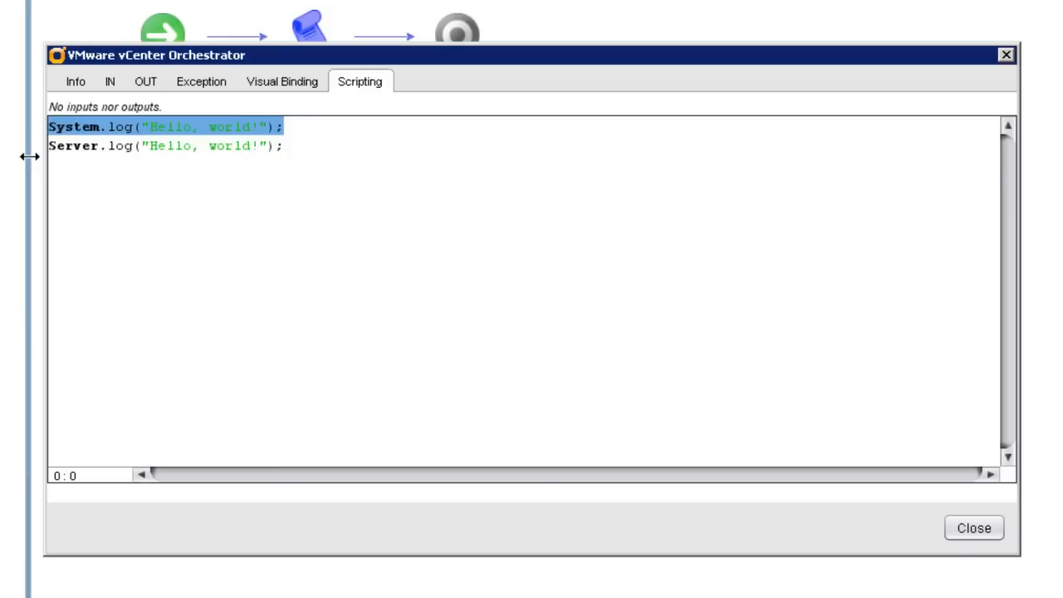
left_click(292, 146)
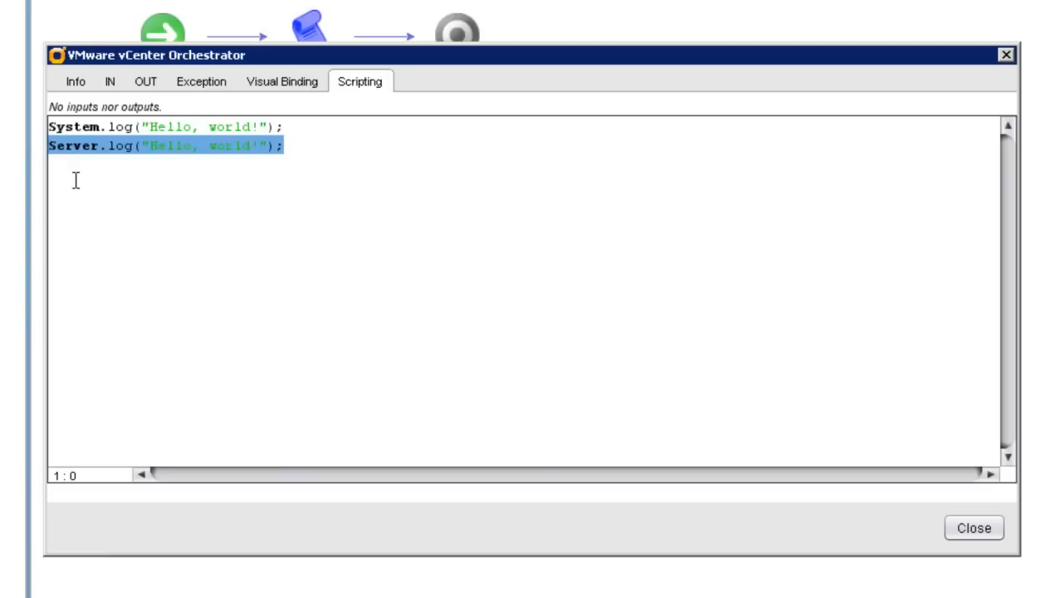
mouse_move(82, 210)
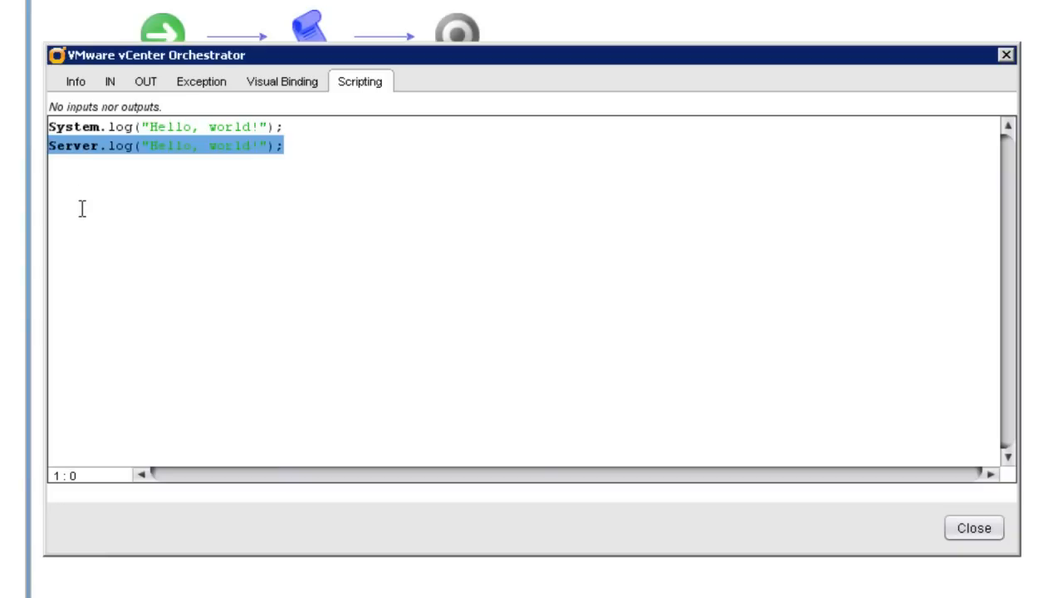
mouse_move(710, 357)
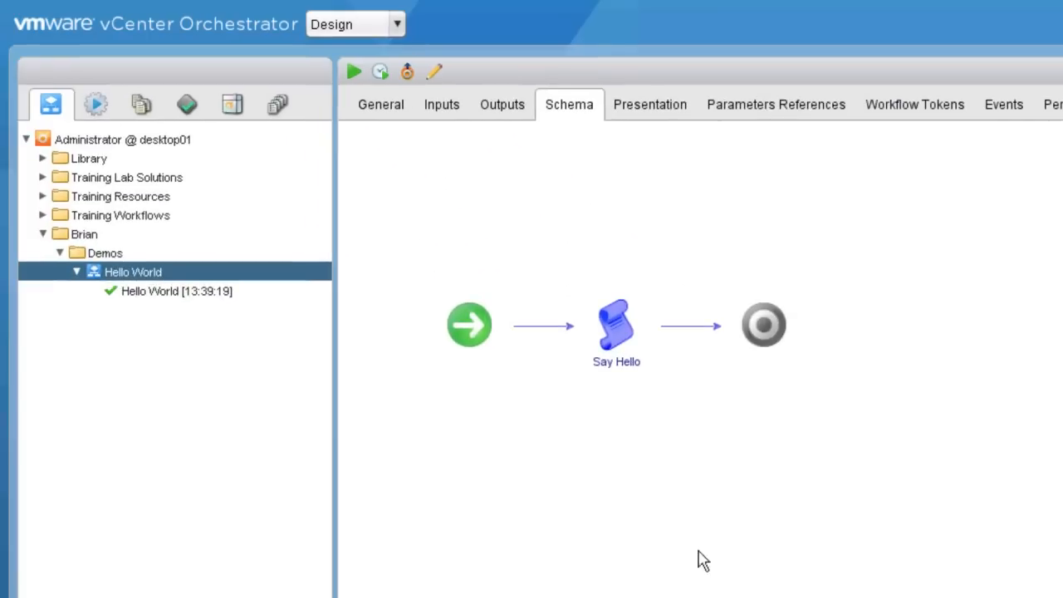
mouse_move(136, 295)
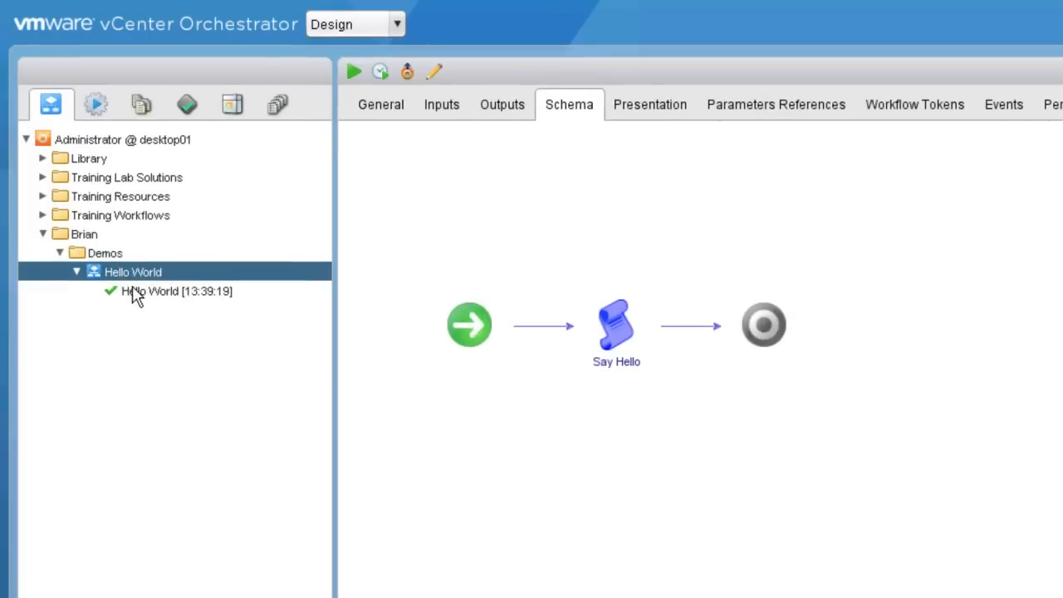
Select the Hello World [13:39:19] run again to show its log message
left_click(176, 291)
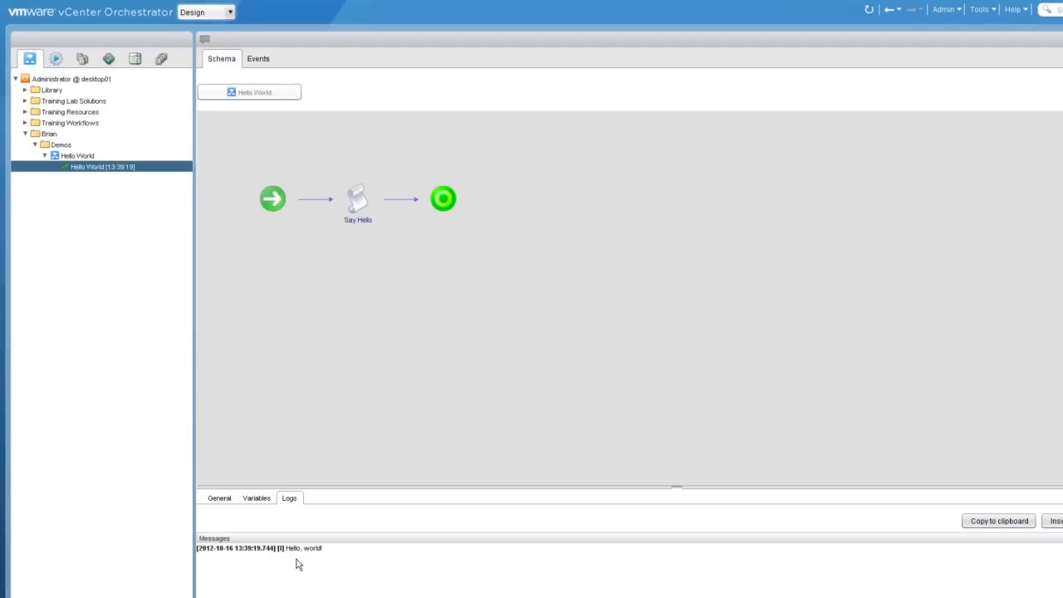
mouse_move(335, 525)
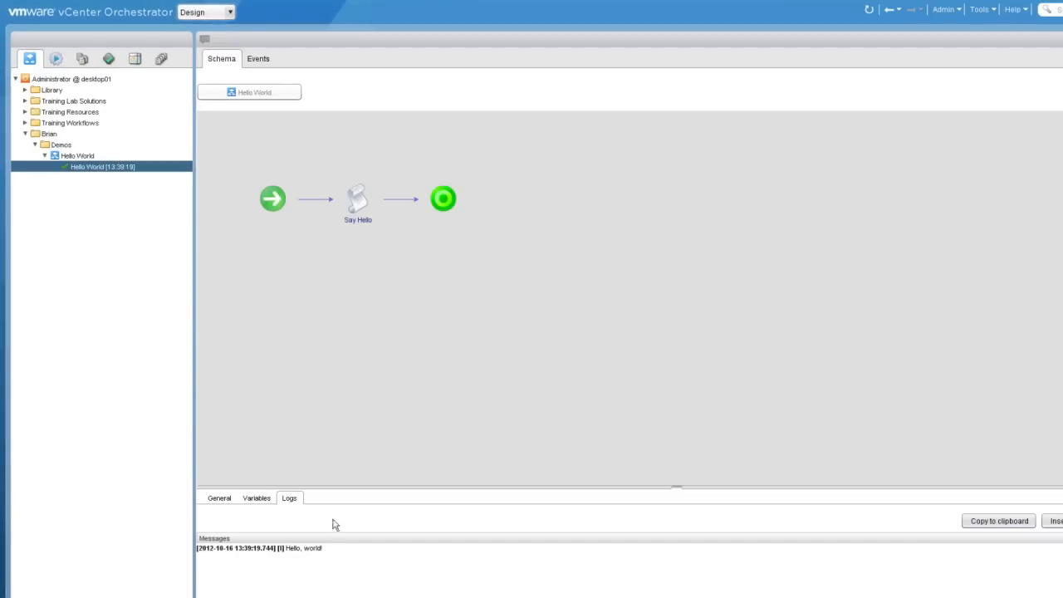
mouse_move(369, 454)
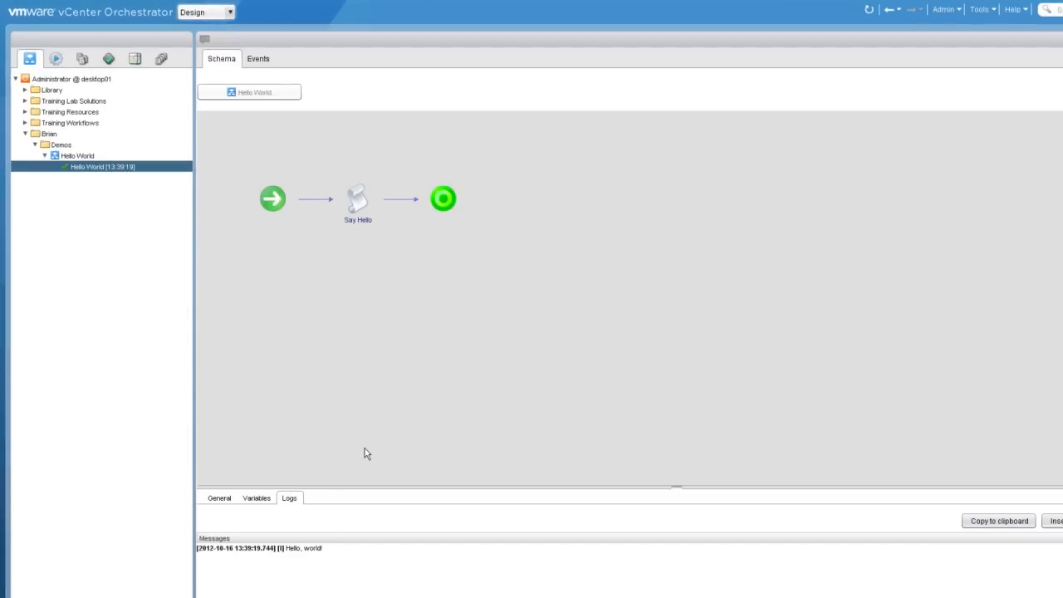